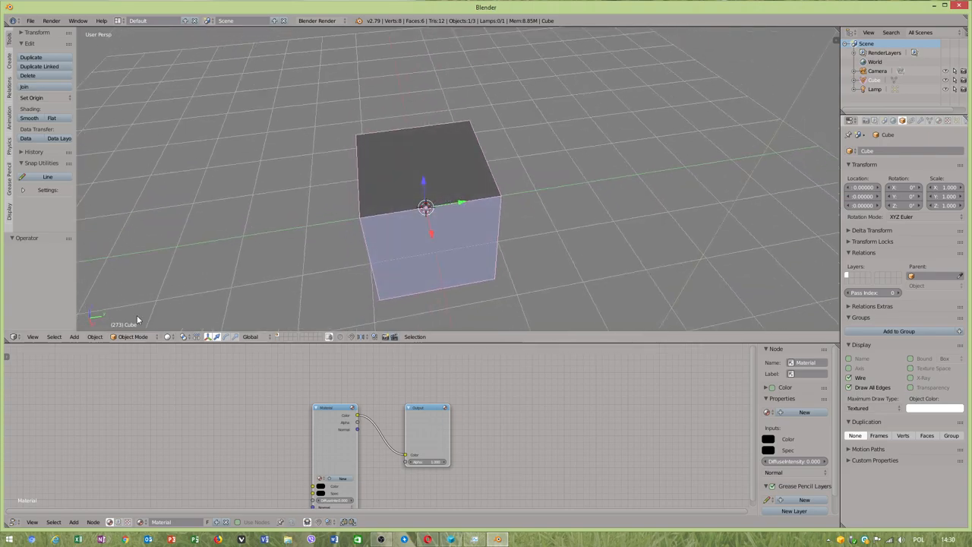
# Step: Raise the default cube along Z above the grid and enter Edit Mode on its mesh
pyautogui.moveTo(425, 213); pyautogui.dragTo(429, 193)
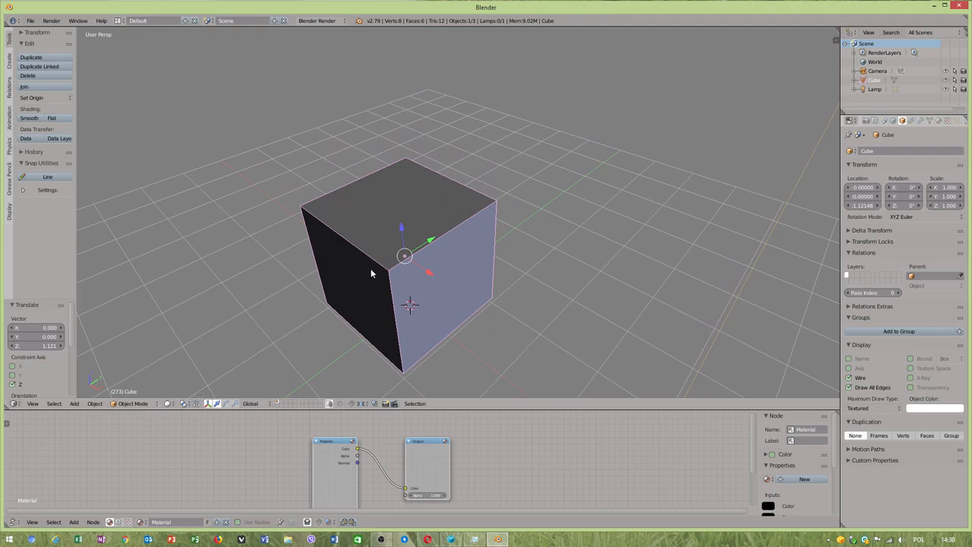
pyautogui.moveTo(399, 213)
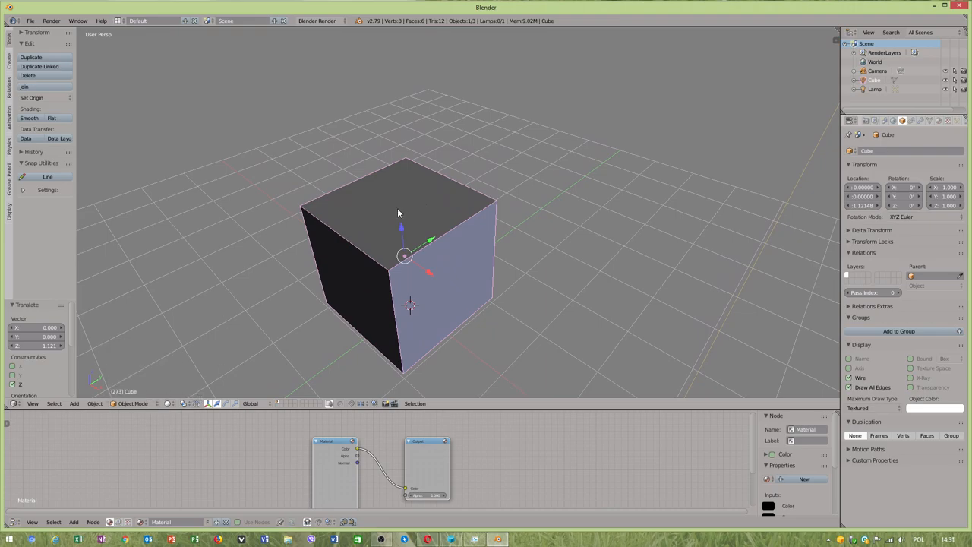
pyautogui.press('Tab')
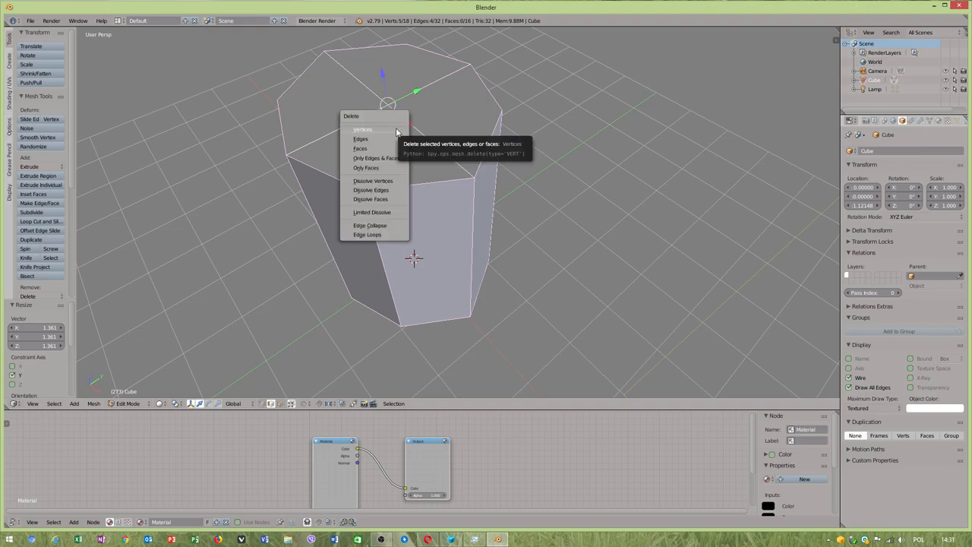
pyautogui.moveTo(387, 167)
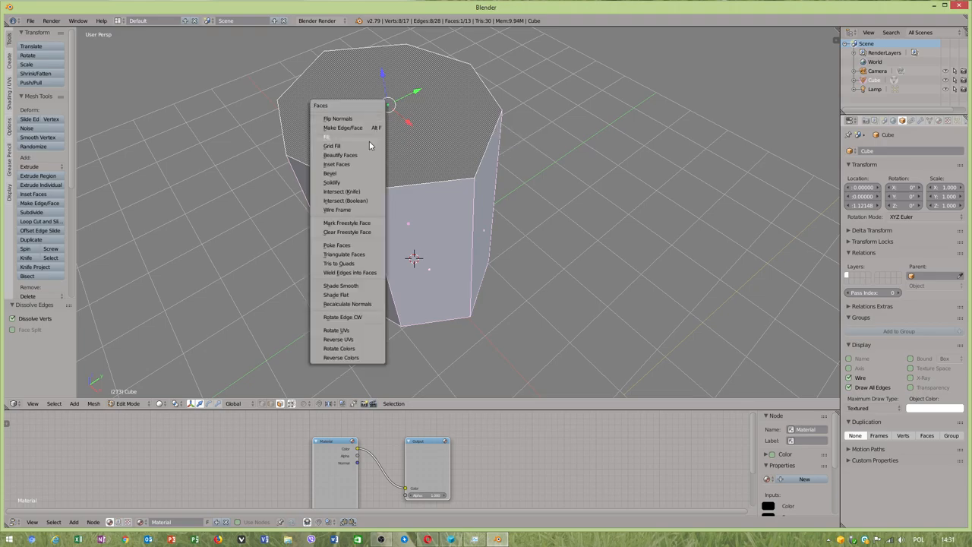
# Step: Fill the prism's top cap and poke it into a triangle fan around its centre
pyautogui.click(336, 244)
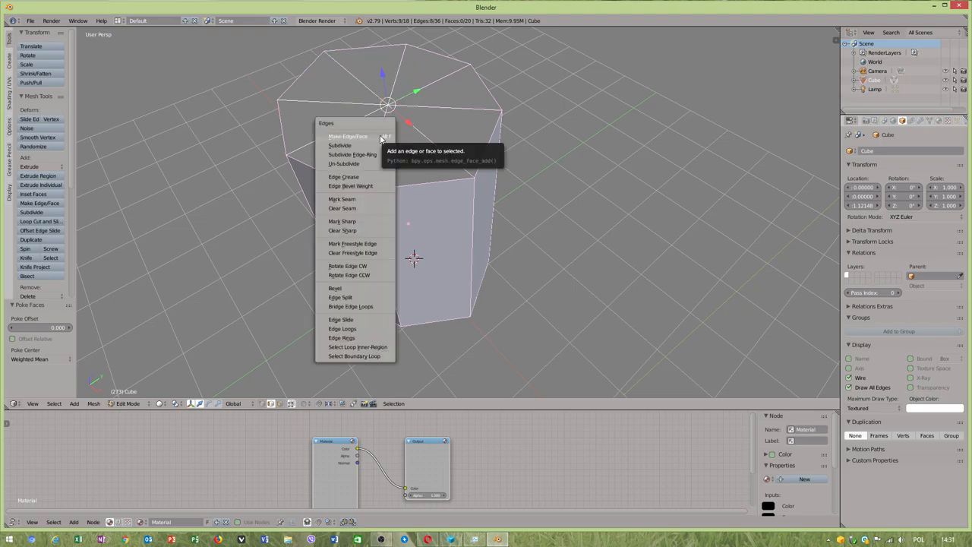
pyautogui.click(339, 145)
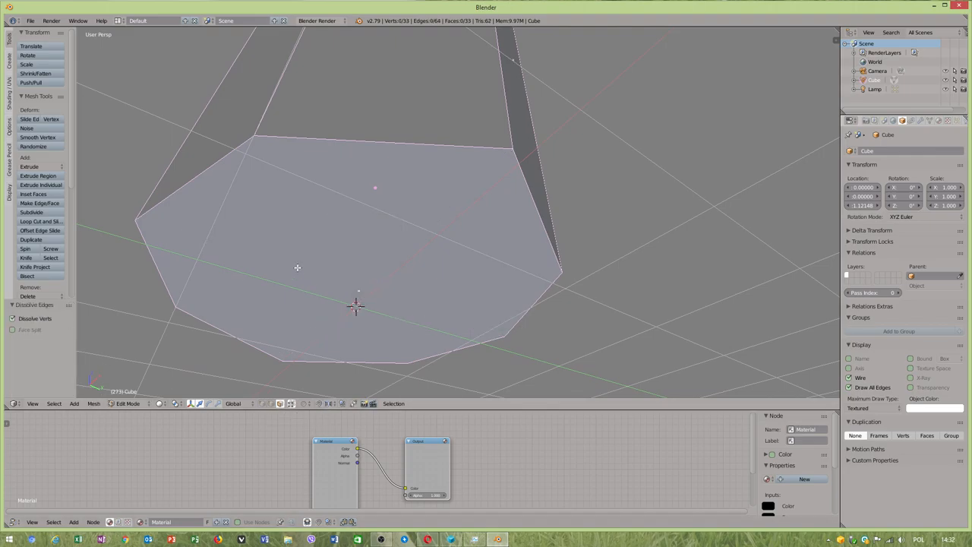
# Step: Poke the prism's selected bottom face into a fan of triangles
pyautogui.click(94, 403)
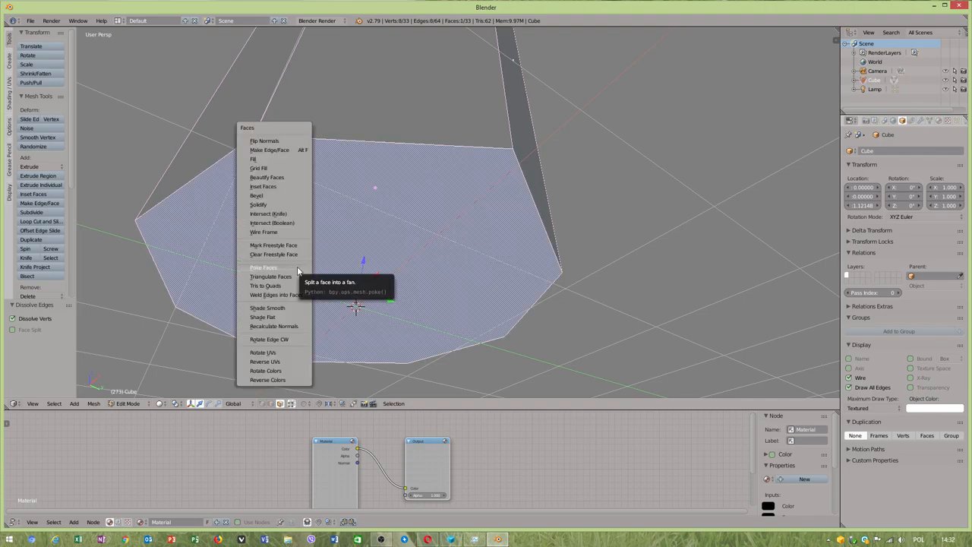
pyautogui.click(263, 267)
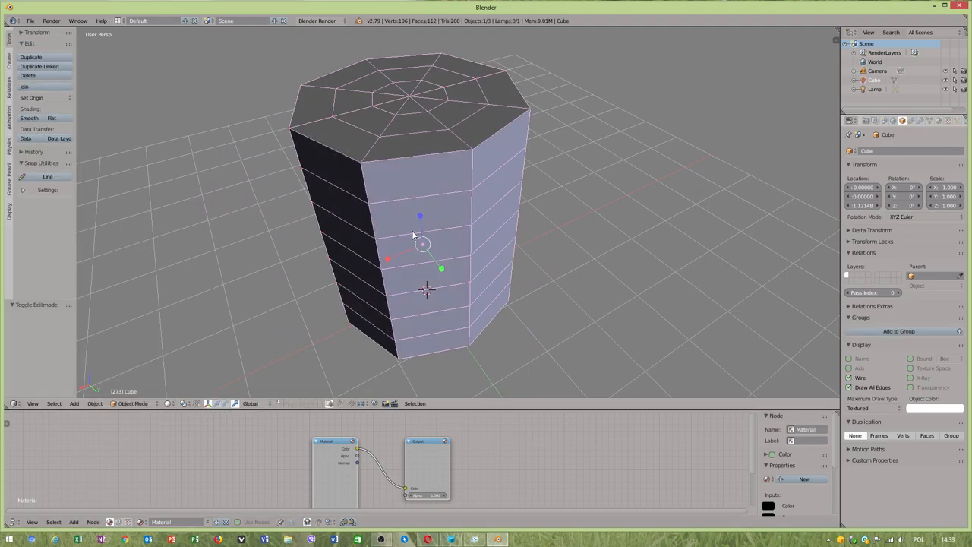
# Step: Scale the prism taller along Z and add a Lattice object to the scene
pyautogui.press('s')
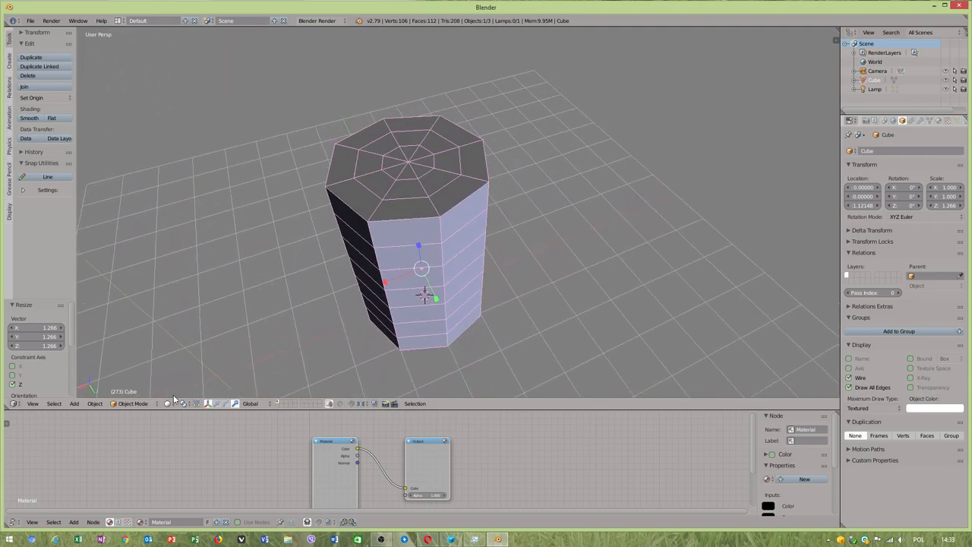
pyautogui.click(73, 403)
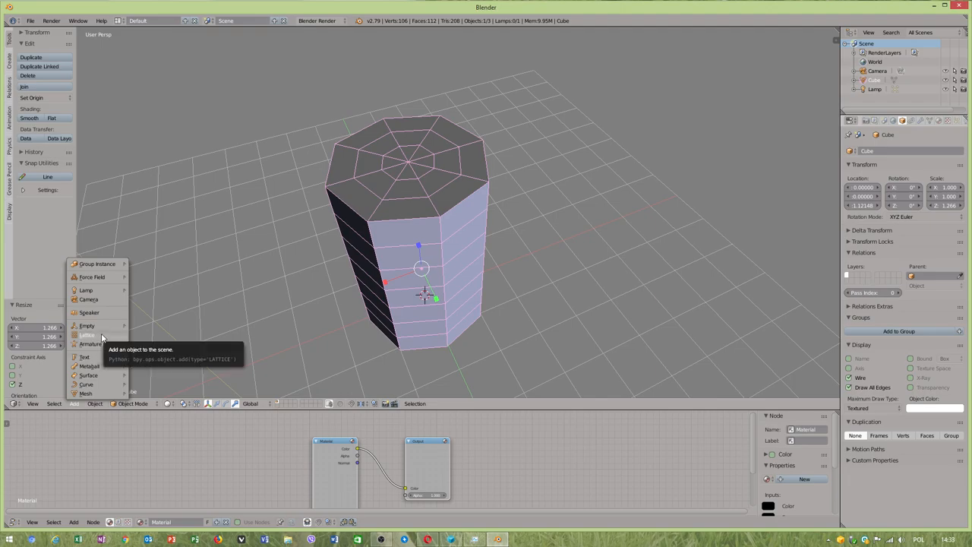
pyautogui.click(87, 334)
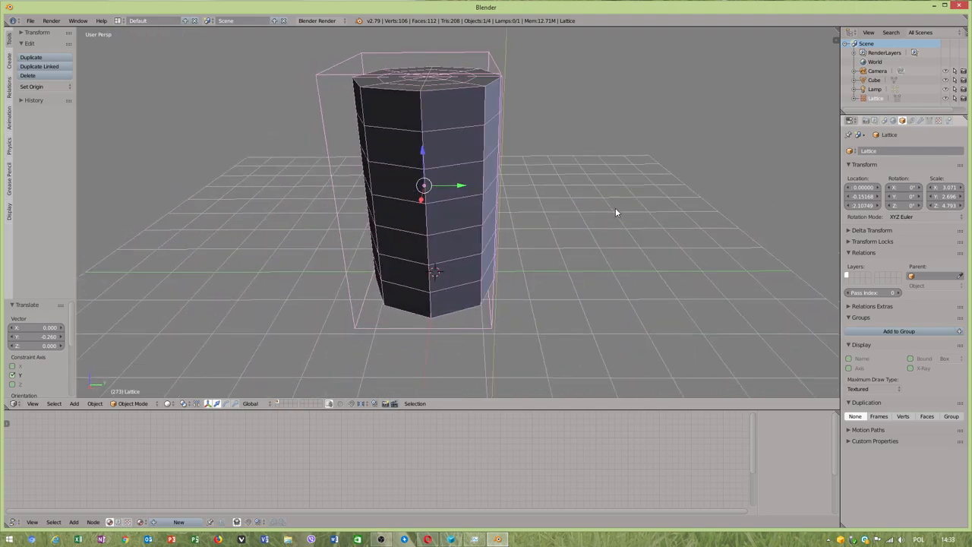
# Step: Scale and move the lattice so it centres around and encloses the prism
pyautogui.press('Tab')
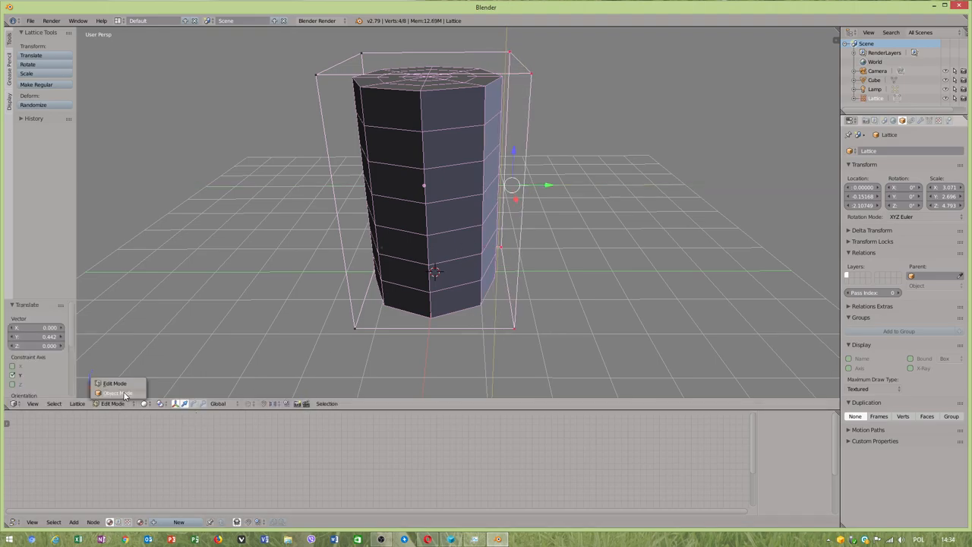
pyautogui.click(118, 393)
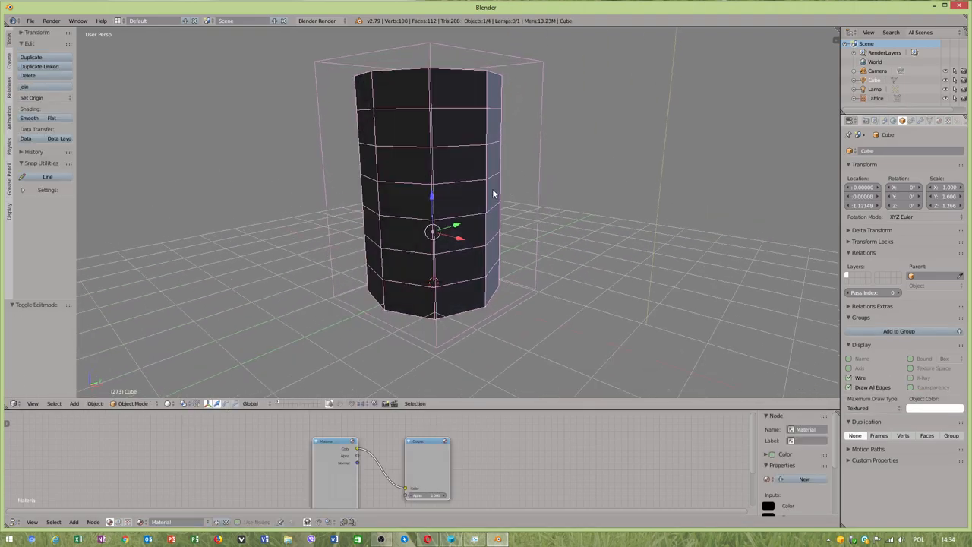
pyautogui.moveTo(494, 194); pyautogui.dragTo(660, 180)
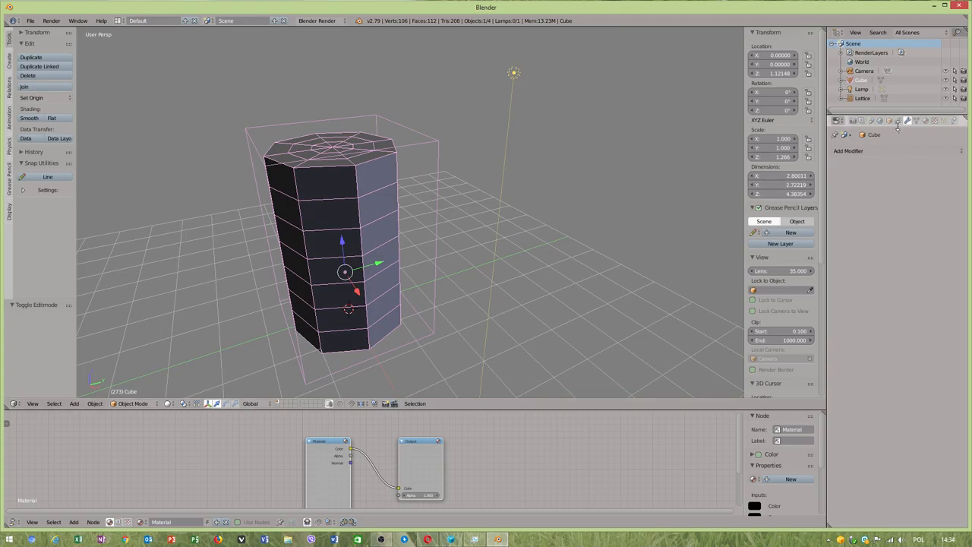
pyautogui.moveTo(399, 158)
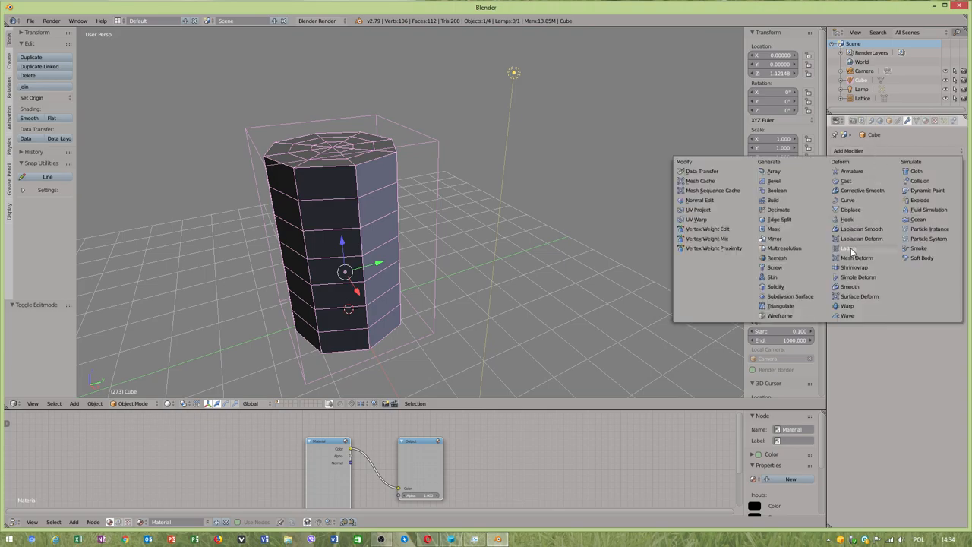
# Step: Add a Lattice modifier to the Cube with the Lattice object as its target
pyautogui.click(847, 248)
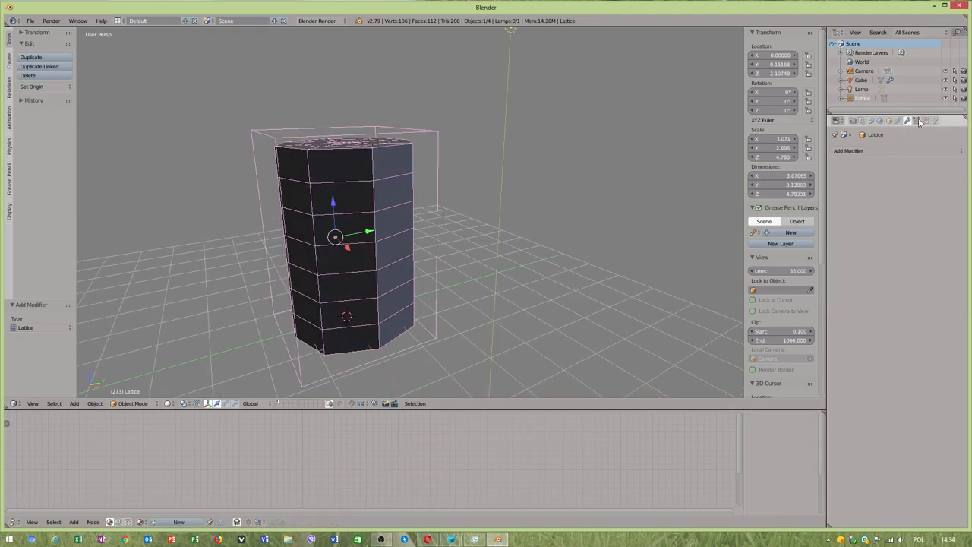
pyautogui.click(916, 120)
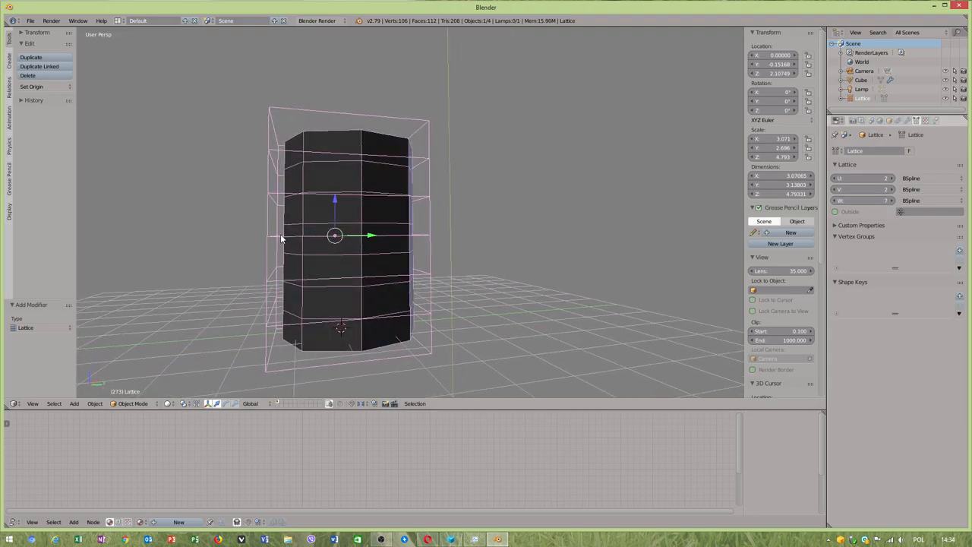
# Step: Enter Edit Mode on the lattice, now with W resolution 7
pyautogui.press('Tab')
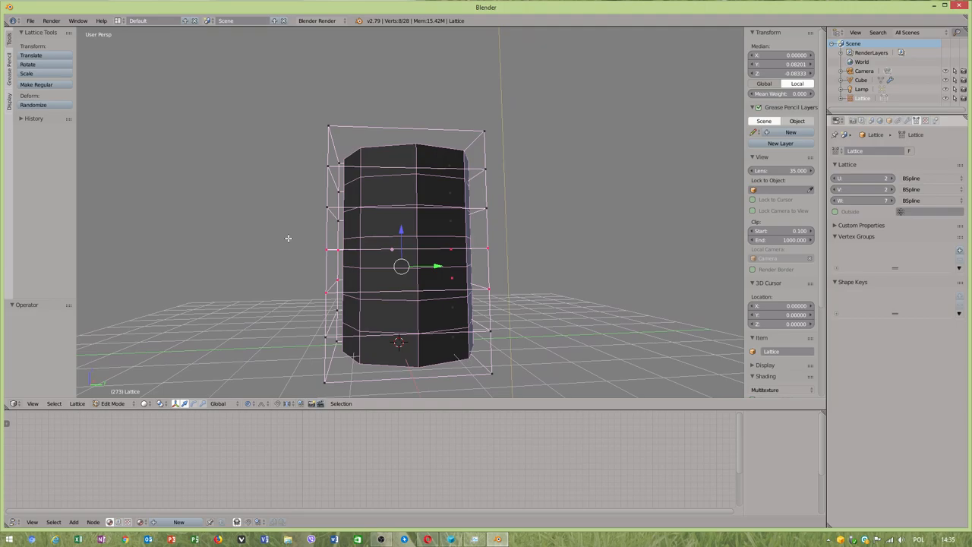
# Step: Scale the lattice's middle row of points inward to pinch the prism's waist
pyautogui.click(486, 248)
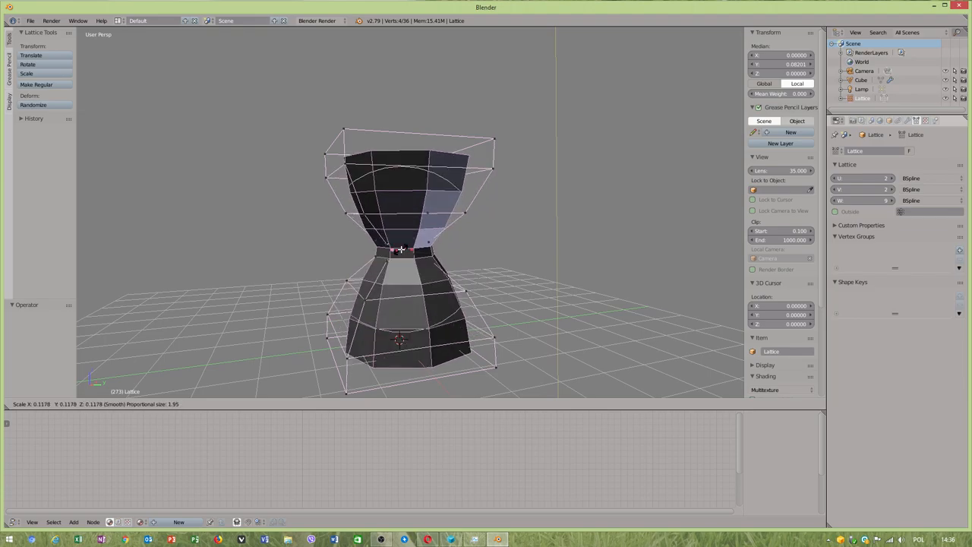
pyautogui.click(401, 249)
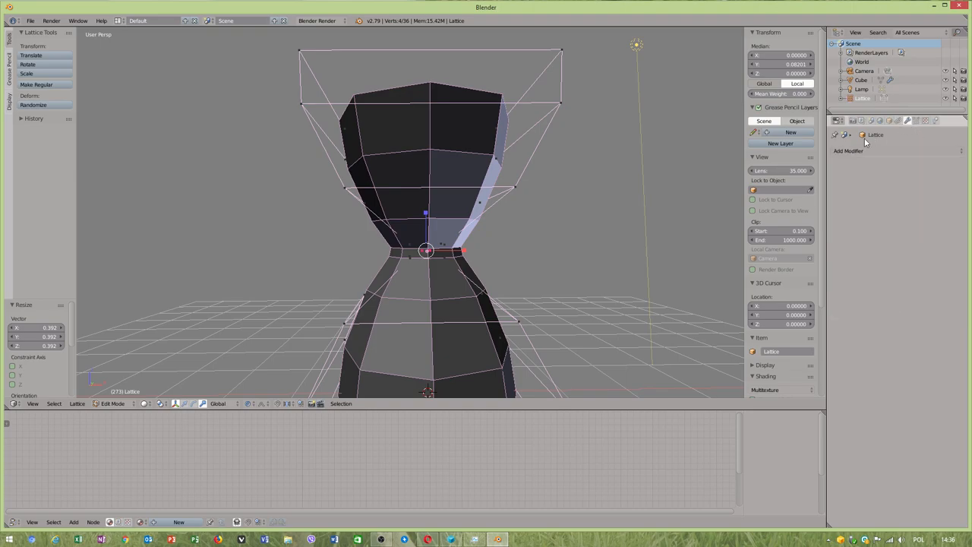
# Step: Return to Object Mode and set the Lattice's Interpolation U to Catmull-Rom
pyautogui.click(112, 404)
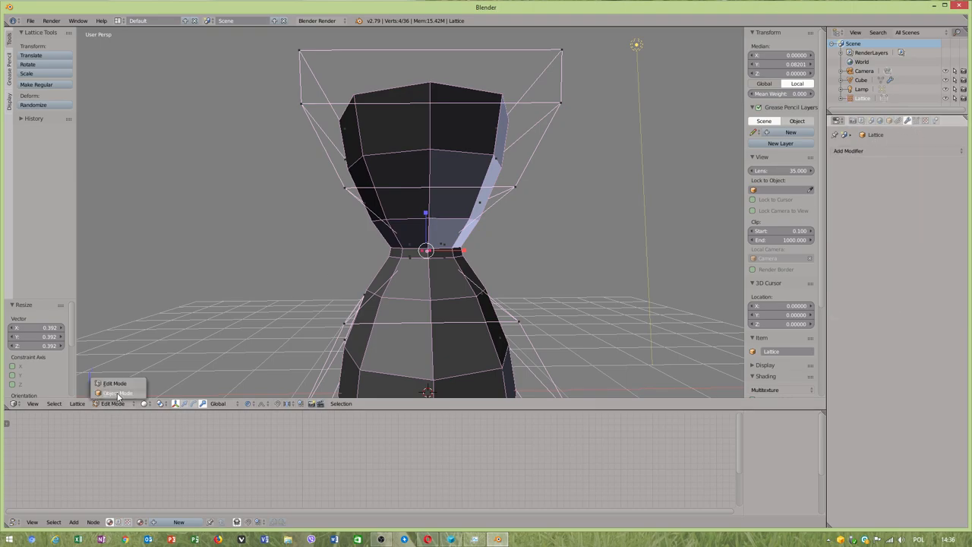
pyautogui.click(117, 393)
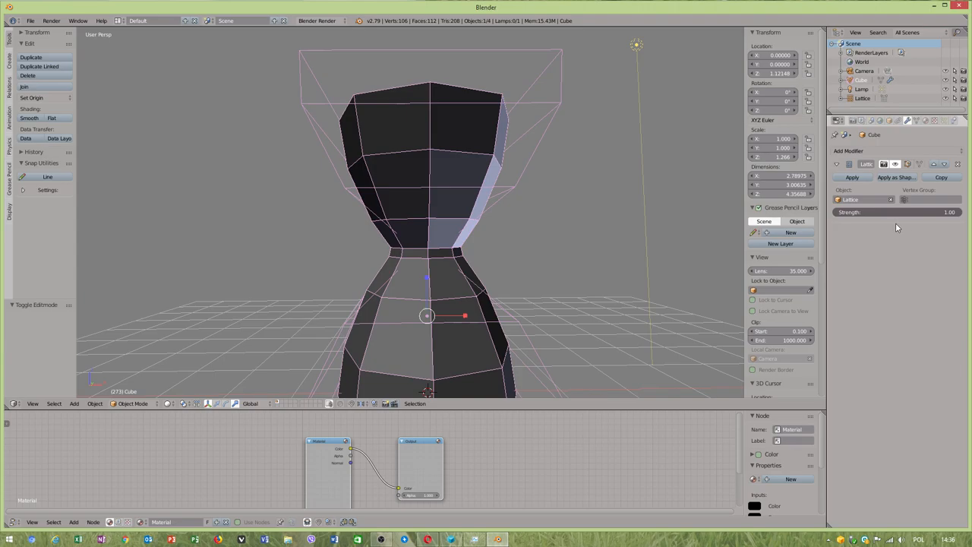
pyautogui.click(896, 212)
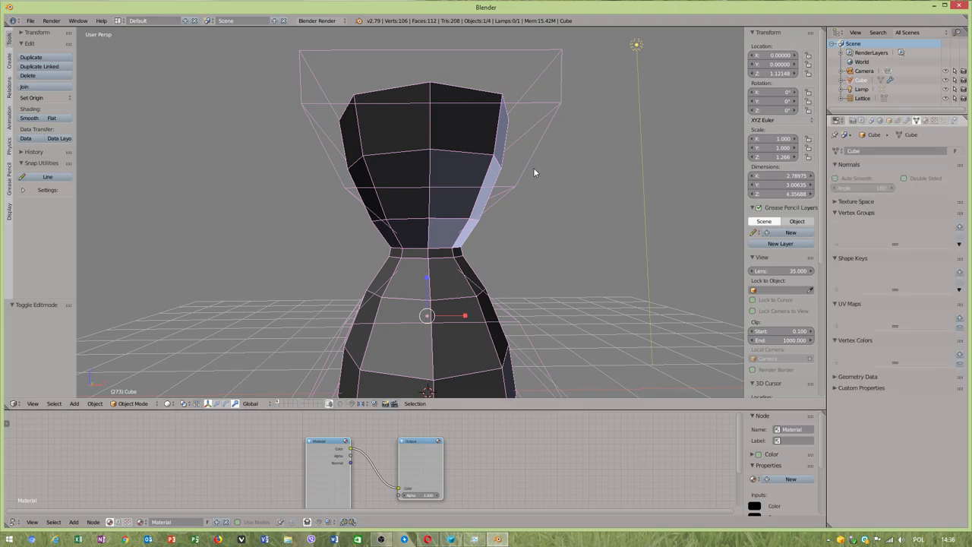
pyautogui.click(861, 98)
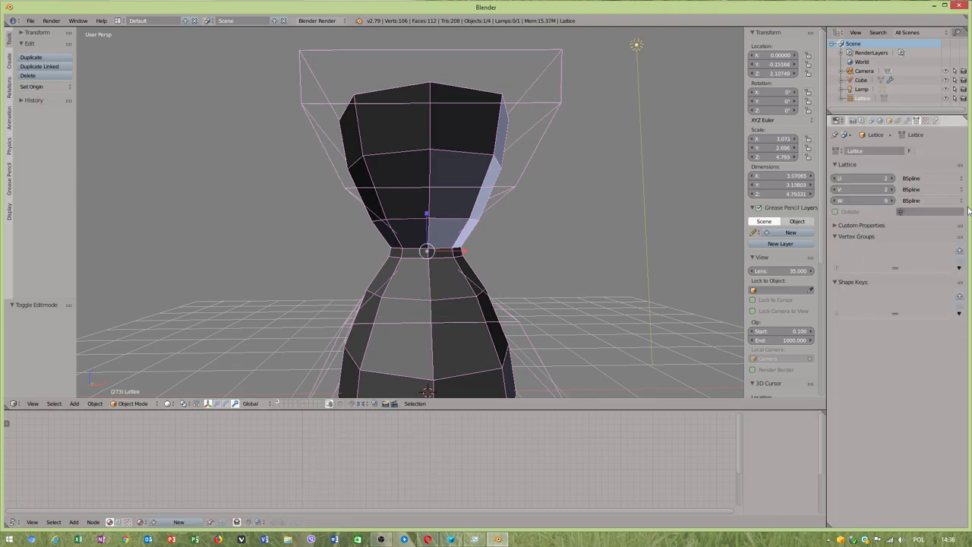
pyautogui.click(926, 177)
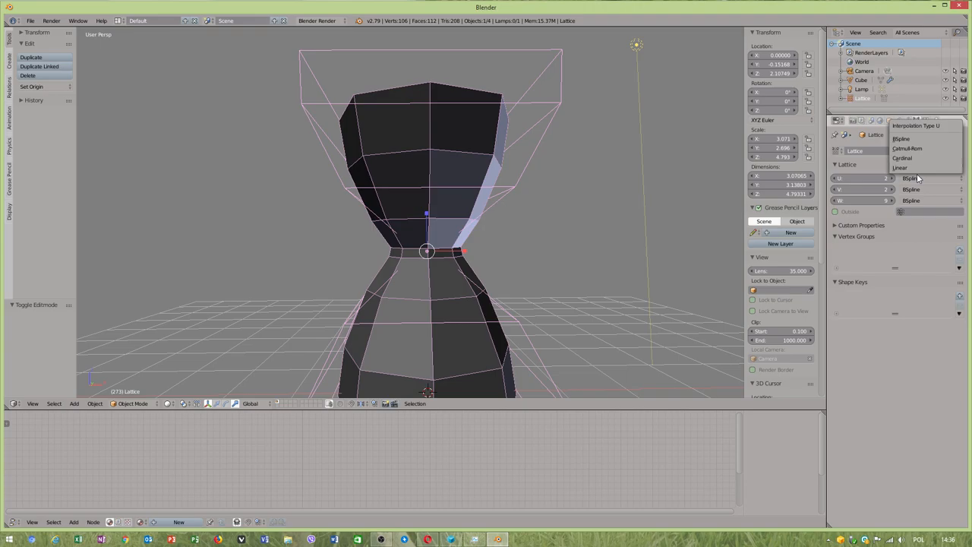
pyautogui.click(907, 148)
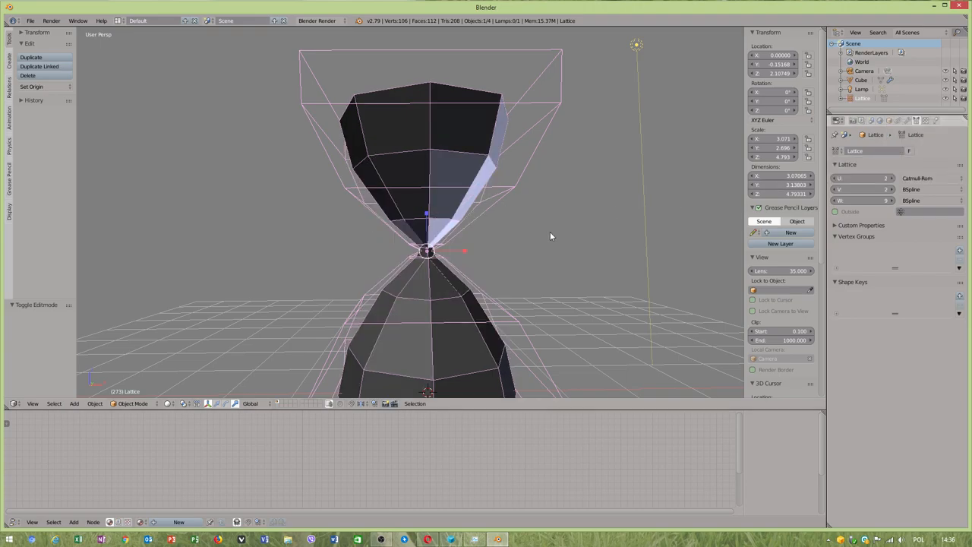
pyautogui.click(919, 189)
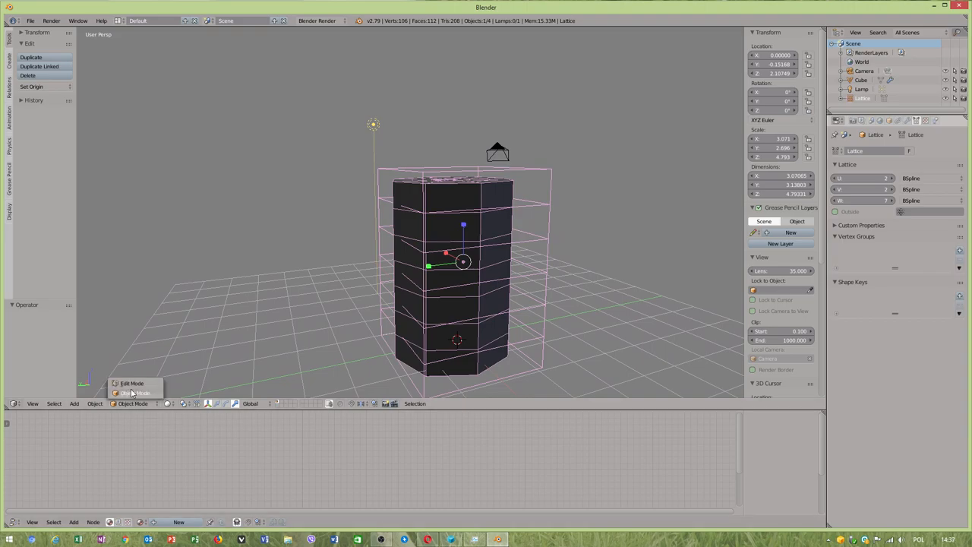
# Step: Choose Edit Mode for the Lattice from the 3D View mode dropdown
pyautogui.click(132, 383)
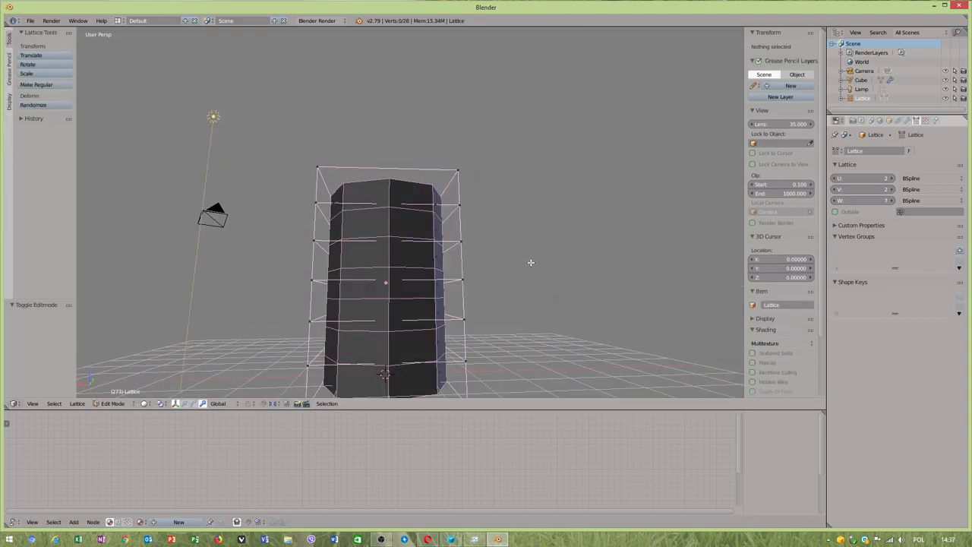
# Step: Box-select a row of lattice points to start pinching the hourglass waist
pyautogui.moveTo(277, 268); pyautogui.dragTo(519, 292)
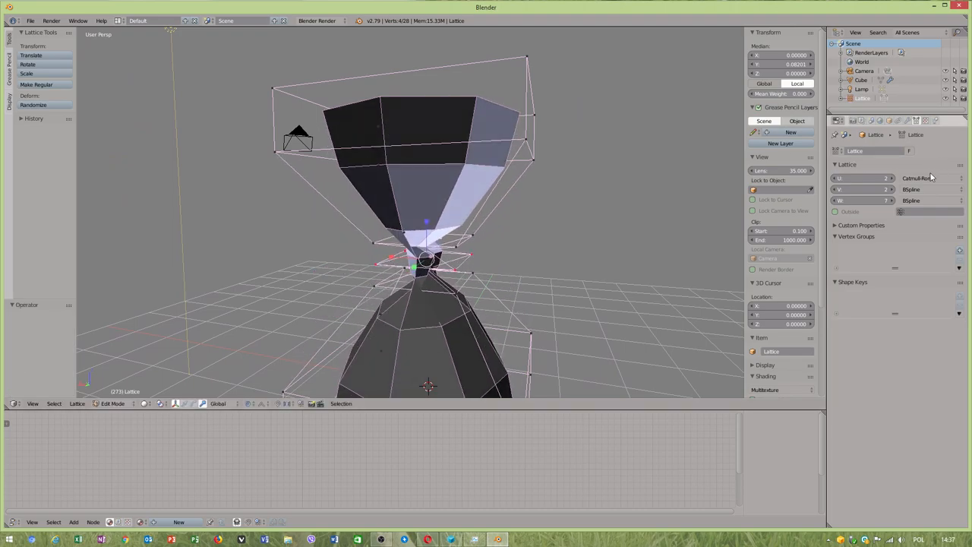
# Step: Set lattice U interpolation back to BSpline and select the Cube in Object Mode
pyautogui.click(919, 177)
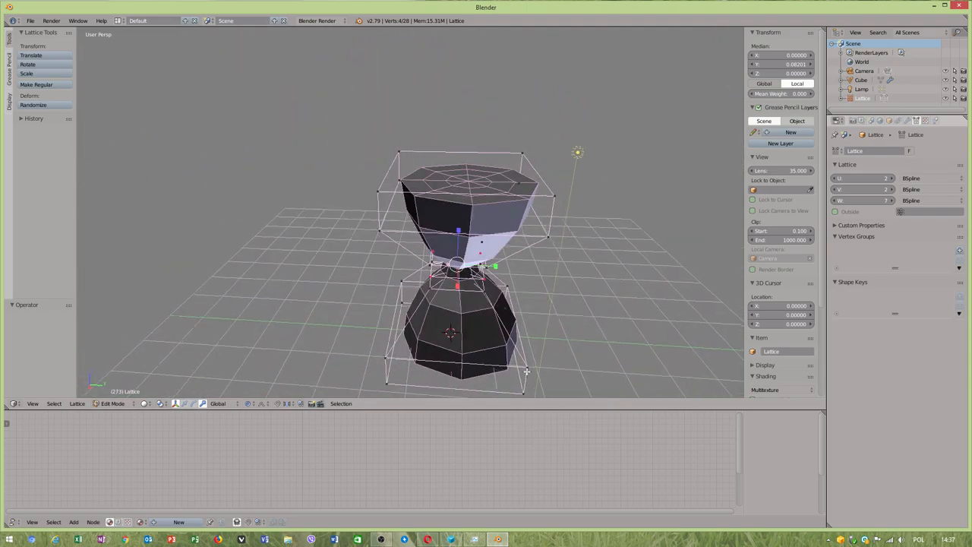
pyautogui.click(112, 403)
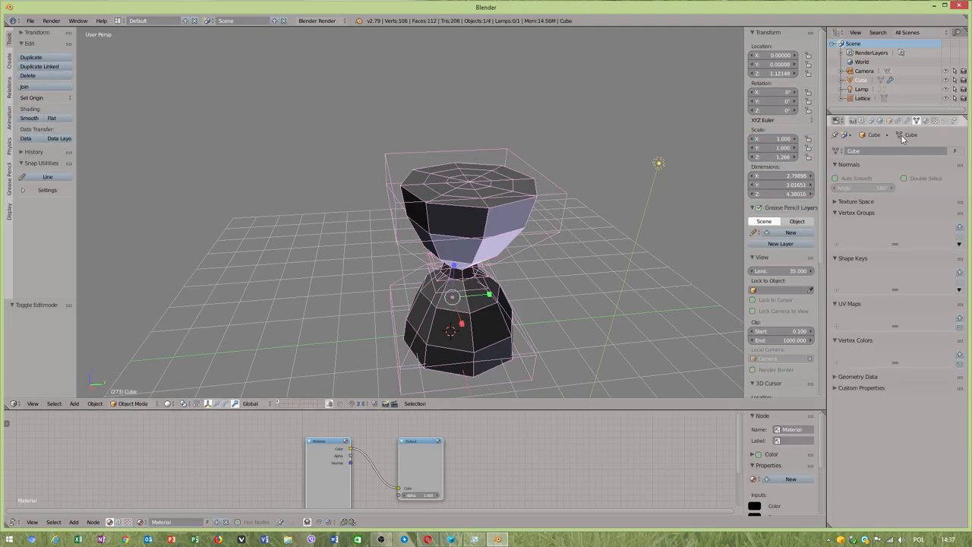
# Step: Apply the Lattice modifier to the cube, tweak lattice points, then add loop cuts at the neck
pyautogui.click(850, 121)
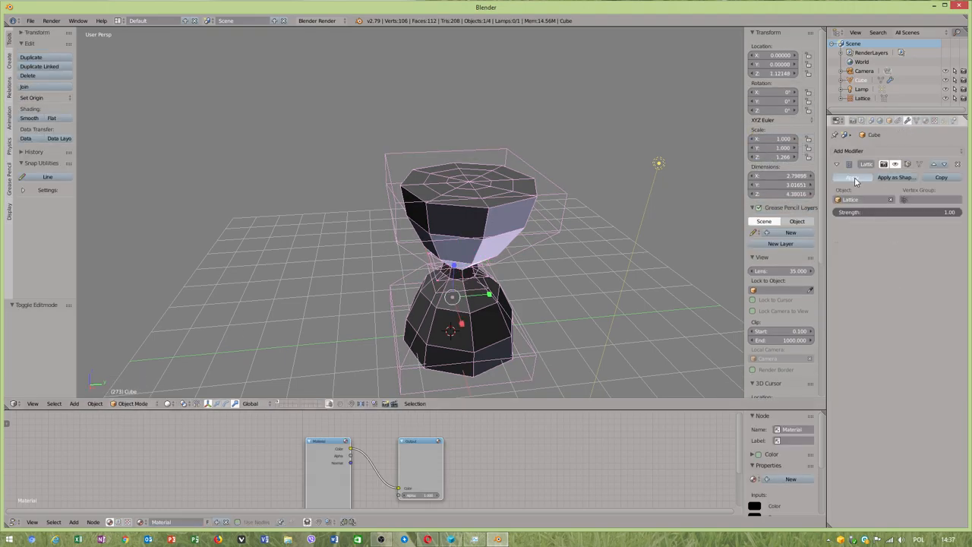
pyautogui.click(851, 177)
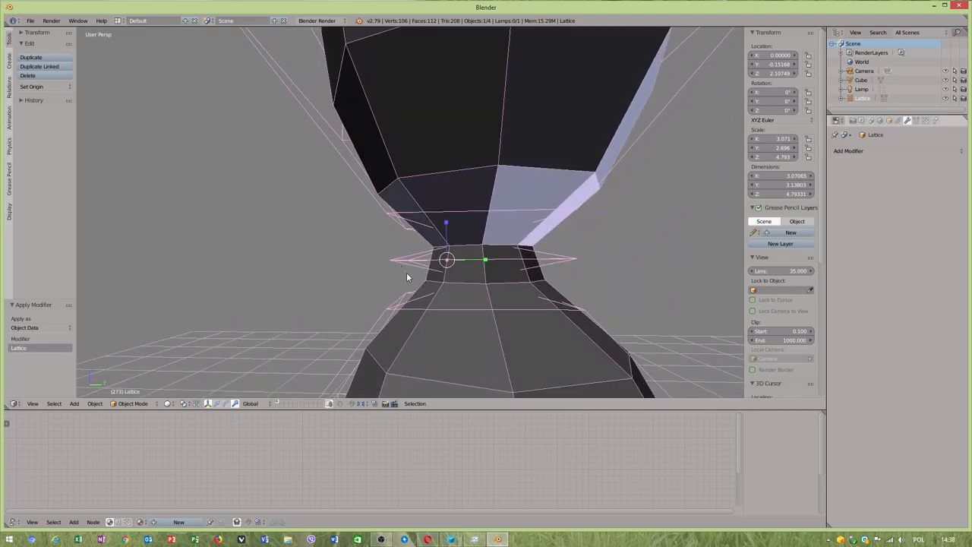
pyautogui.click(132, 404)
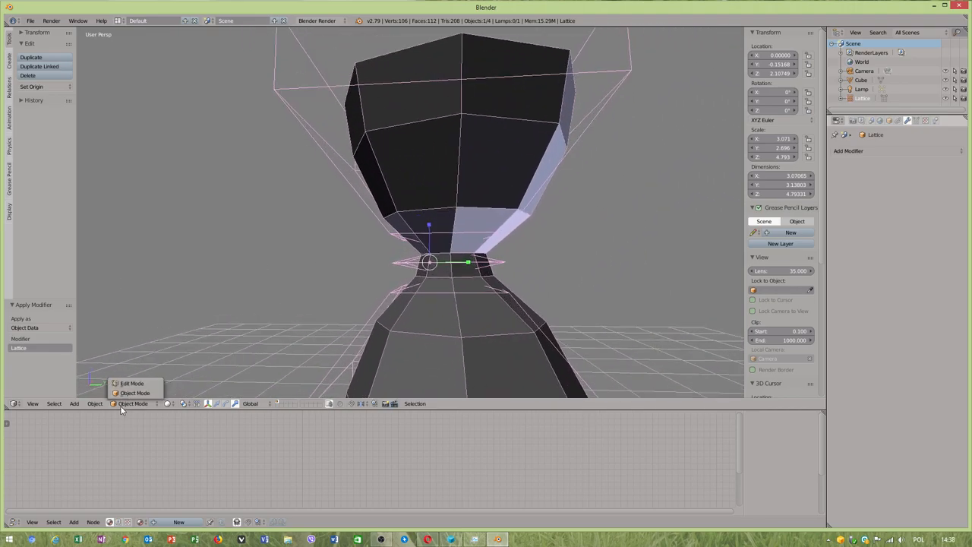
pyautogui.click(131, 383)
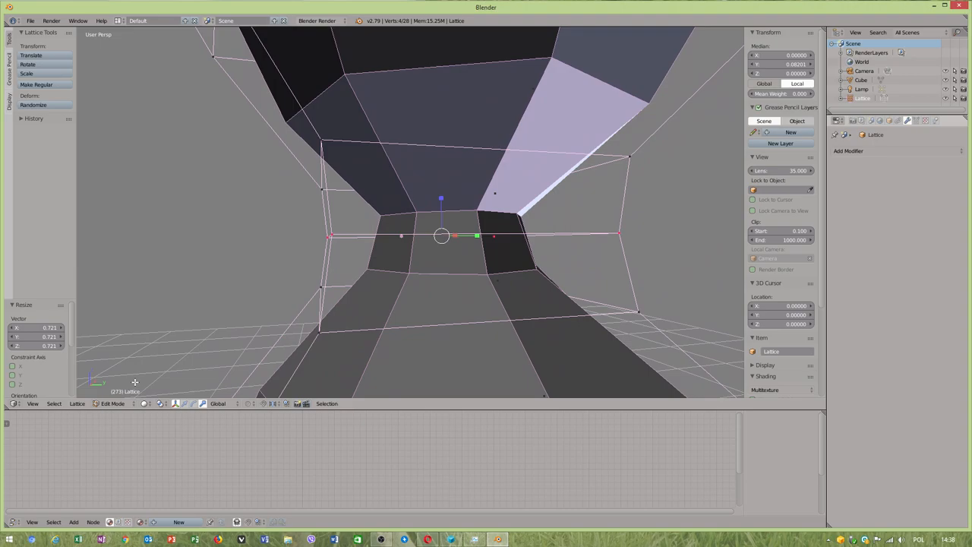
pyautogui.click(112, 403)
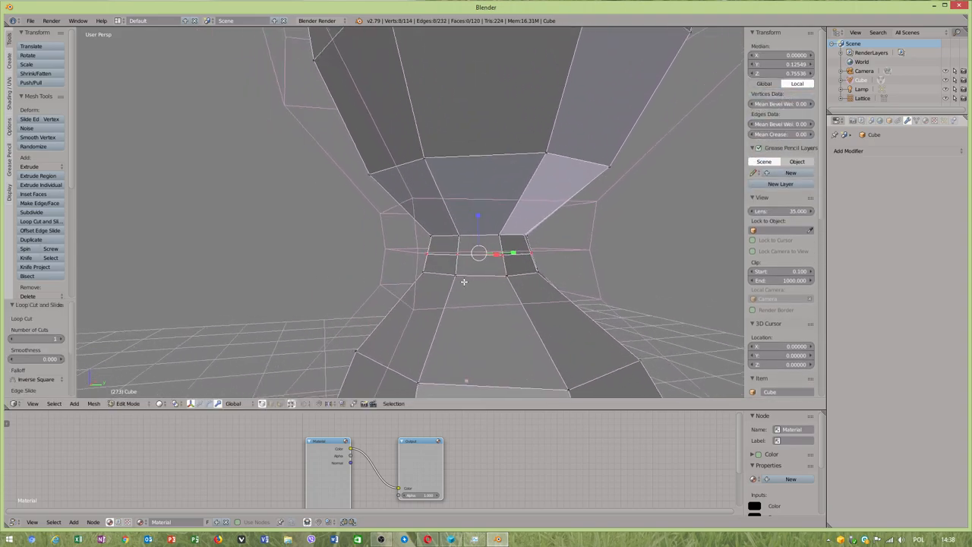
pyautogui.press('s')
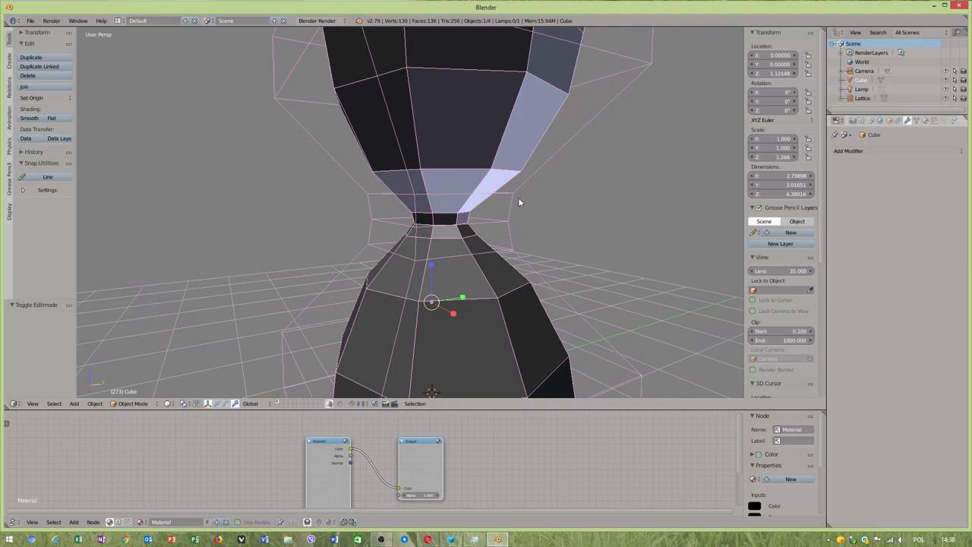
# Step: Add a second Lattice modifier targeting Lattice and scale its points to tighten the neck
pyautogui.click(848, 150)
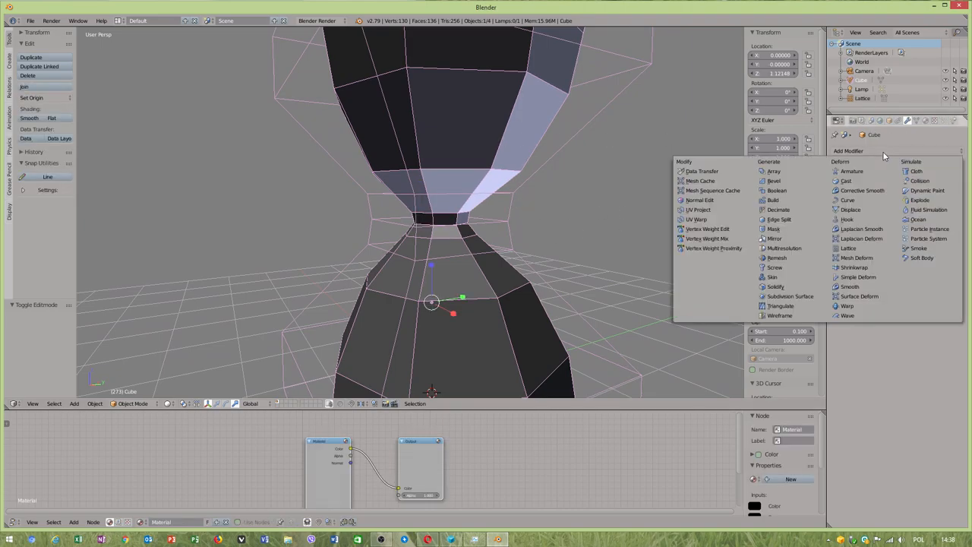
pyautogui.click(849, 248)
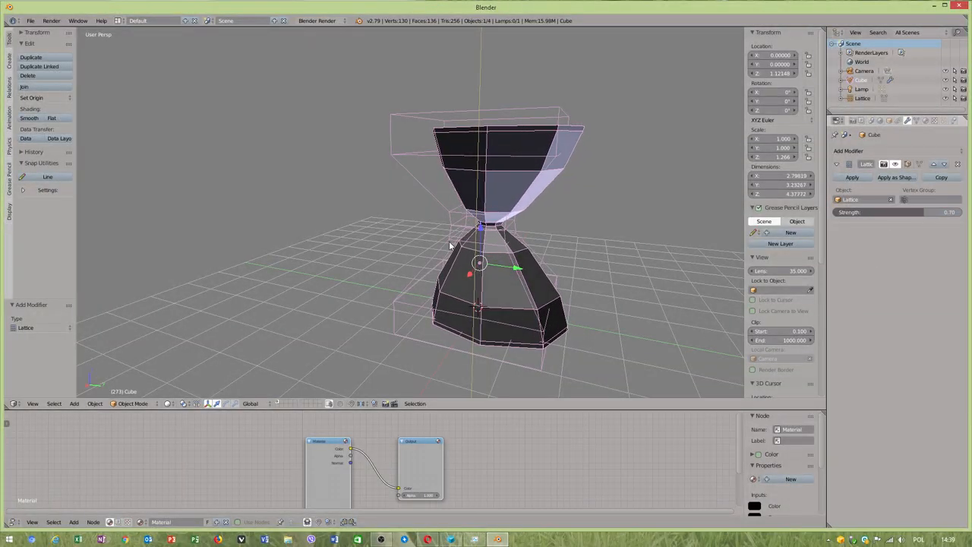
pyautogui.click(862, 98)
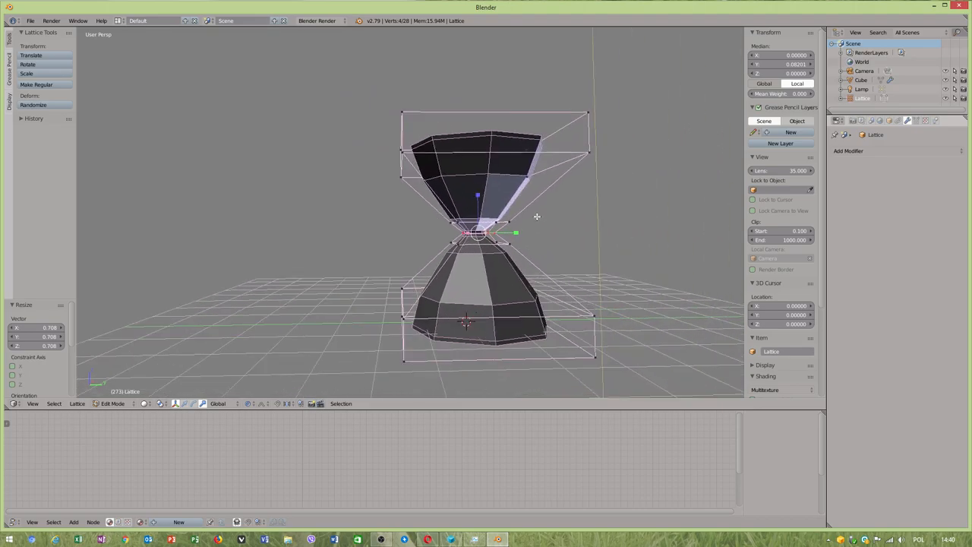
pyautogui.press('Tab')
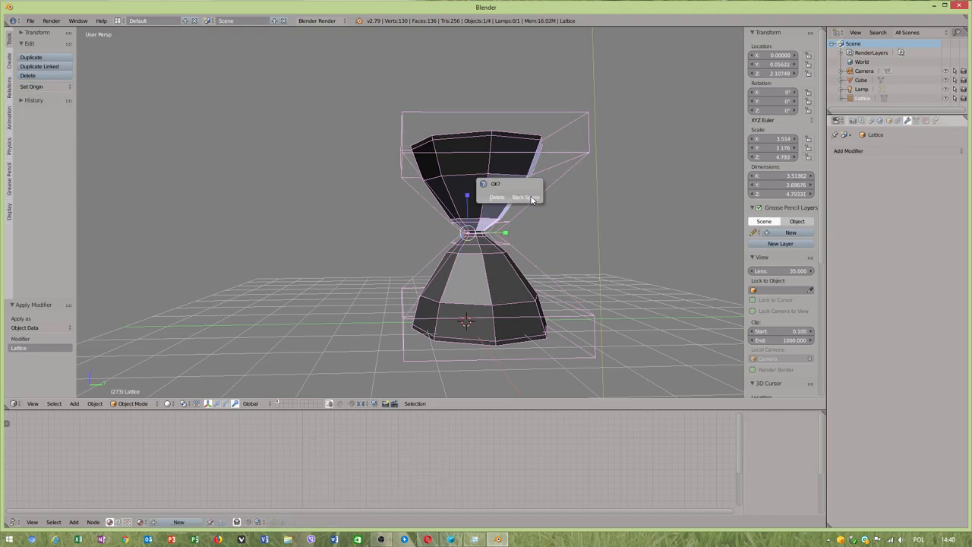
# Step: Delete the lattice, add Subdivision Surface at view level 2, and shade smooth
pyautogui.click(497, 197)
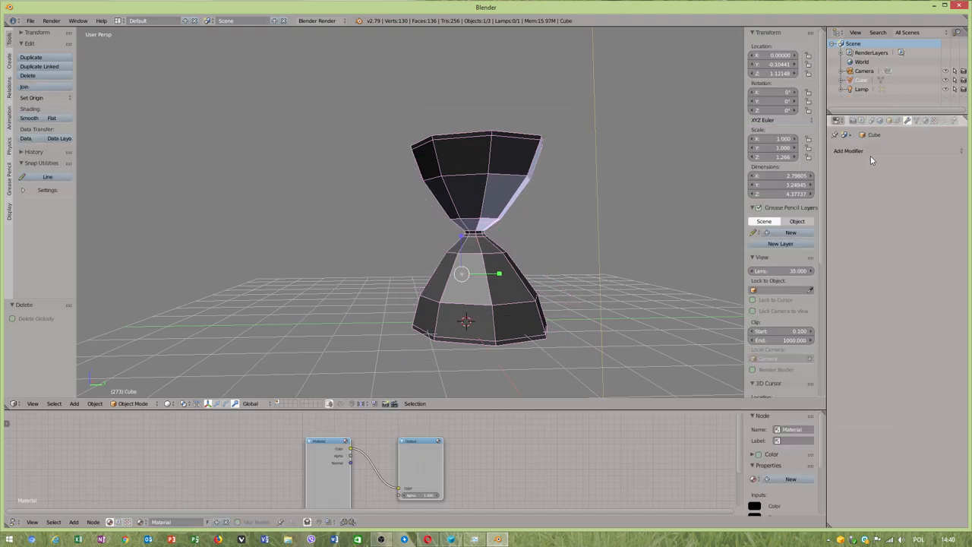
pyautogui.click(848, 150)
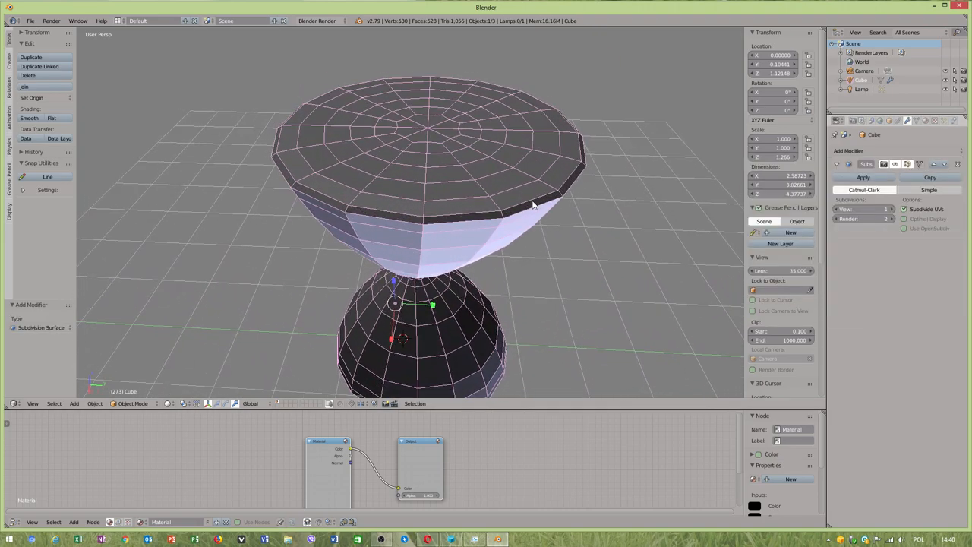
pyautogui.click(905, 219)
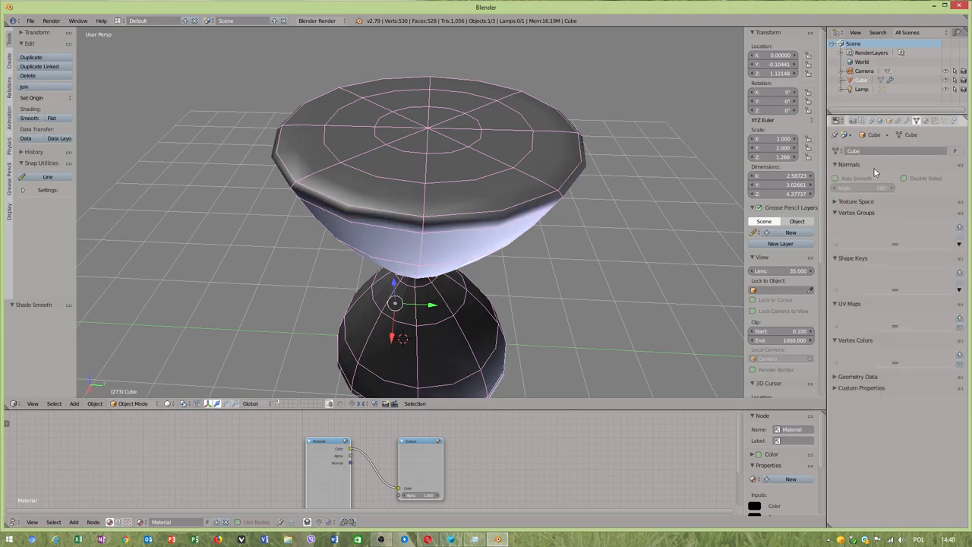
pyautogui.click(835, 177)
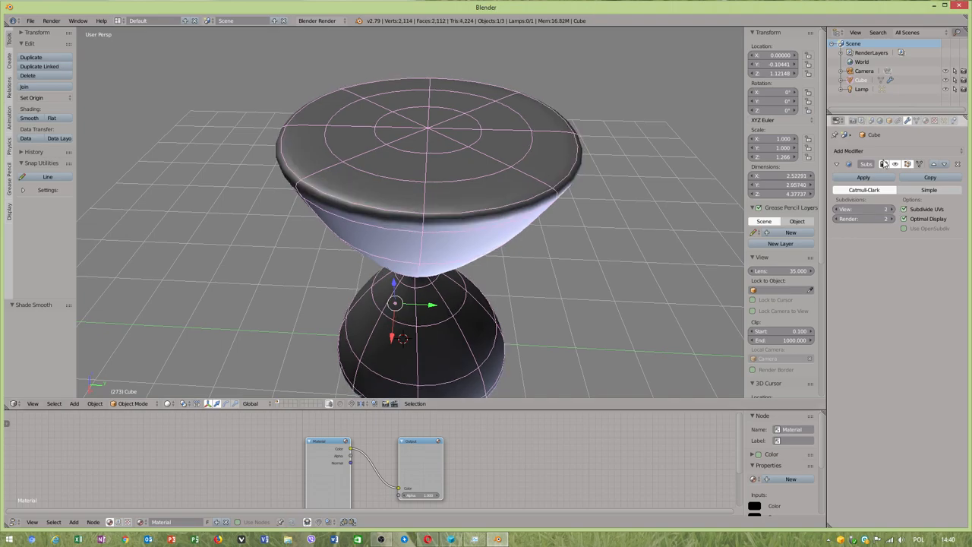
pyautogui.click(133, 404)
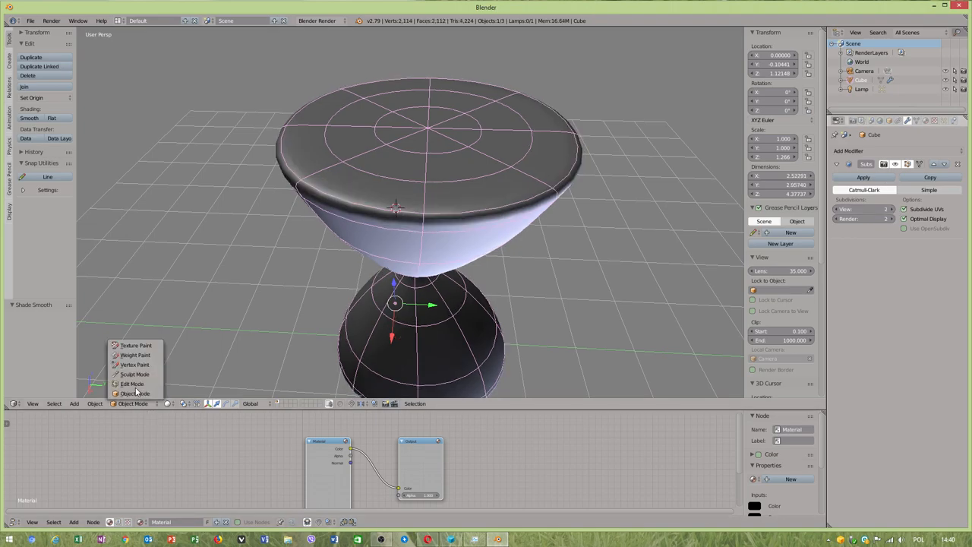
# Step: Mark the selected hourglass rim edges sharp in Edit Mode, previewing with rendered shading
pyautogui.click(132, 383)
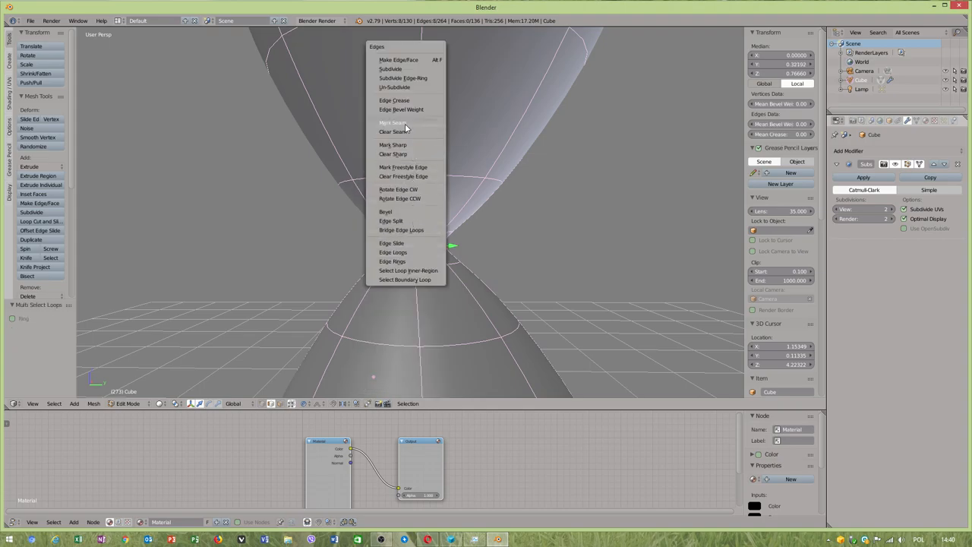
pyautogui.moveTo(408, 145)
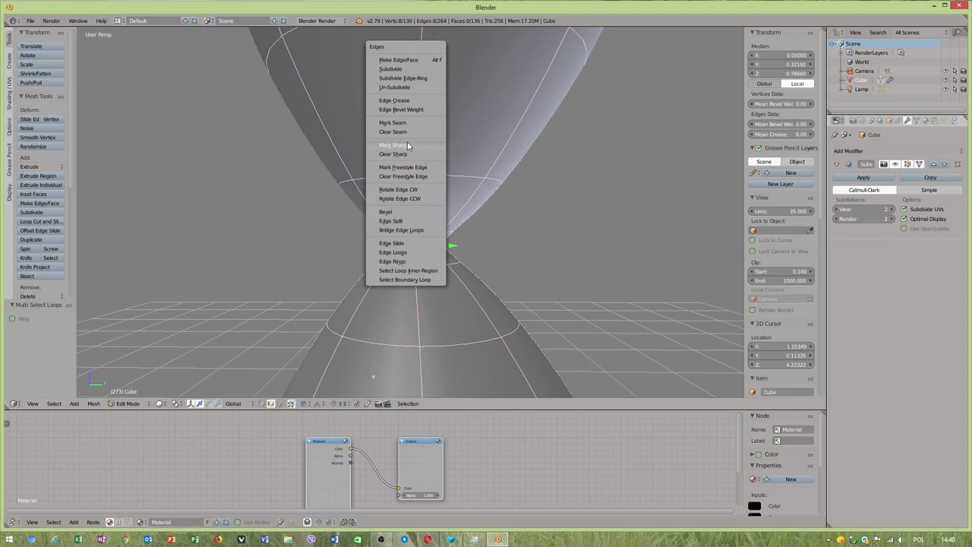
pyautogui.click(393, 144)
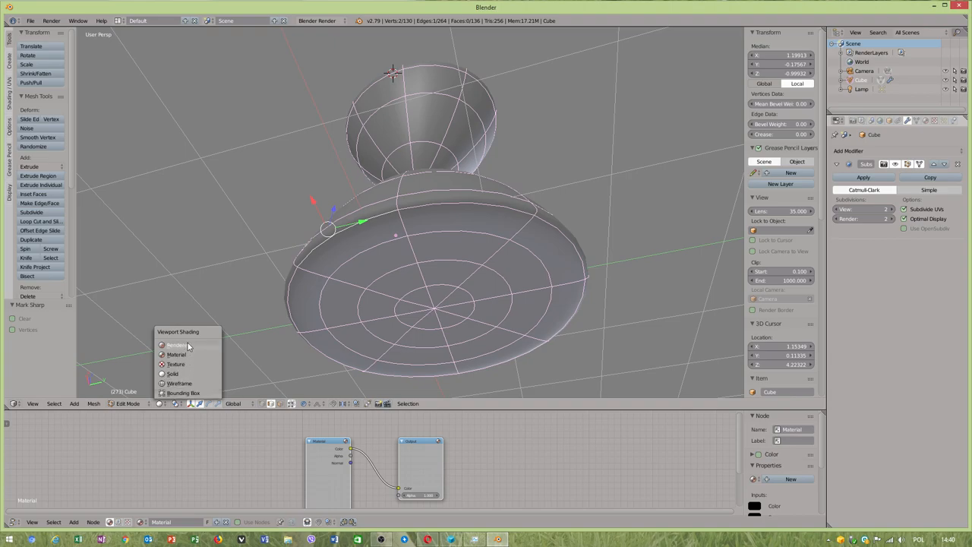
pyautogui.click(176, 345)
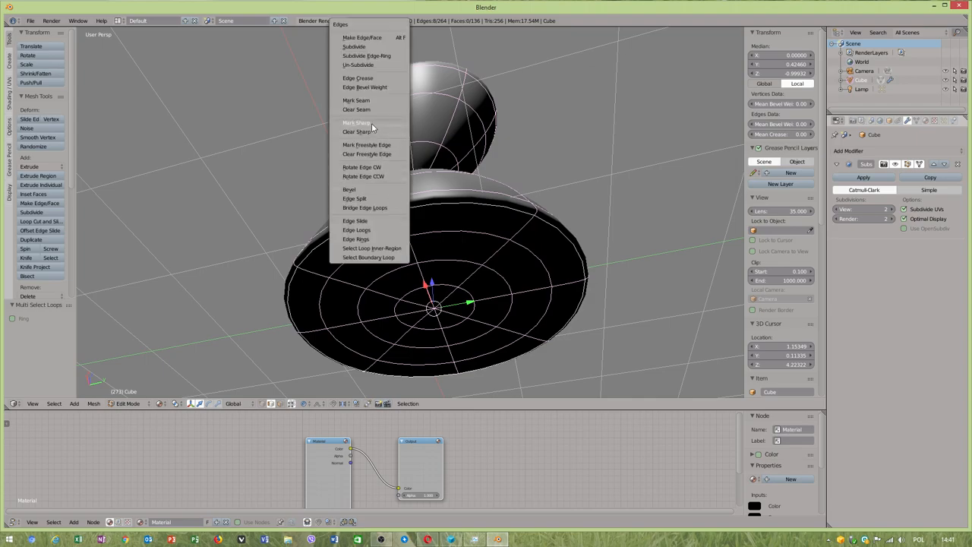
pyautogui.click(355, 122)
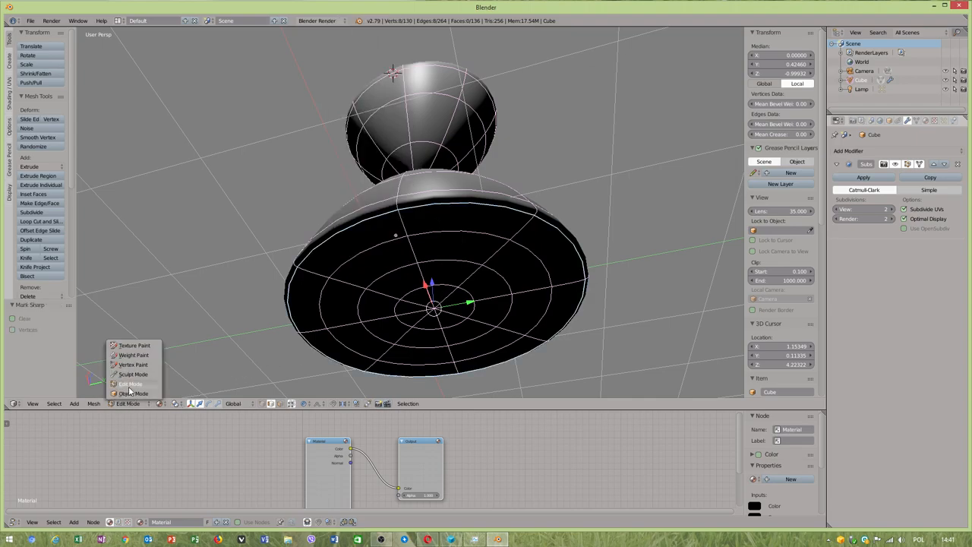
pyautogui.click(133, 392)
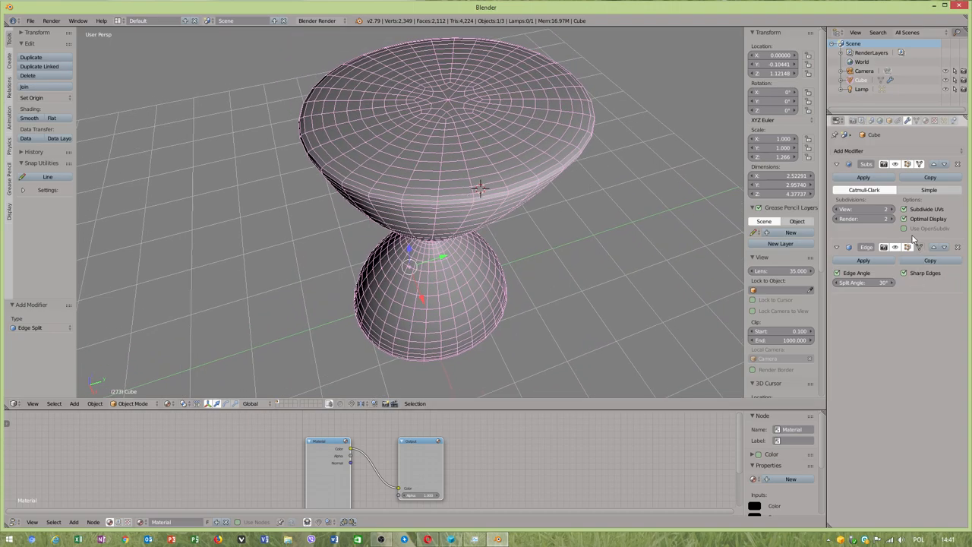
pyautogui.moveTo(958, 253)
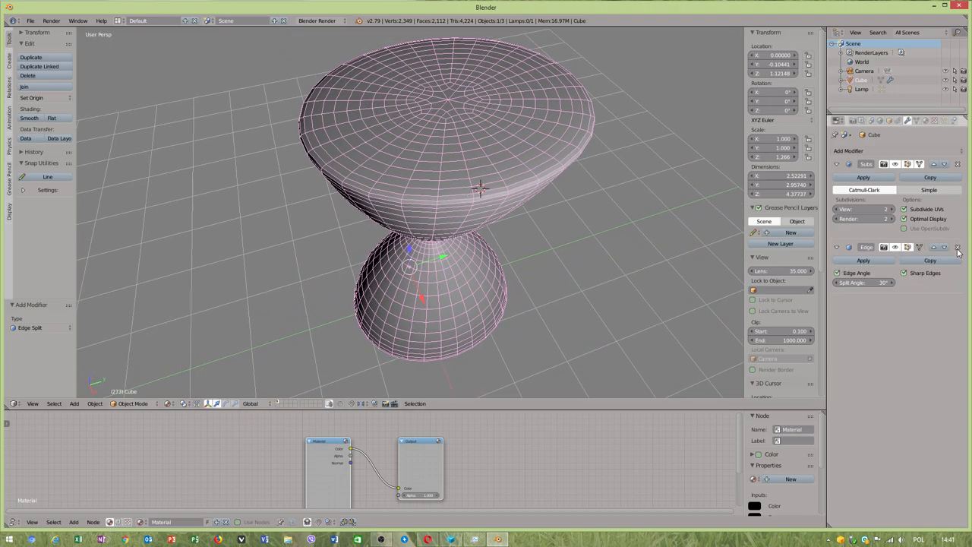
# Step: Add an Edge Split modifier ahead of Subdivision Surface, rotate the lamp, and reselect the hourglass
pyautogui.click(848, 151)
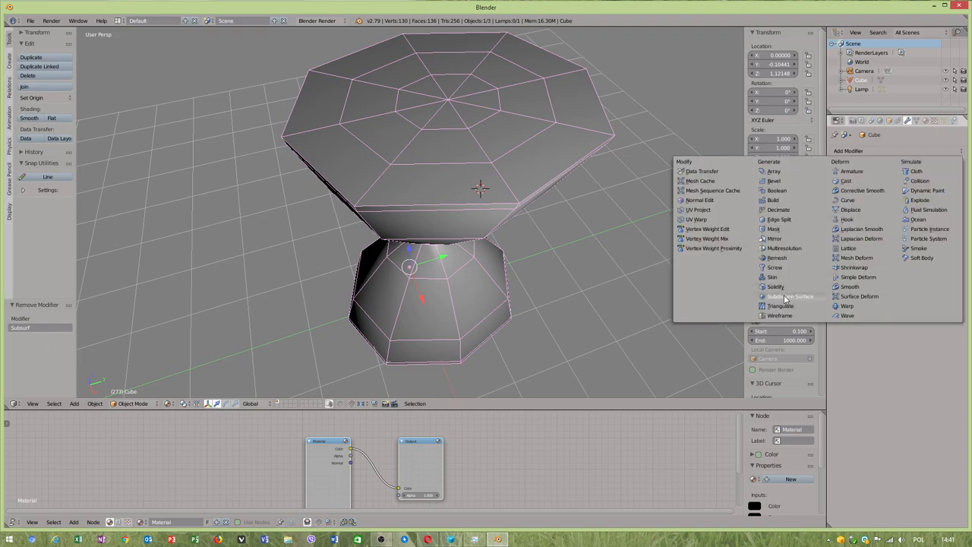
pyautogui.moveTo(778, 220)
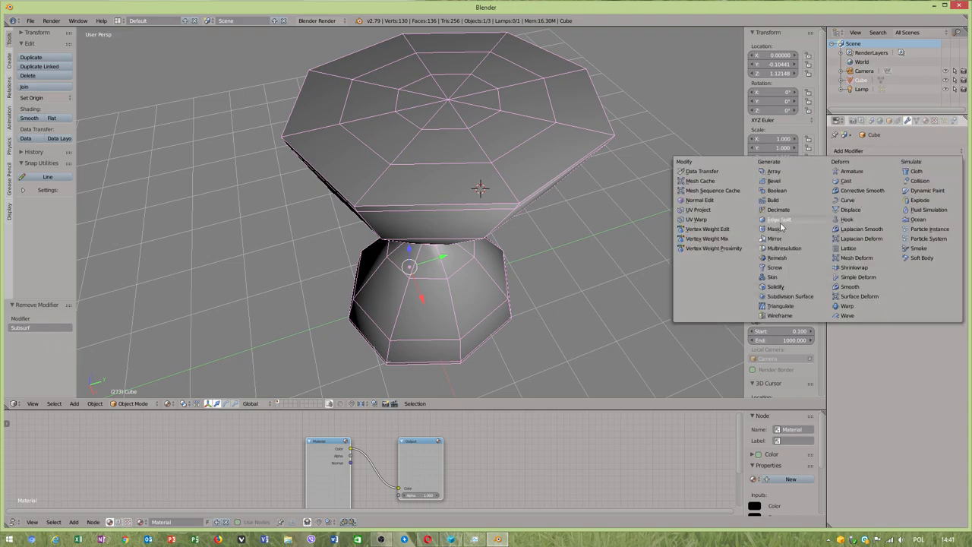
pyautogui.click(778, 220)
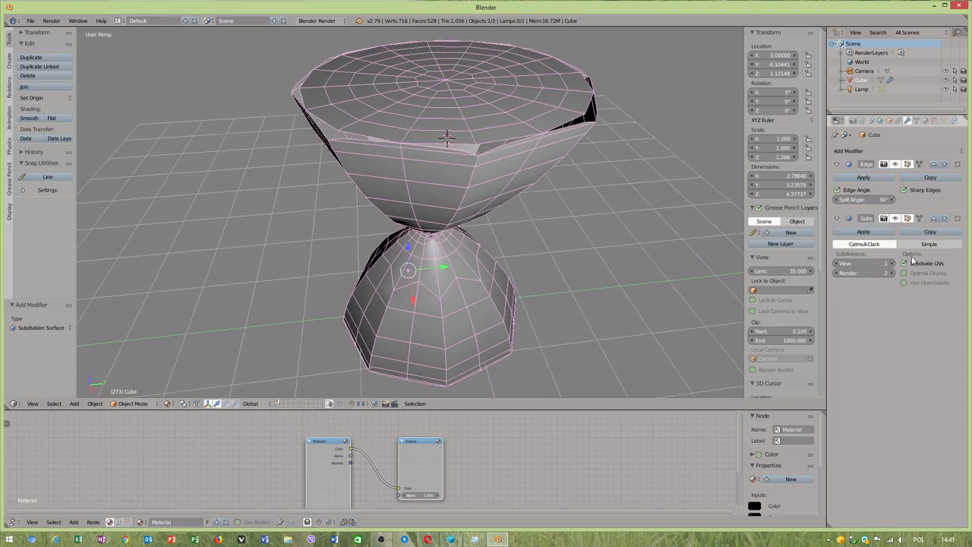
pyautogui.moveTo(858, 207)
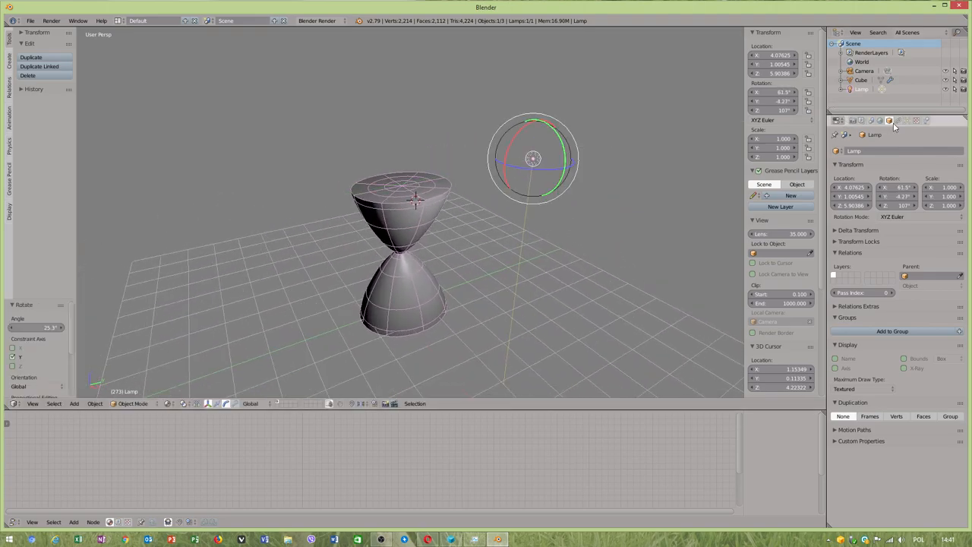
pyautogui.click(906, 120)
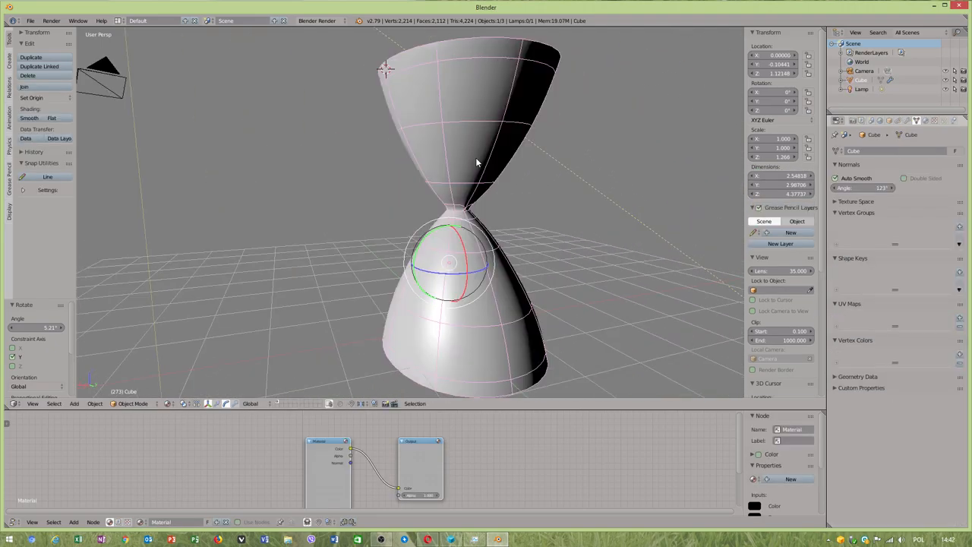
pyautogui.click(316, 21)
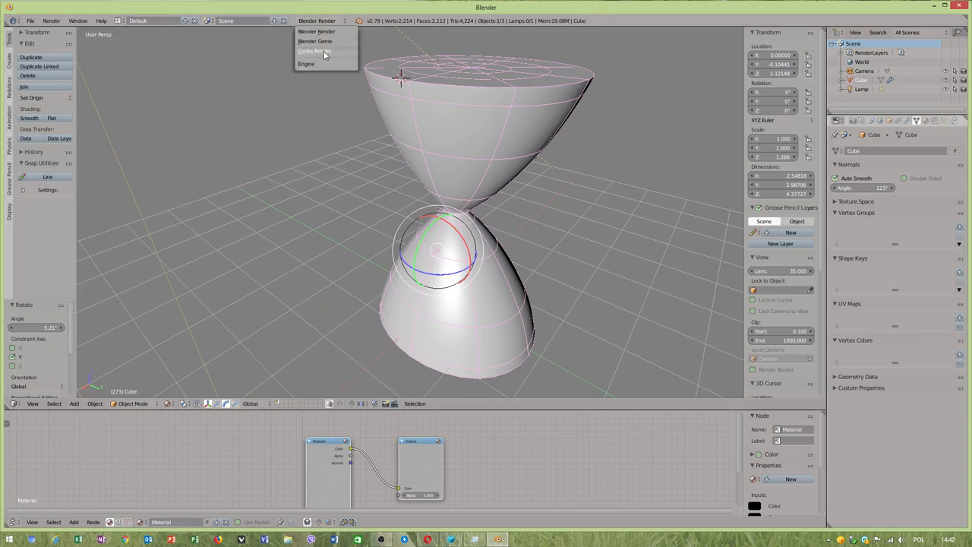
# Step: Switch the render engine to Cycles and create a new material for the hourglass
pyautogui.click(314, 51)
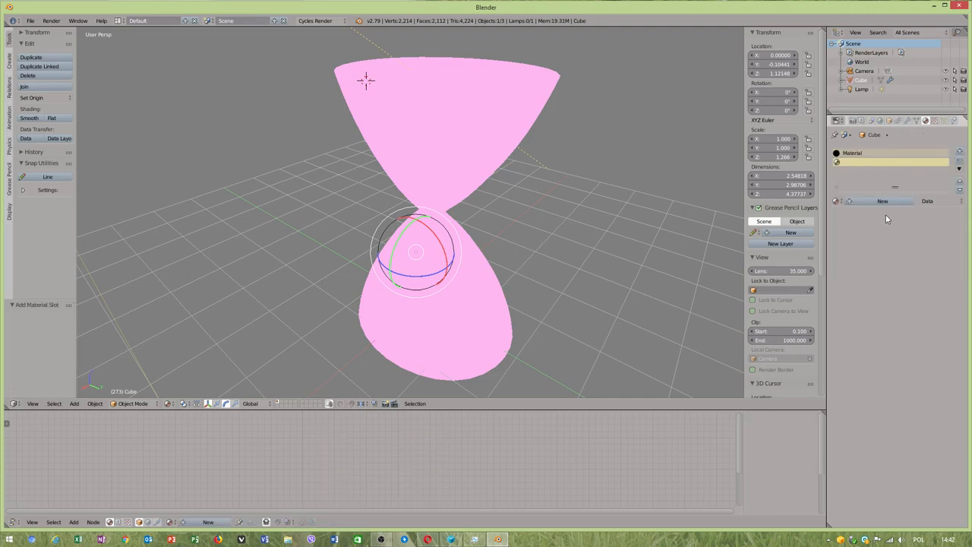
pyautogui.click(883, 200)
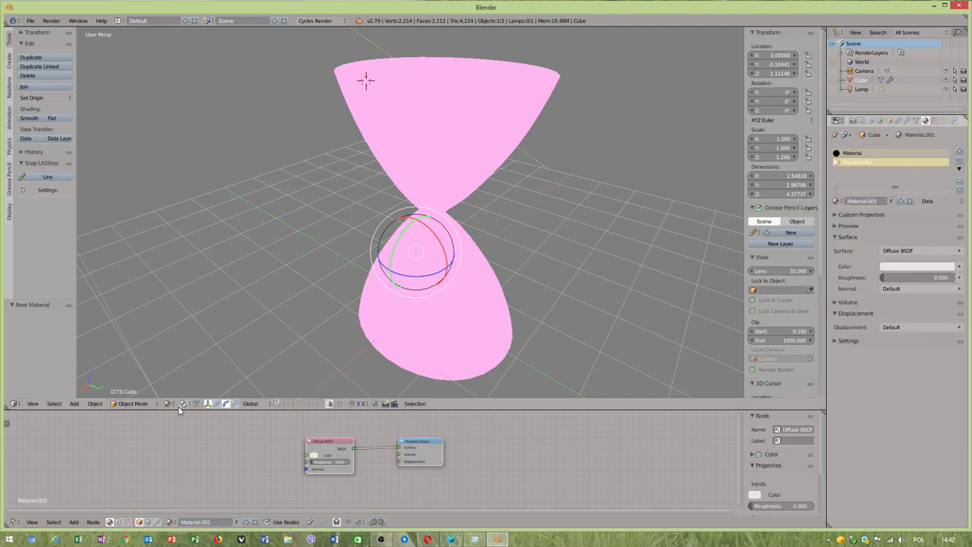
pyautogui.press('Tab')
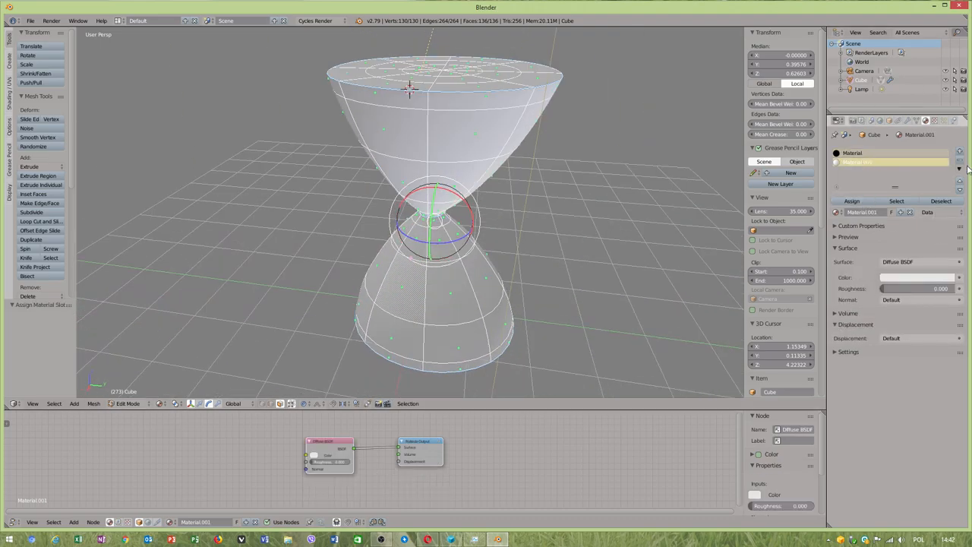
# Step: Set the material surface to Glossy BSDF with Sharp distribution
pyautogui.click(919, 262)
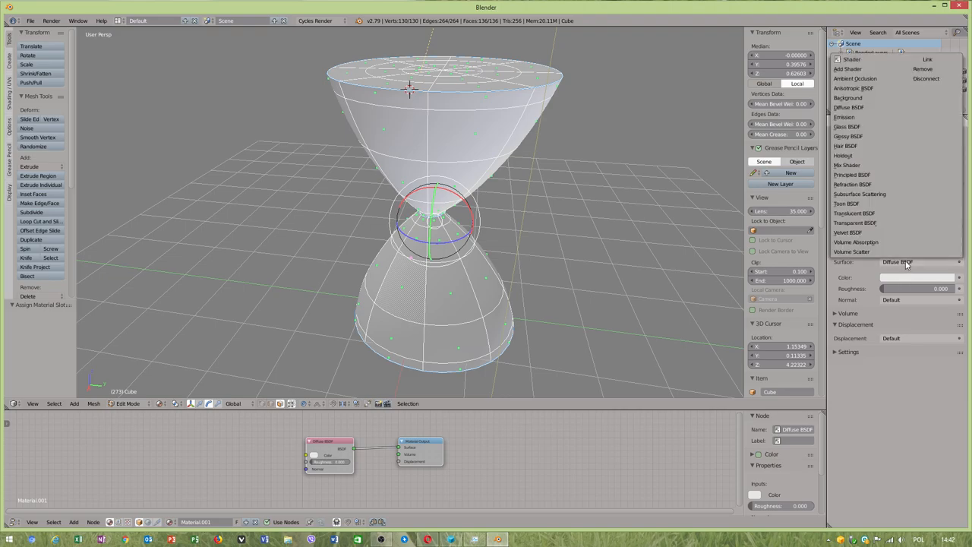
pyautogui.click(847, 136)
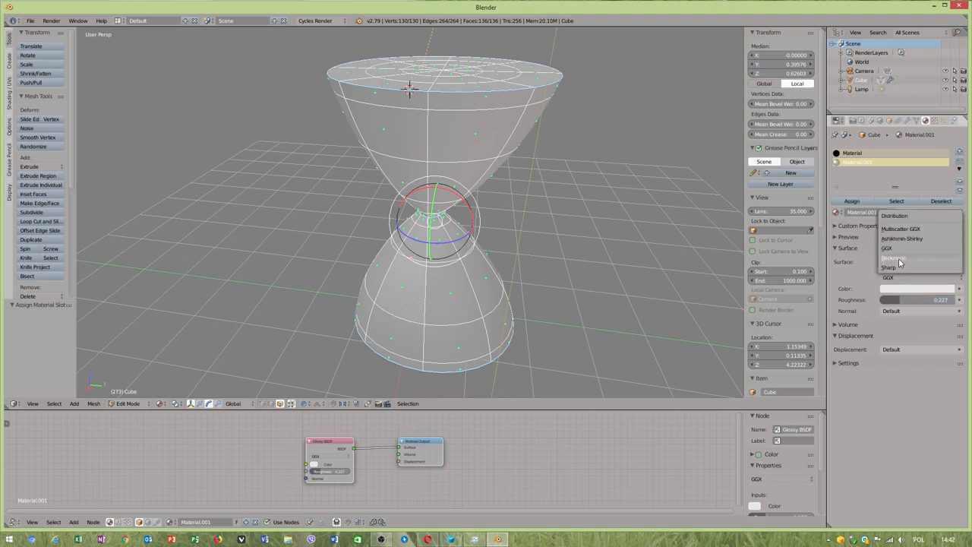
pyautogui.click(896, 277)
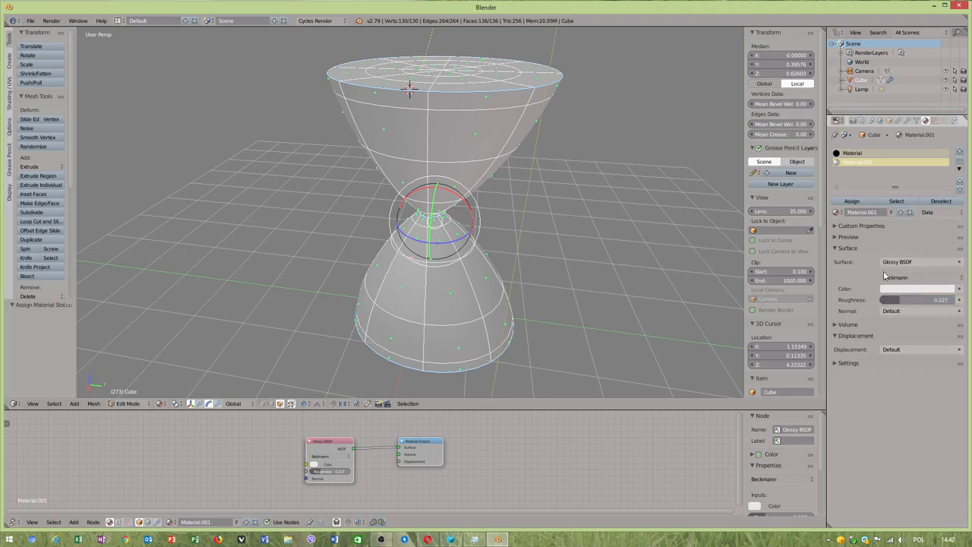
pyautogui.click(911, 277)
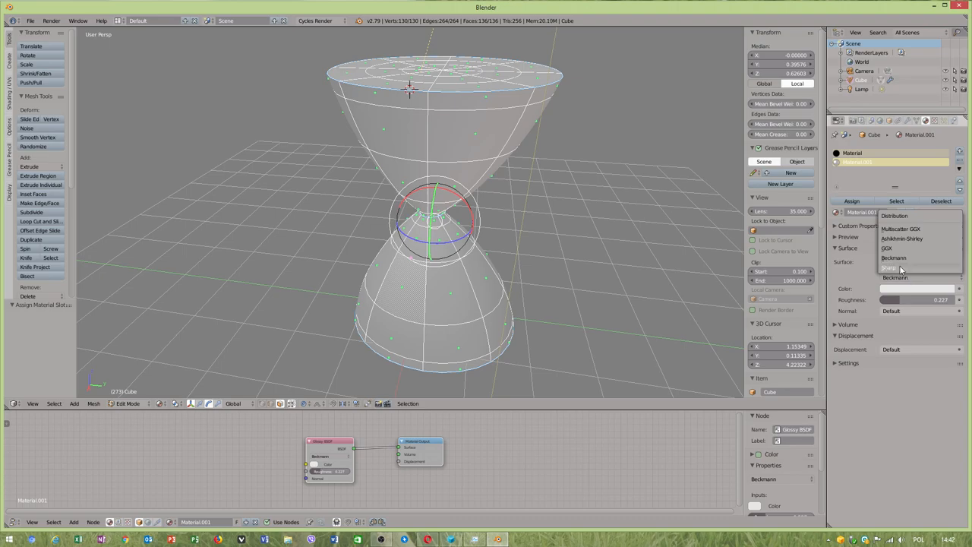
pyautogui.click(888, 267)
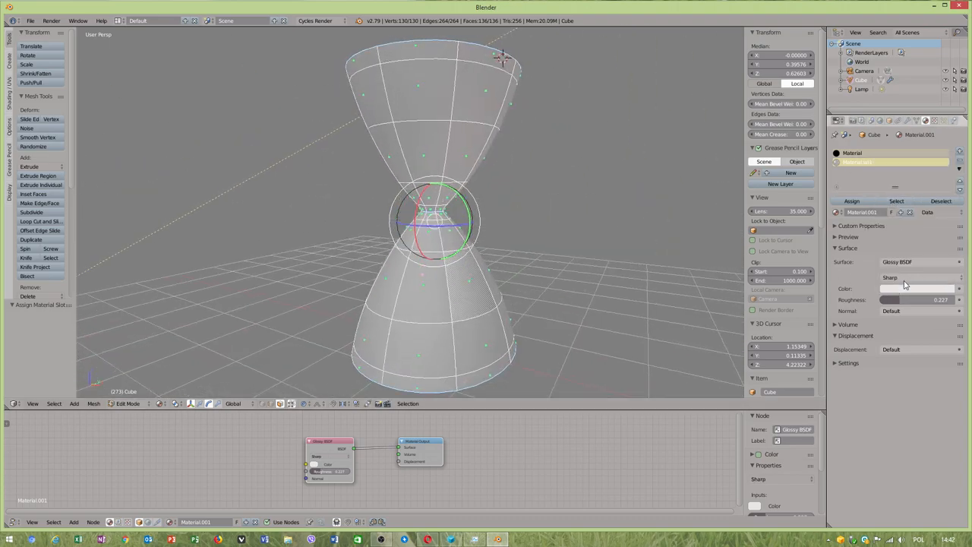
pyautogui.click(900, 277)
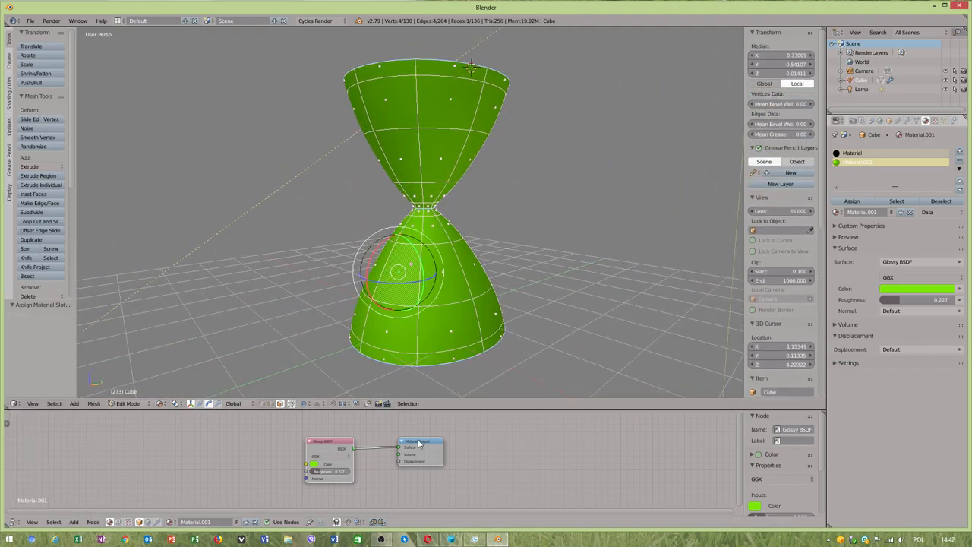
# Step: Color the glossy shader green and add a Glass BSDF node wired to Material Output
pyautogui.click(54, 522)
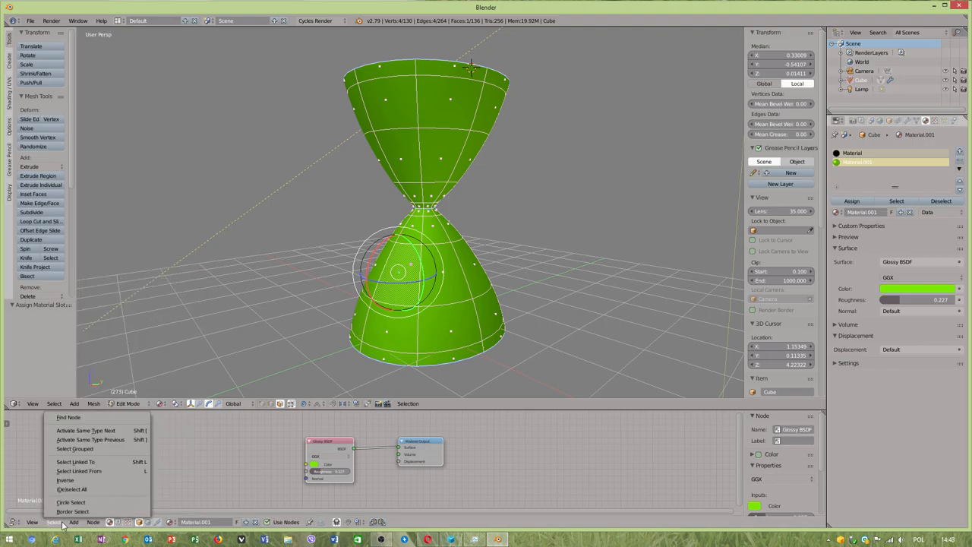
pyautogui.click(74, 522)
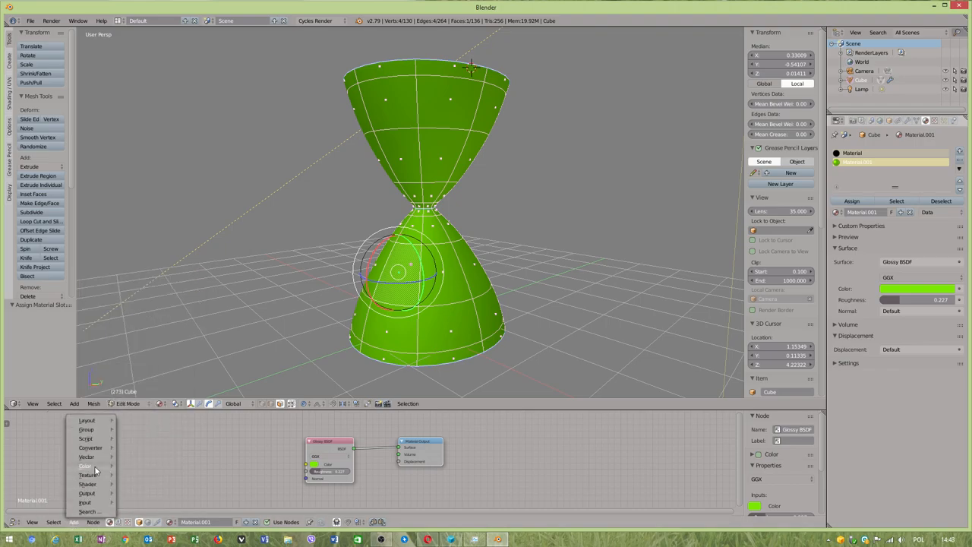
pyautogui.click(87, 484)
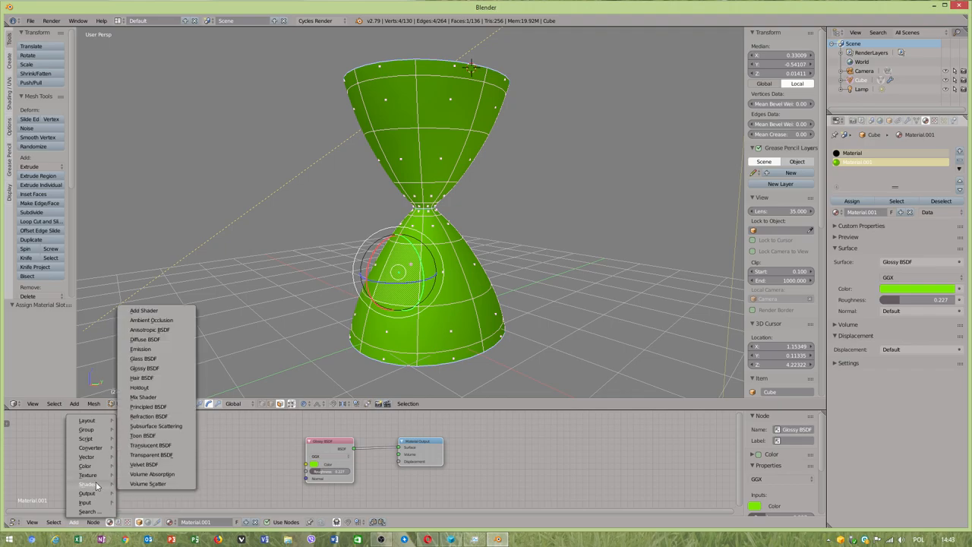
pyautogui.moveTo(157, 392)
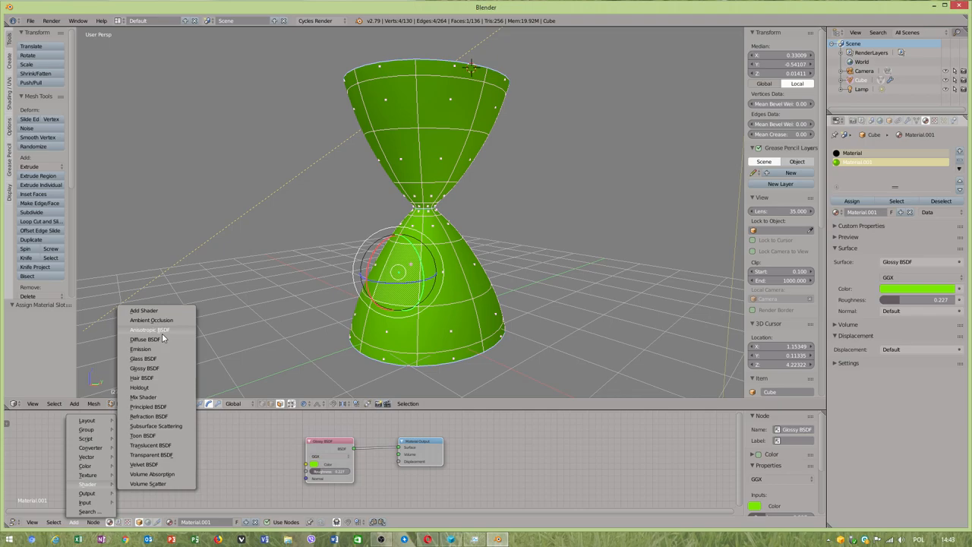
pyautogui.moveTo(152, 454)
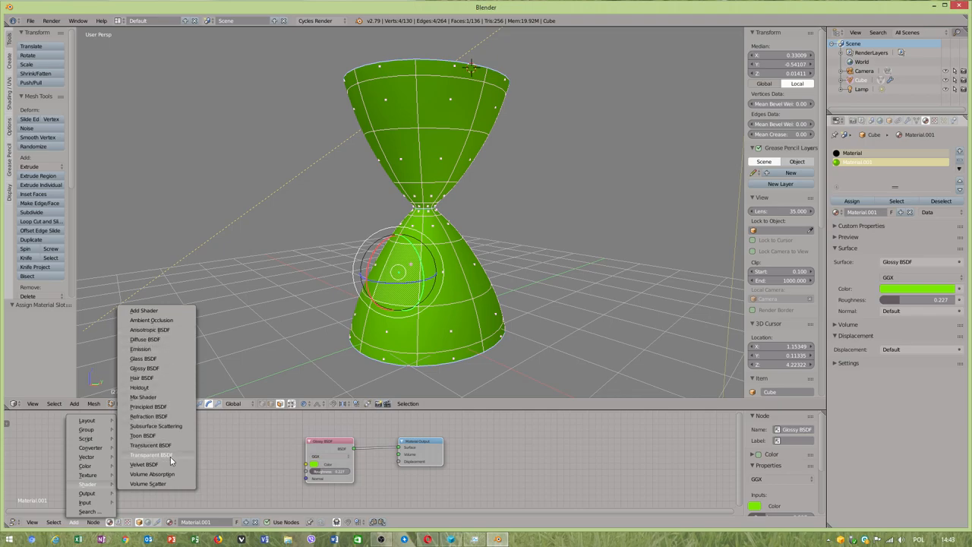
pyautogui.moveTo(143, 358)
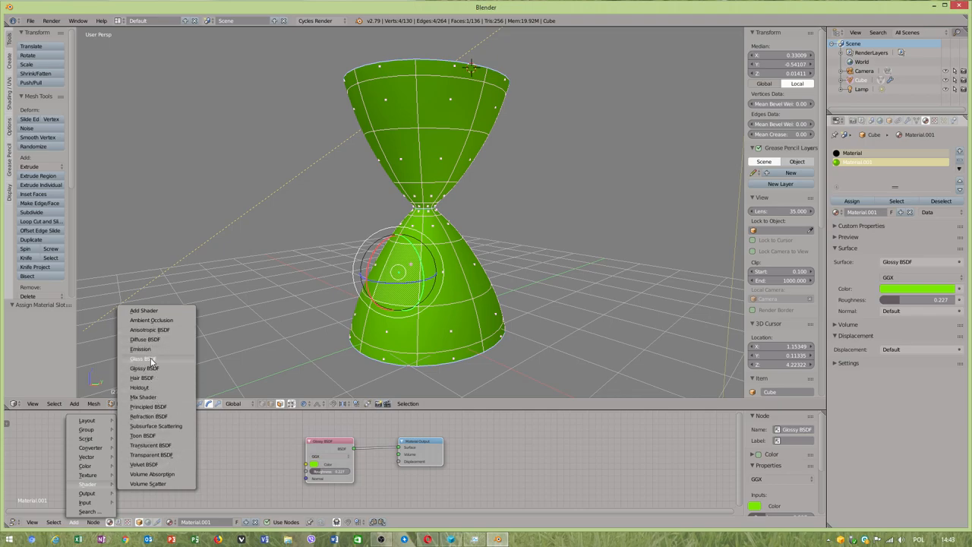
pyautogui.click(142, 358)
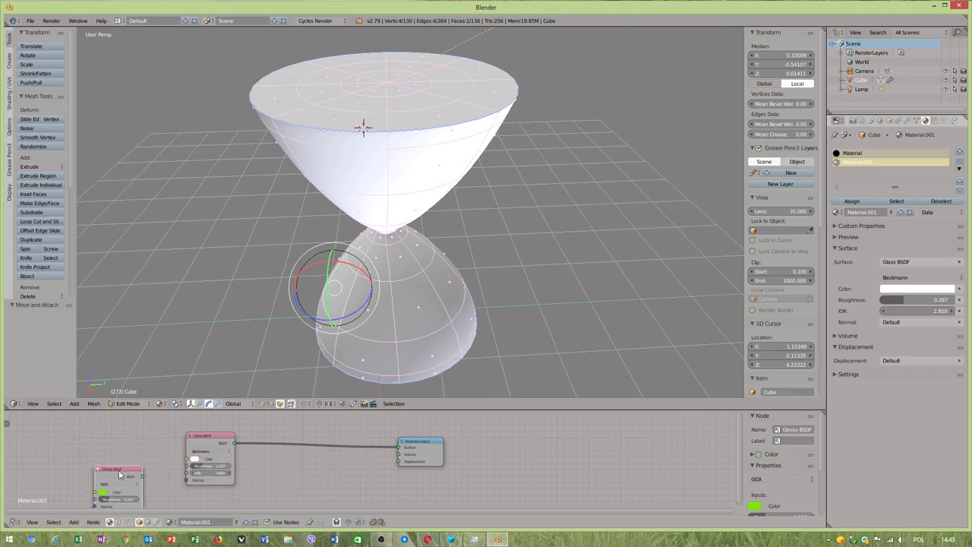
# Step: Feed the green Glossy into the Glass color and drop glass roughness to 0.032
pyautogui.moveTo(143, 476); pyautogui.dragTo(188, 462)
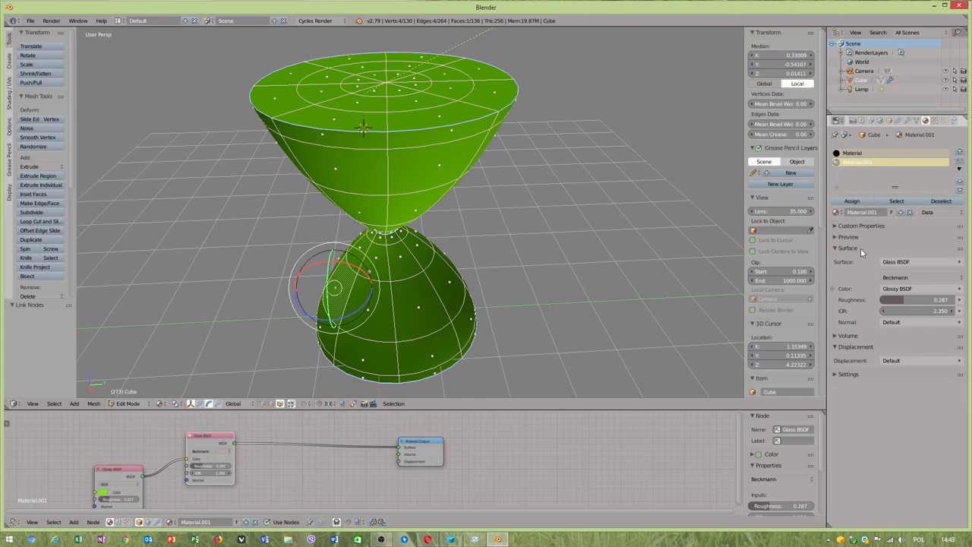
pyautogui.click(848, 236)
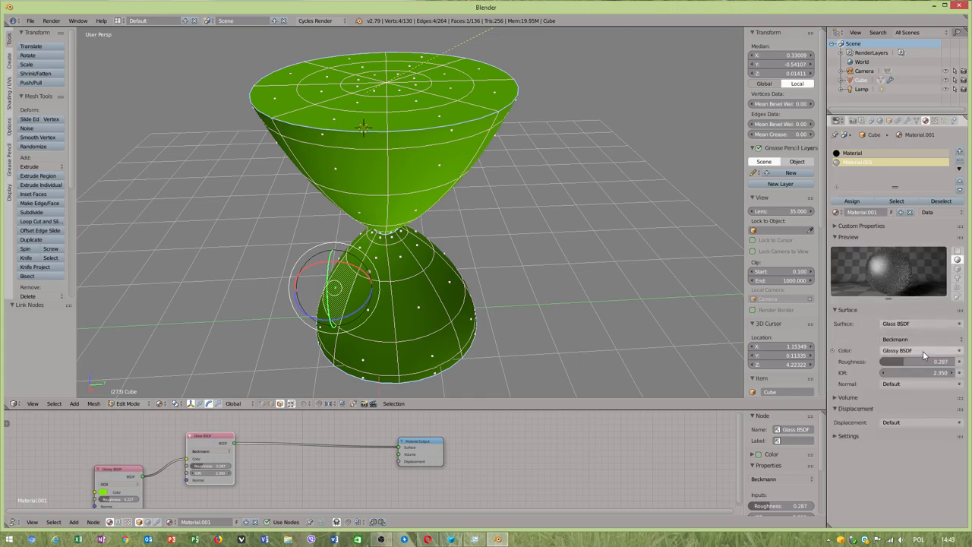
pyautogui.moveTo(892, 361); pyautogui.dragTo(911, 361)
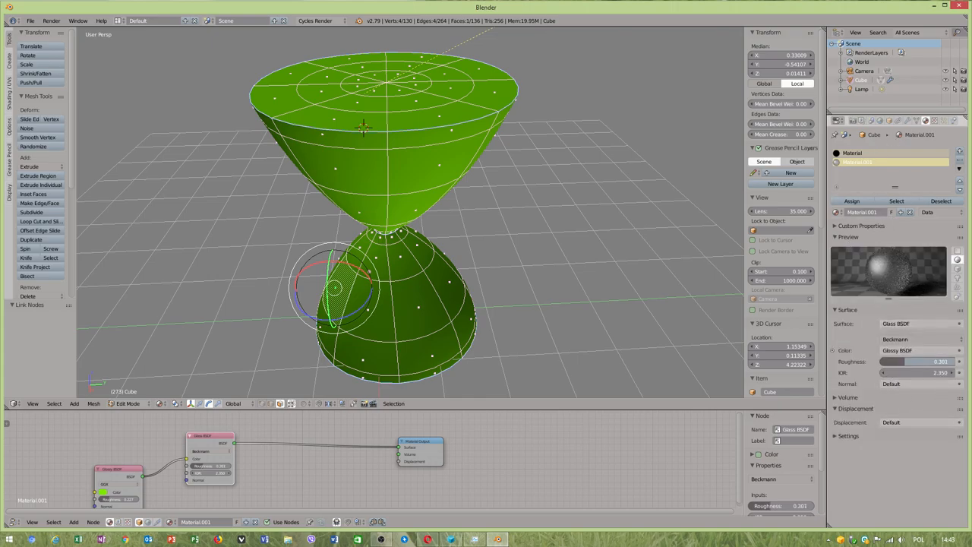
pyautogui.moveTo(942, 362); pyautogui.dragTo(903, 361)
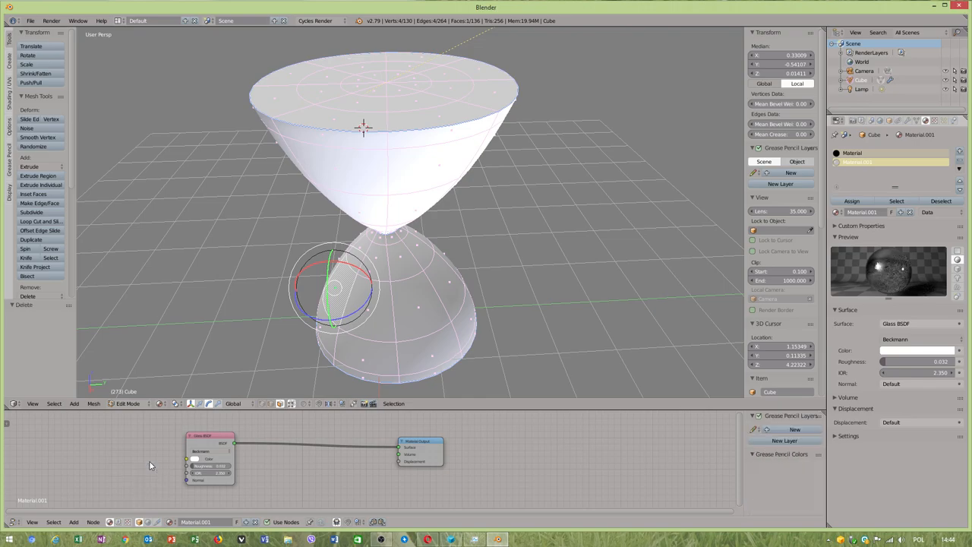
pyautogui.click(211, 457)
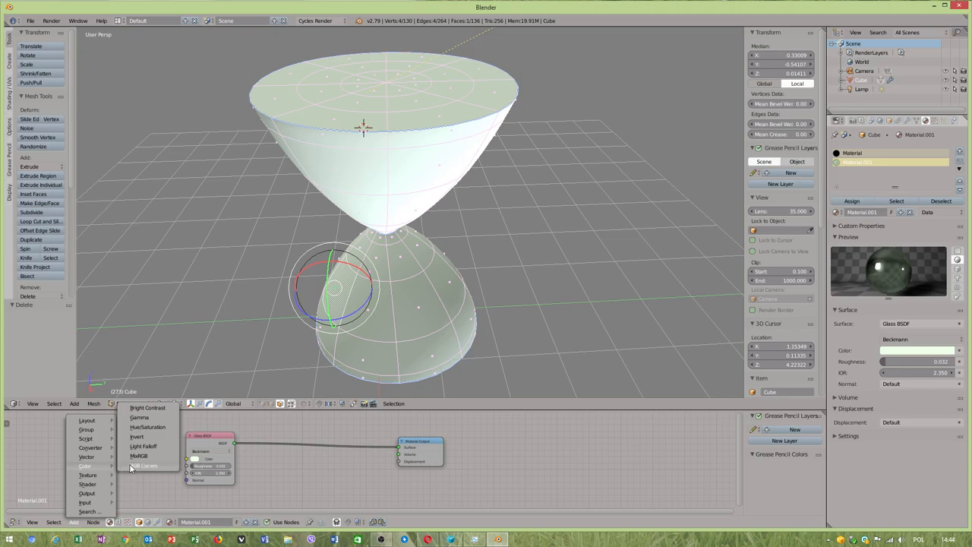
pyautogui.moveTo(156, 455)
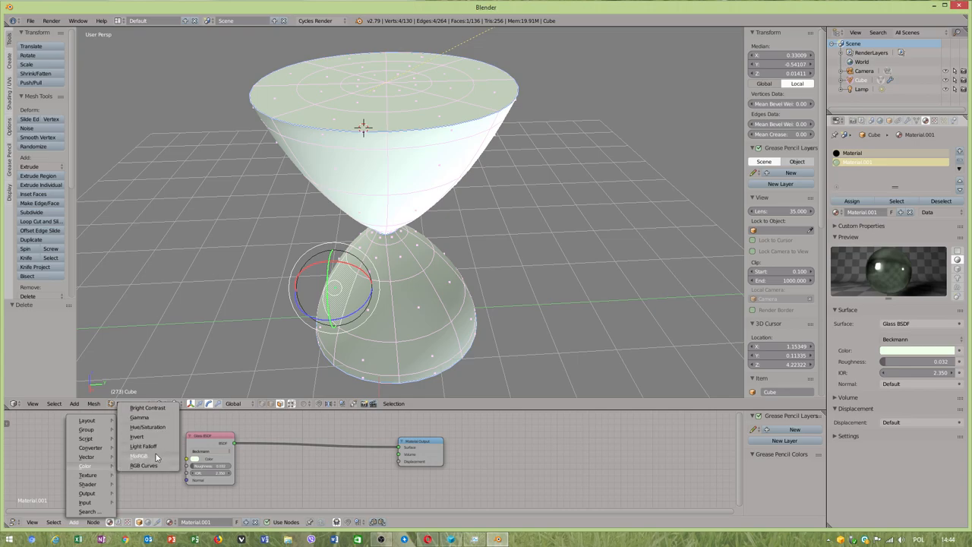
pyautogui.moveTo(139, 418)
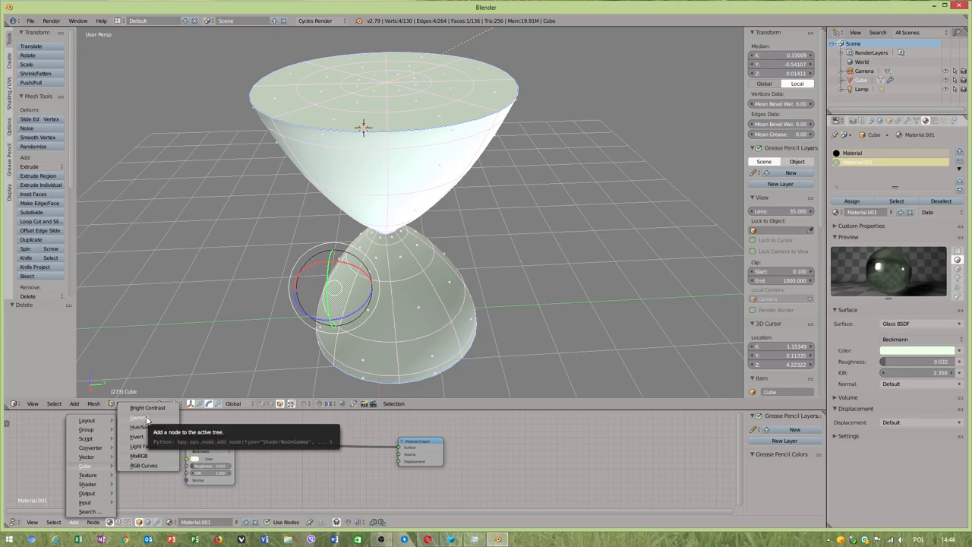
pyautogui.click(138, 417)
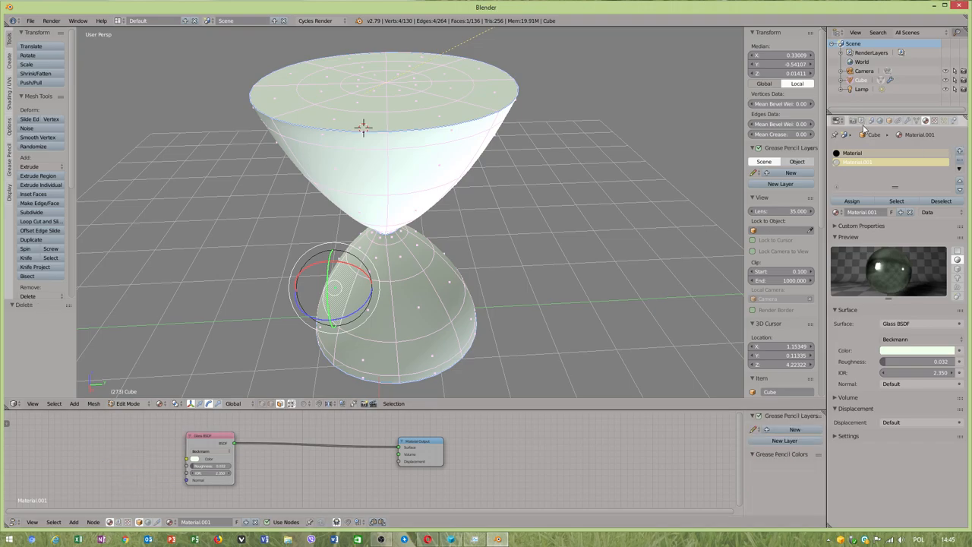
# Step: Render on GPU Compute with render-layer denoising enabled, then head to User Preferences
pyautogui.click(853, 121)
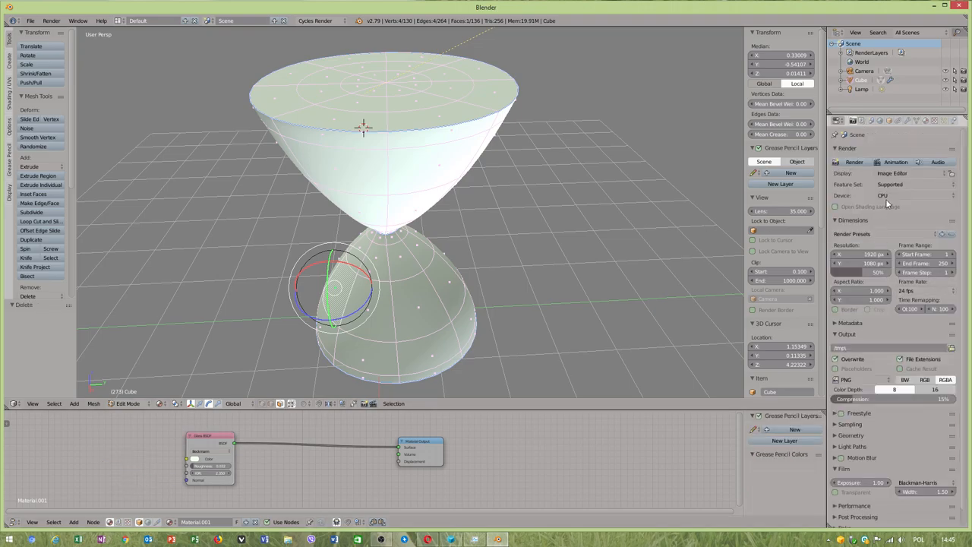
pyautogui.click(911, 196)
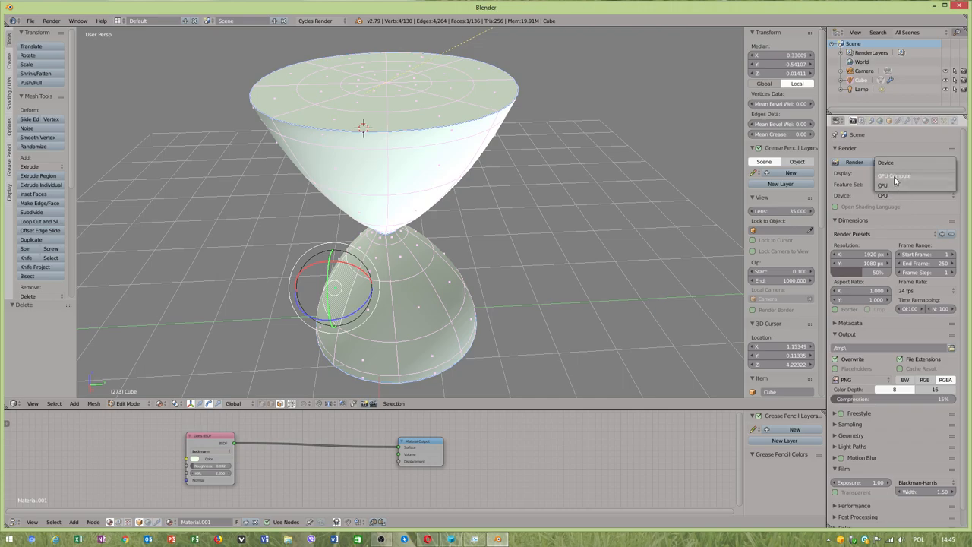
pyautogui.click(895, 175)
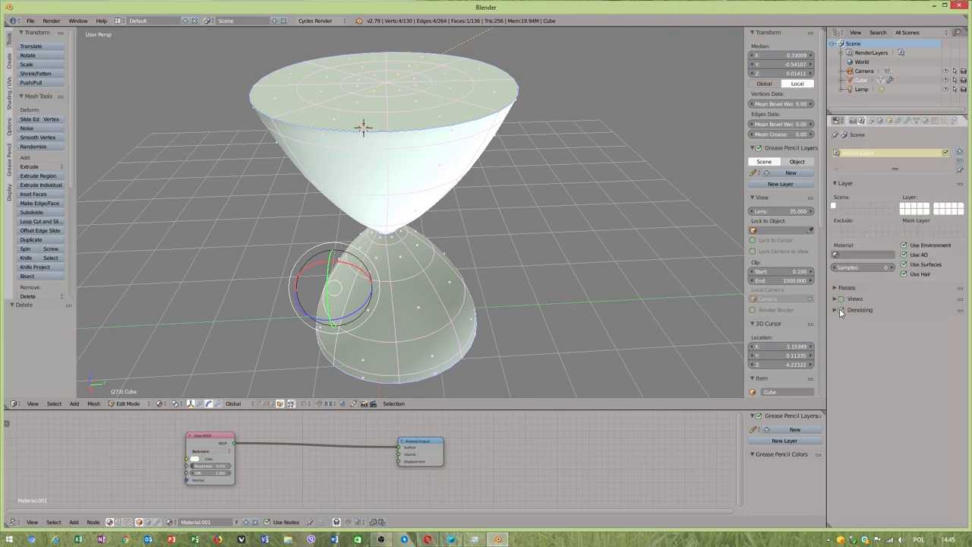
pyautogui.click(836, 310)
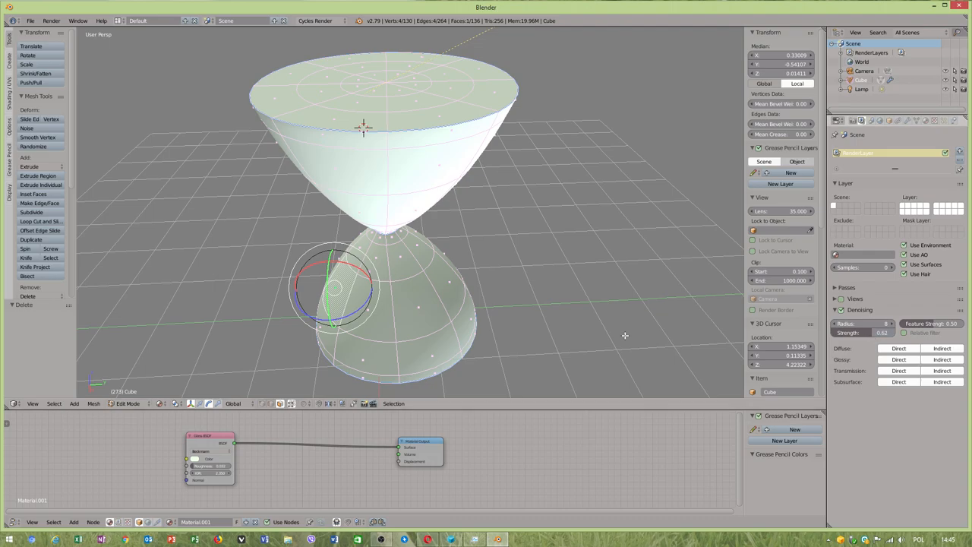
pyautogui.click(30, 21)
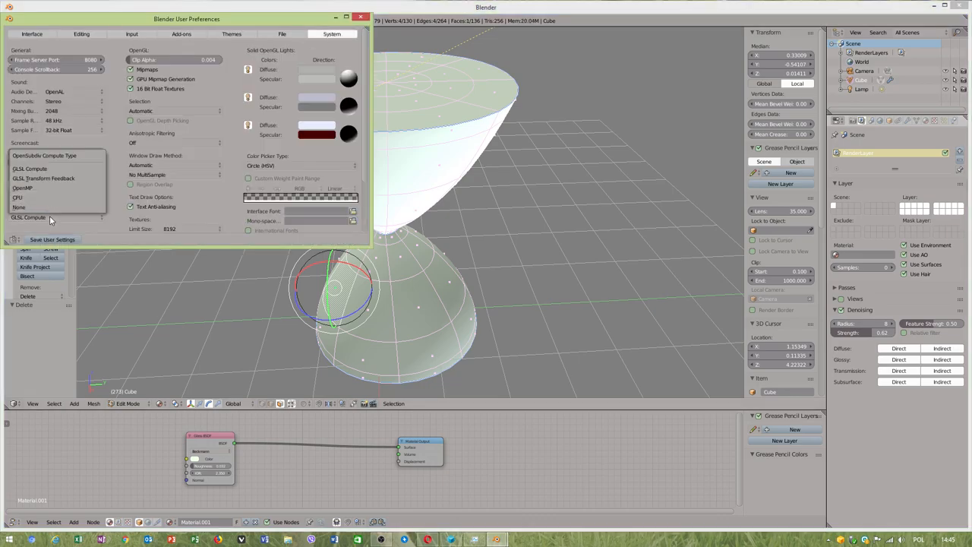
# Step: Use the CUDA GTX 960, show renders in a new window, and preview Rendered shading
pyautogui.click(361, 19)
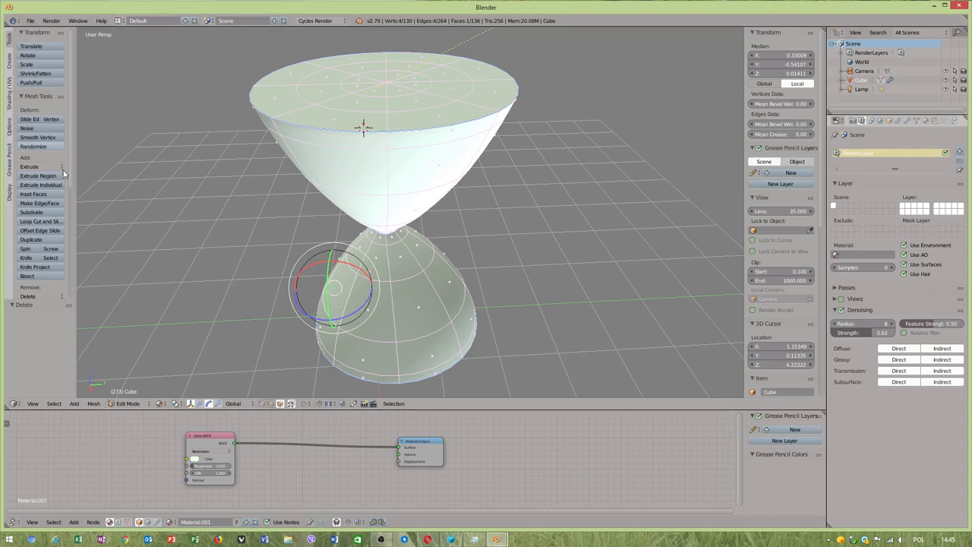
pyautogui.click(31, 20)
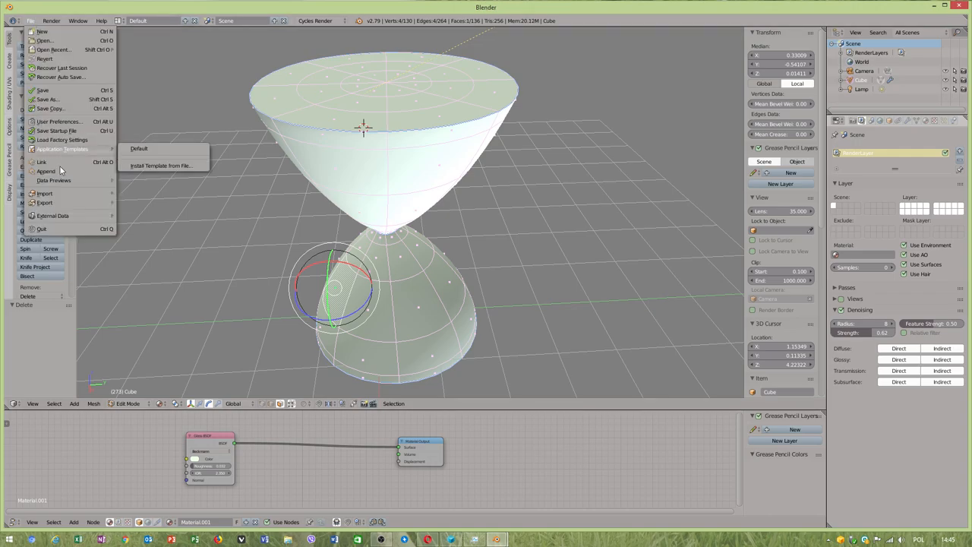
pyautogui.click(59, 121)
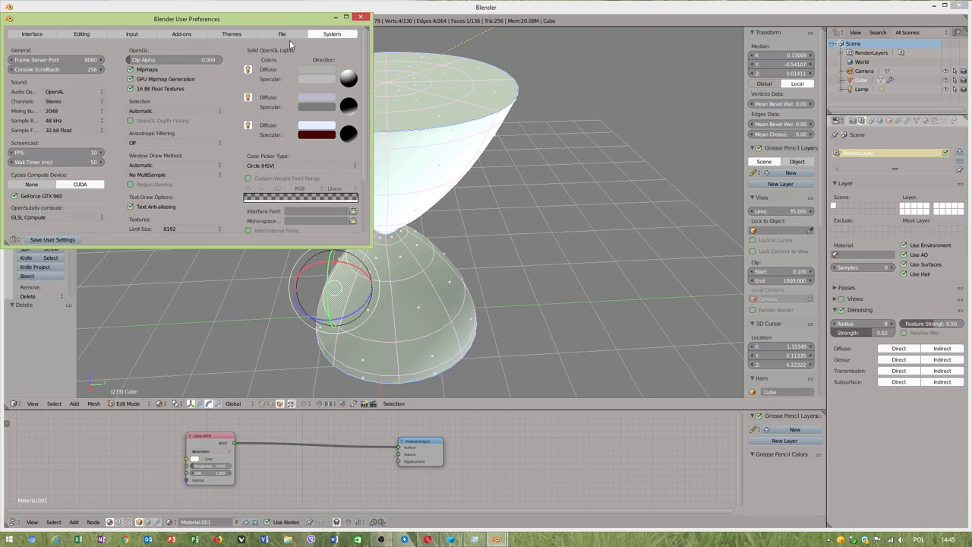
pyautogui.click(361, 16)
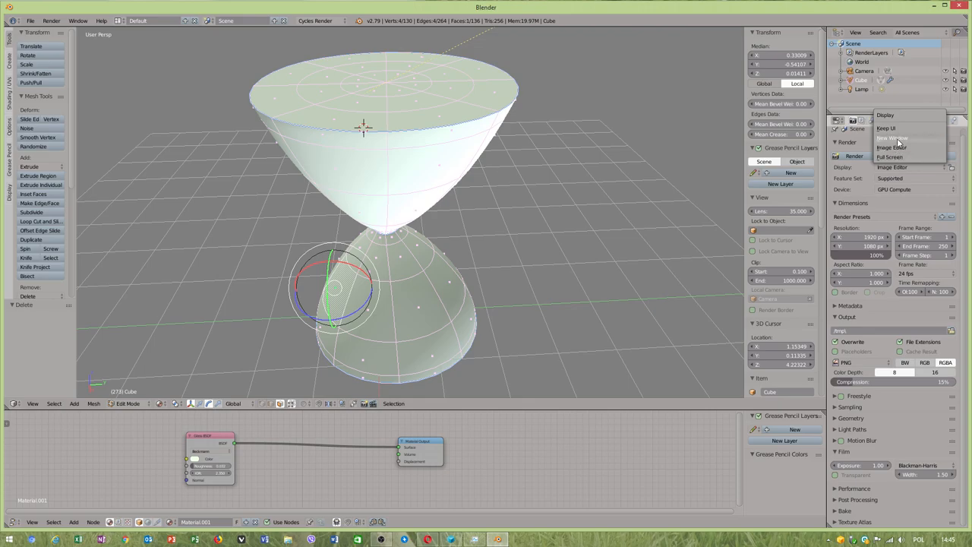
pyautogui.click(892, 138)
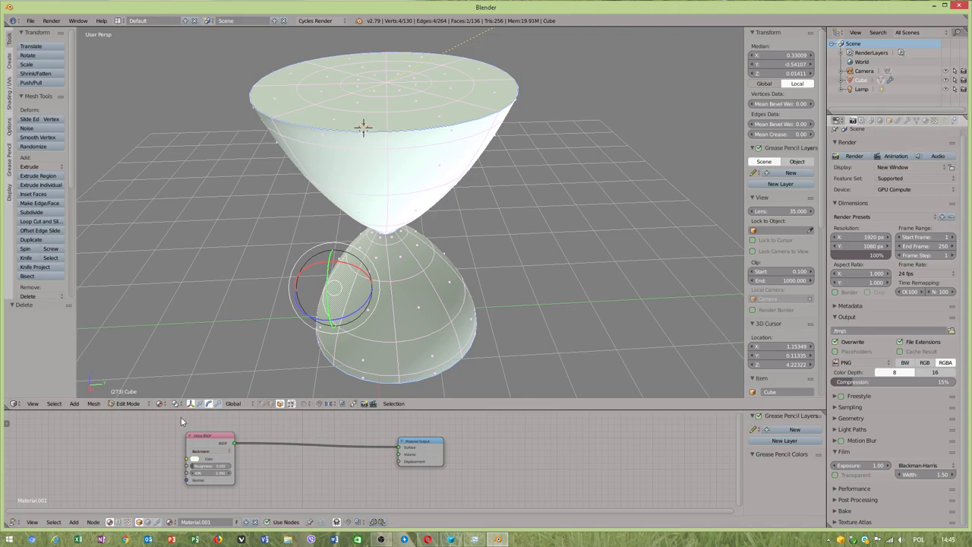
pyautogui.click(171, 403)
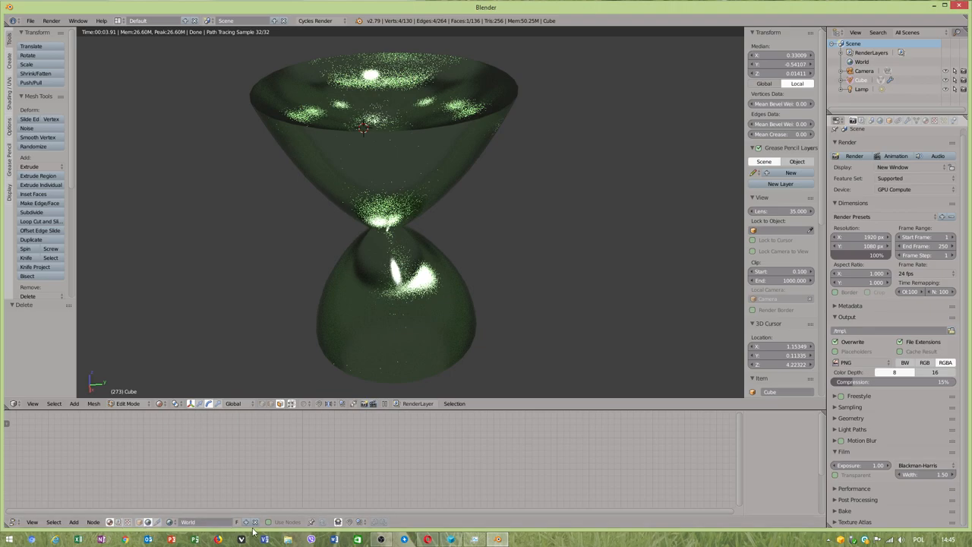
# Step: Enable world nodes with a Sky Texture background at strength 1.9, then adjust the glass material
pyautogui.click(74, 522)
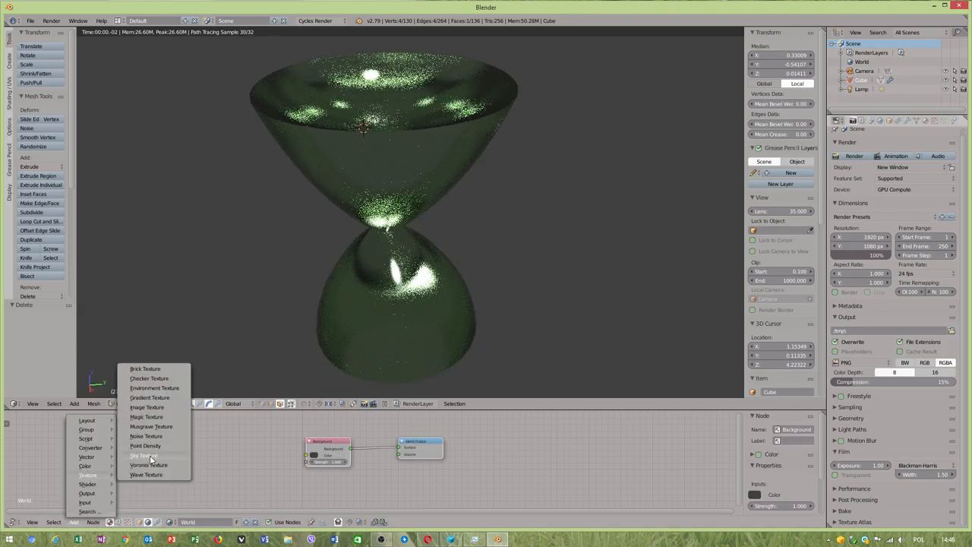
pyautogui.click(142, 455)
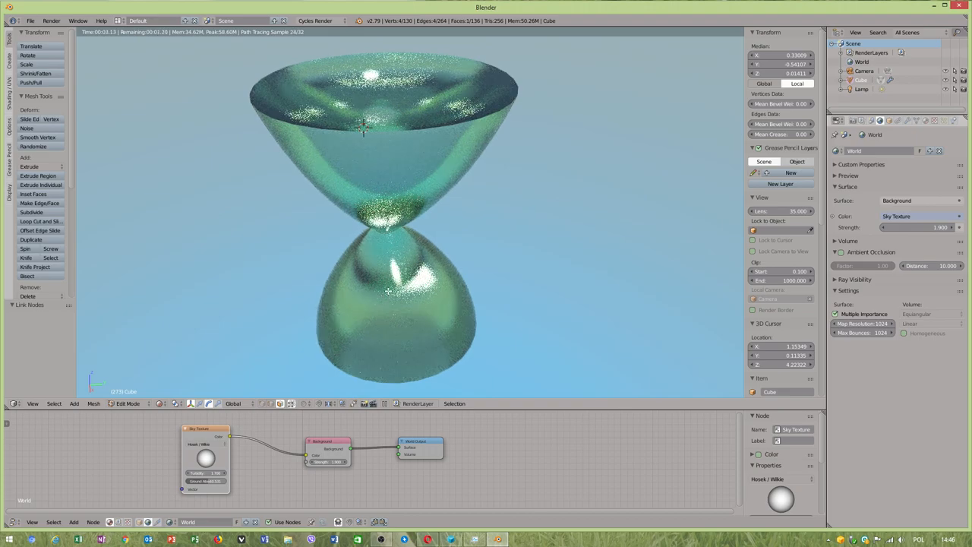
pyautogui.click(180, 403)
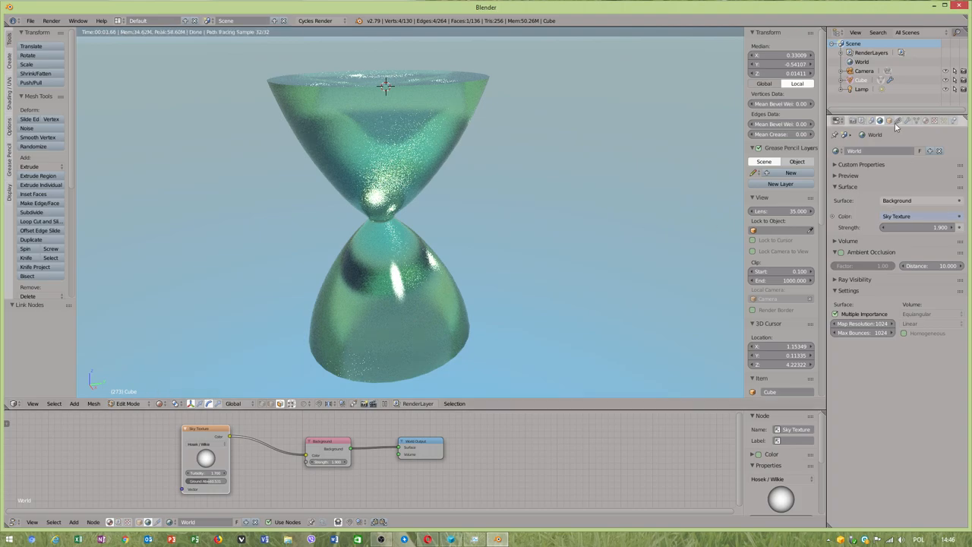
pyautogui.click(898, 121)
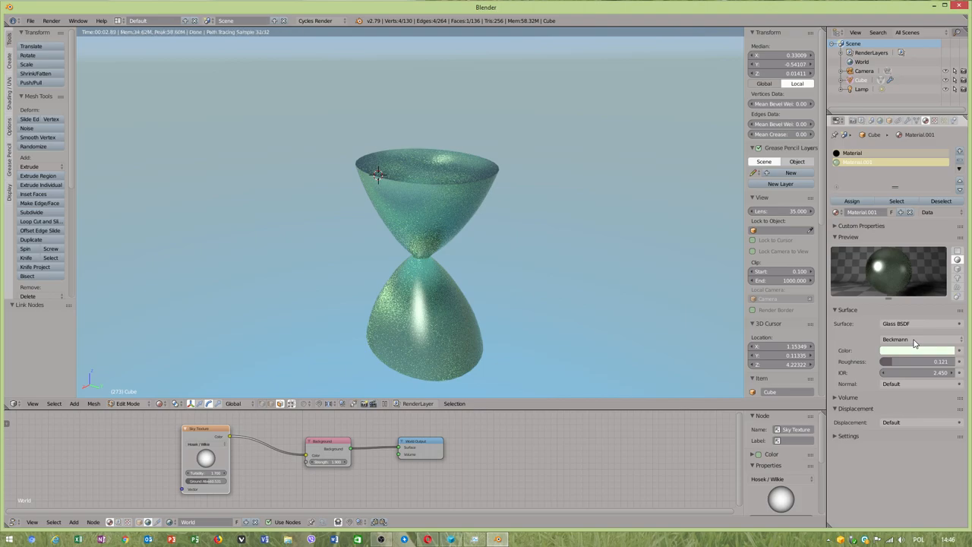
# Step: Try GGX and Multiscatter GGX glass distributions, settling on Beckmann with roughness 0.035
pyautogui.click(917, 339)
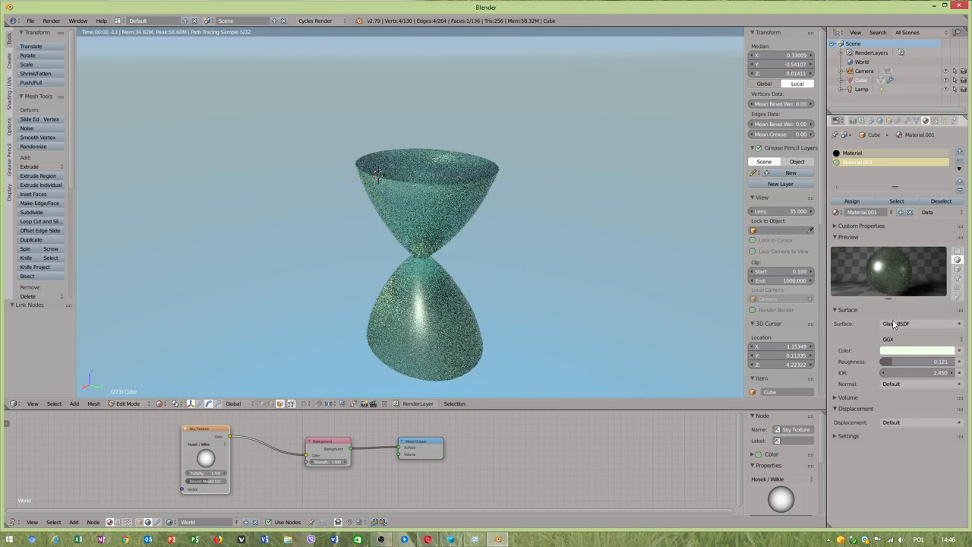
pyautogui.click(915, 340)
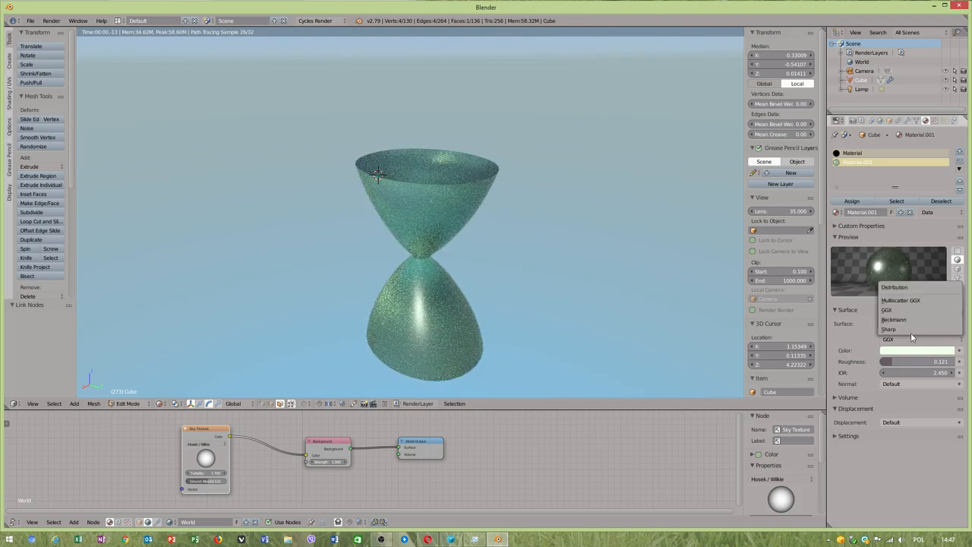
pyautogui.click(888, 329)
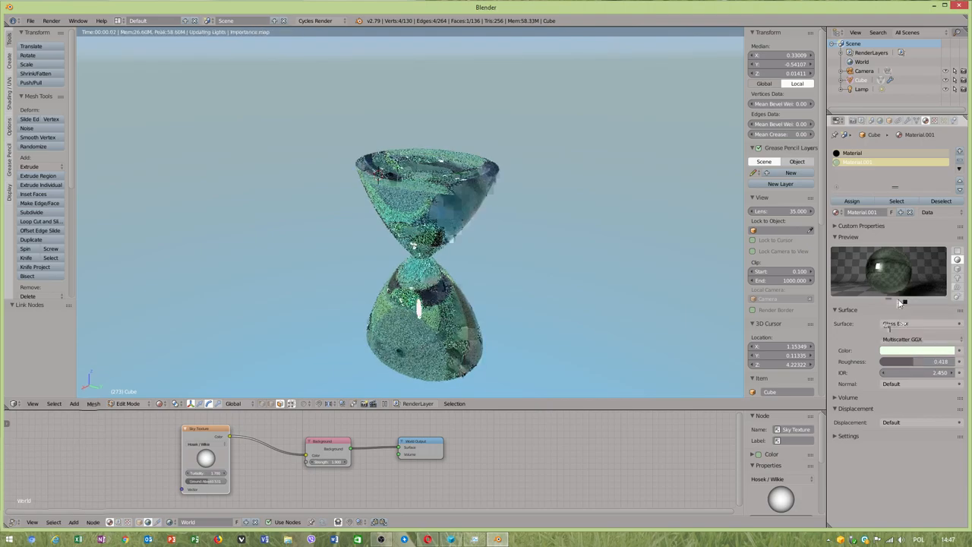
pyautogui.click(918, 324)
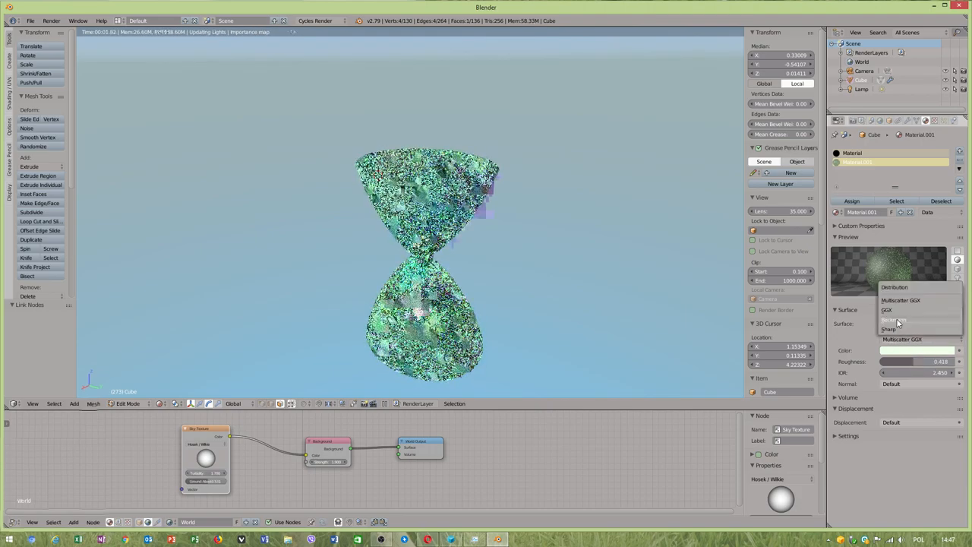
pyautogui.click(896, 323)
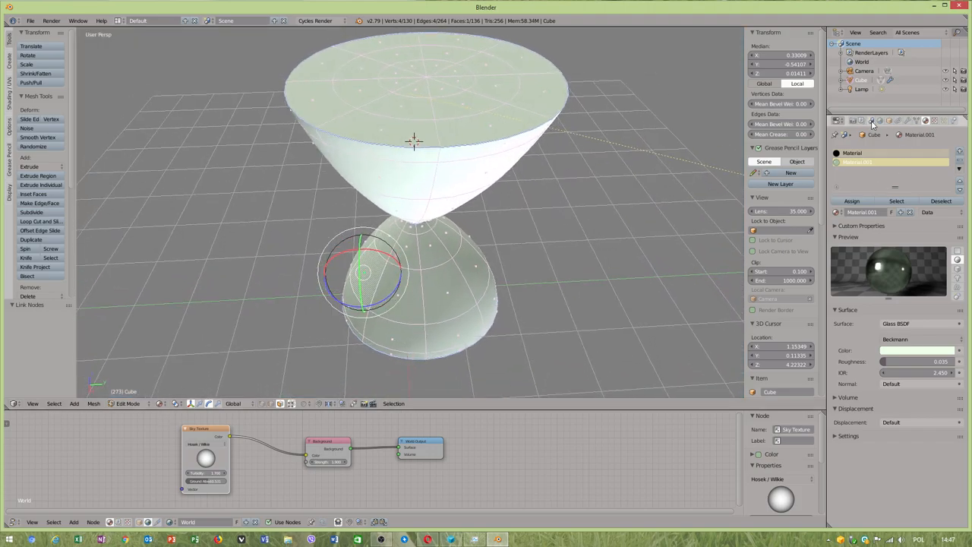
# Step: Set Sampling to 21 squared render samples and start the final render
pyautogui.click(838, 121)
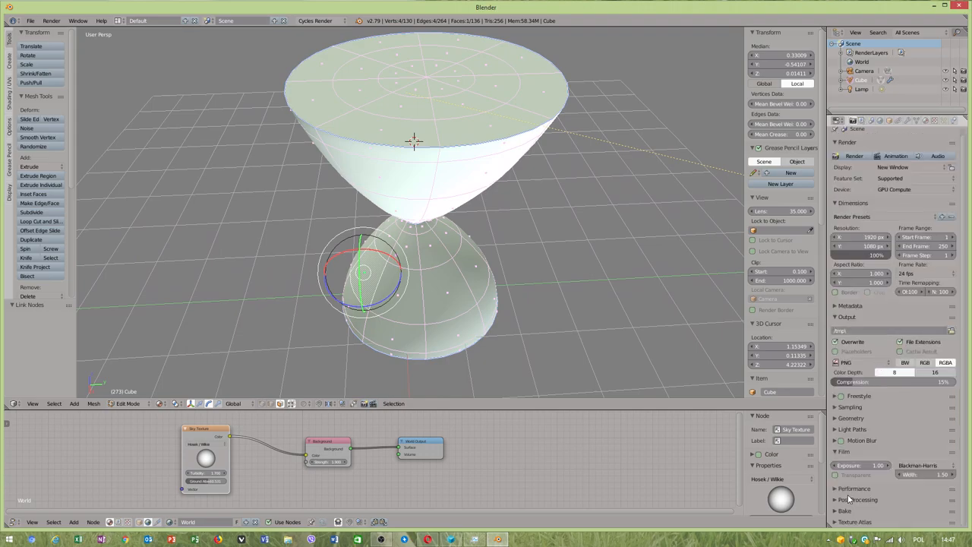
pyautogui.click(850, 406)
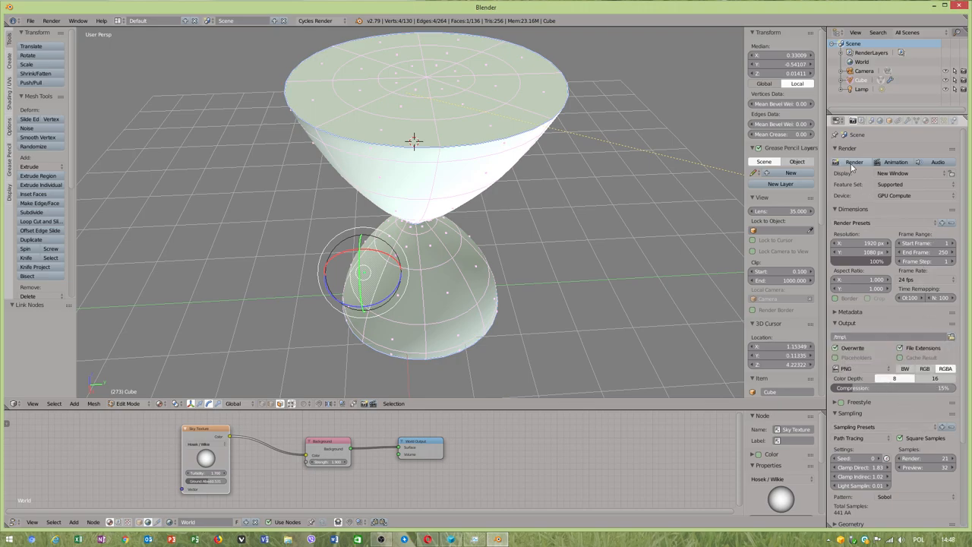
pyautogui.click(854, 162)
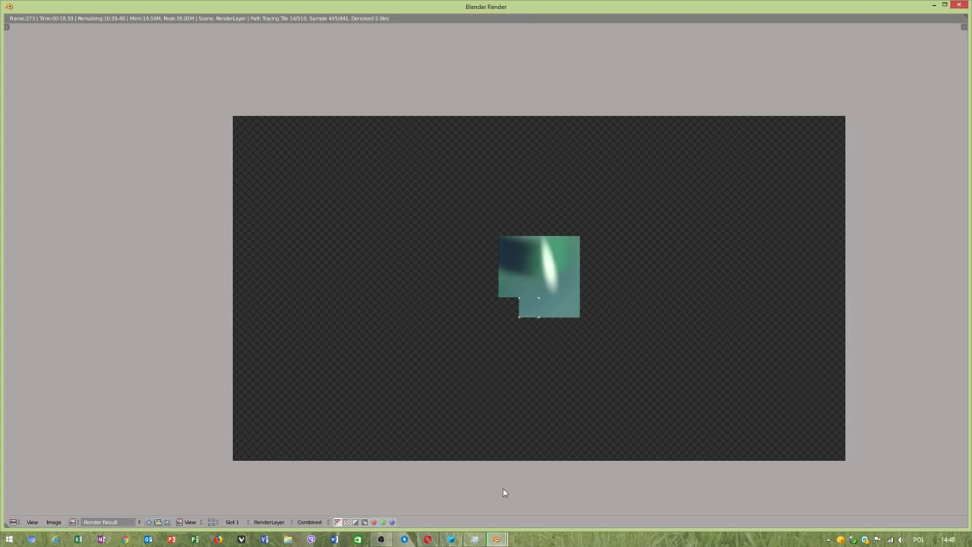
pyautogui.moveTo(772, 336)
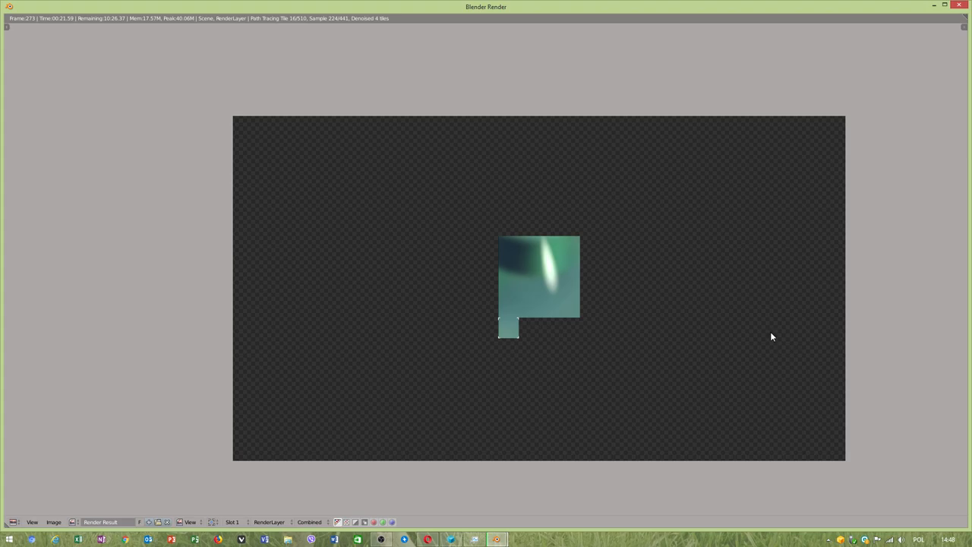
pyautogui.moveTo(449, 471)
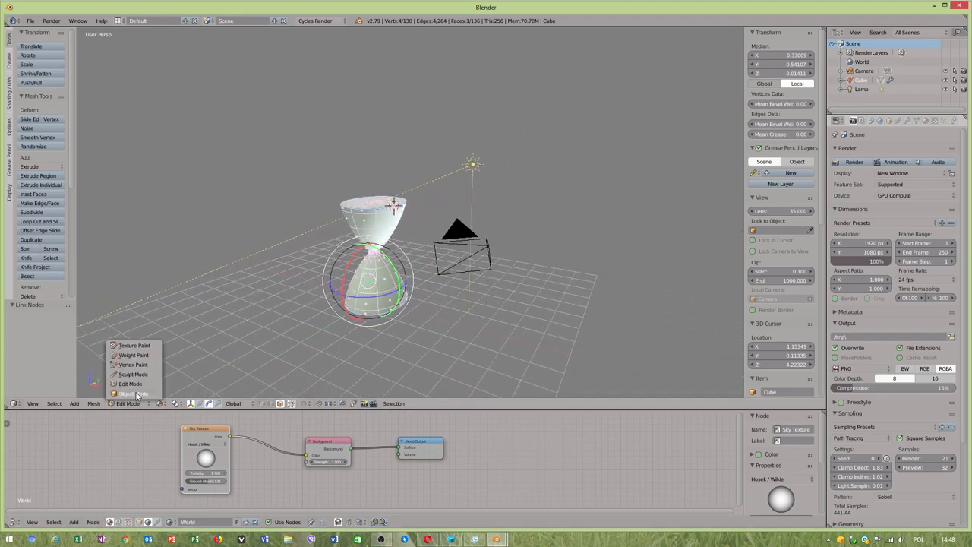
# Step: Switch to Object Mode, slide the camera out along X and rotate it toward the hourglass
pyautogui.click(128, 394)
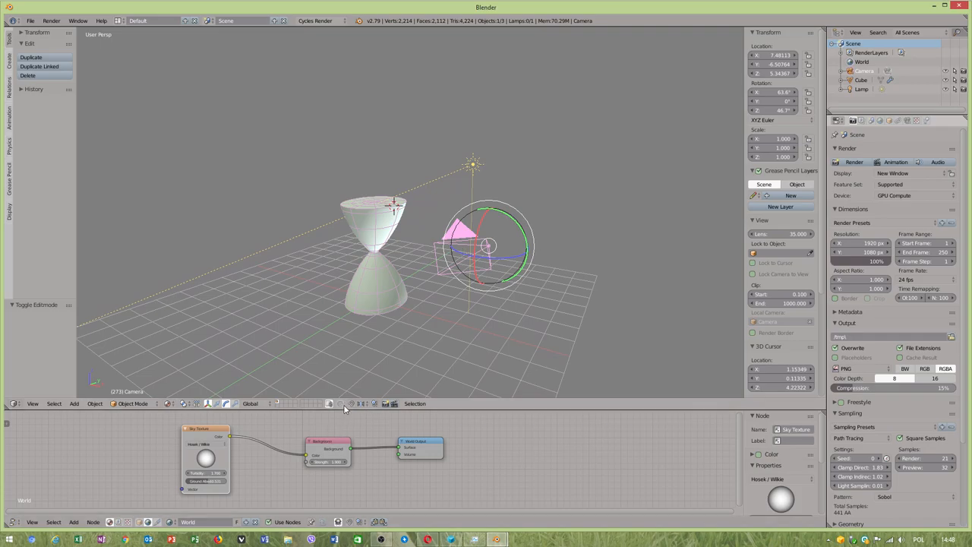
pyautogui.moveTo(343, 409)
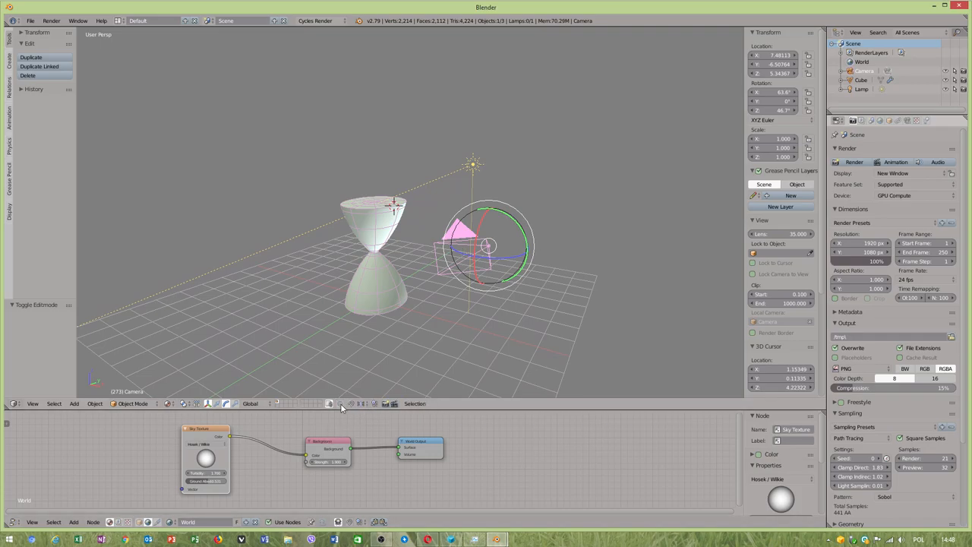
pyautogui.click(349, 403)
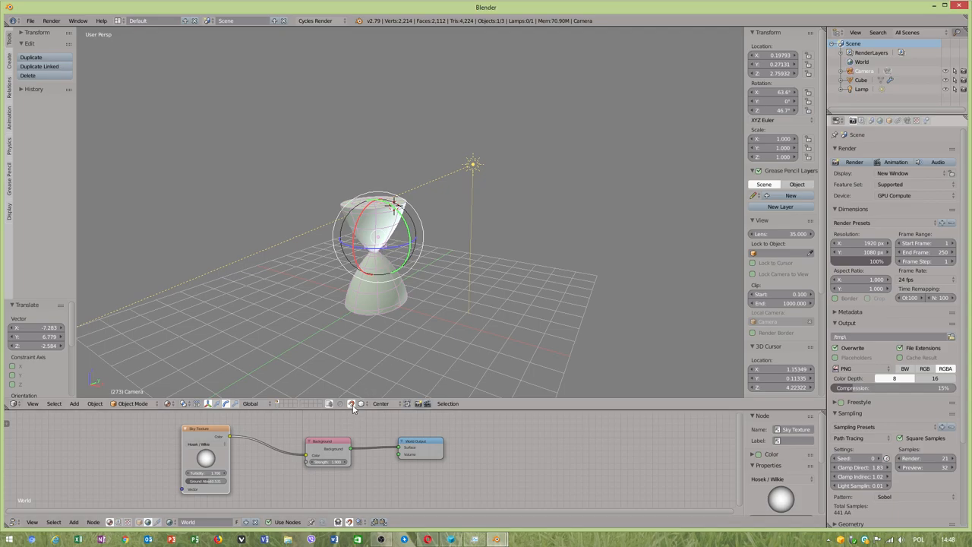
pyautogui.moveTo(377, 220); pyautogui.dragTo(403, 247)
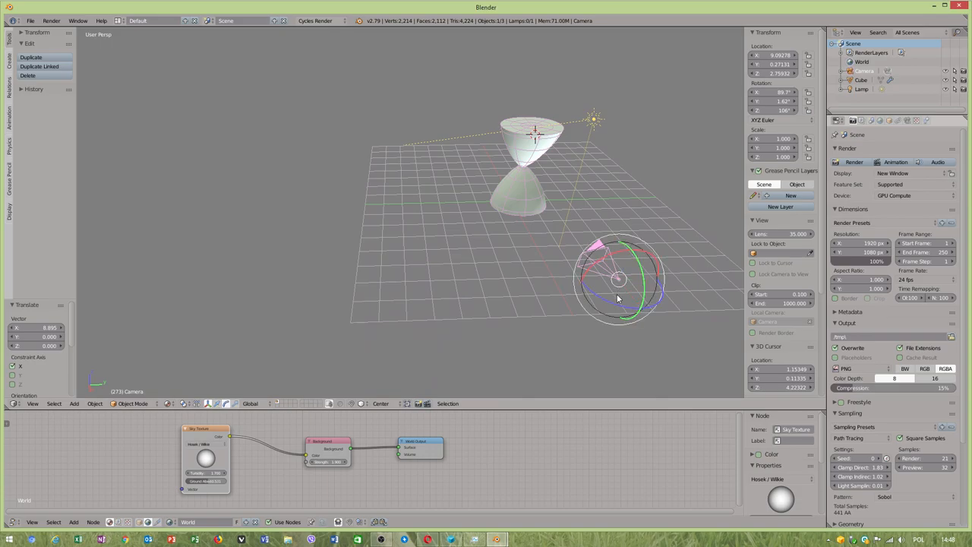
pyautogui.moveTo(617, 299); pyautogui.dragTo(642, 239)
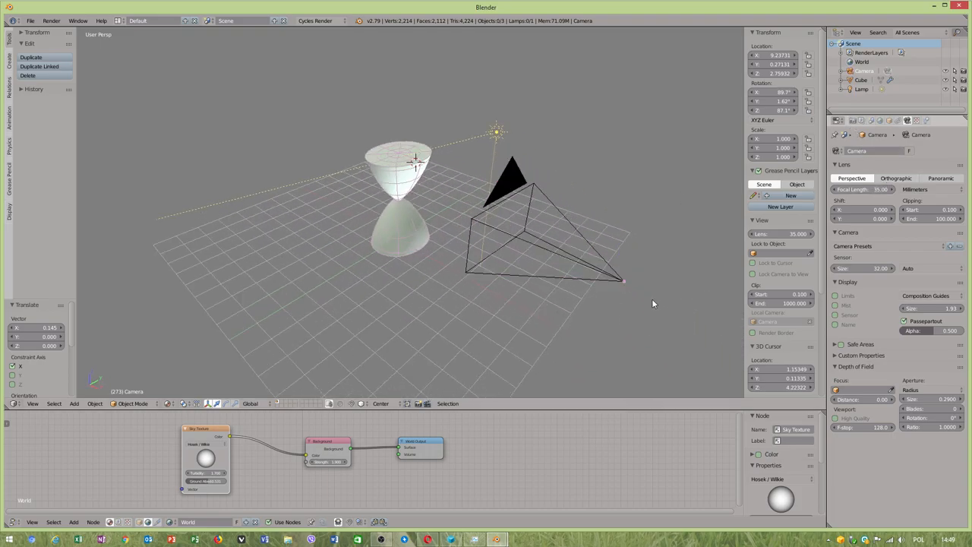
pyautogui.click(623, 281)
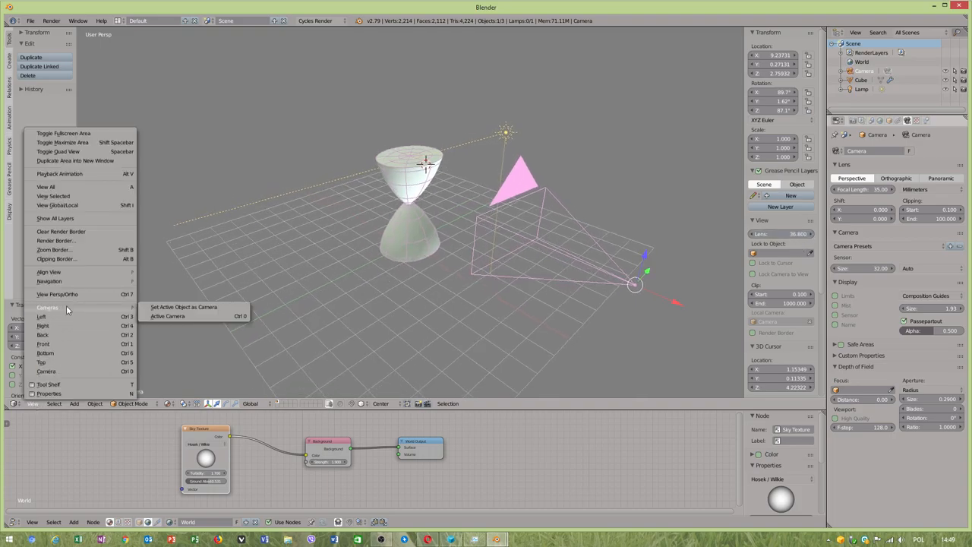
pyautogui.moveTo(183, 307)
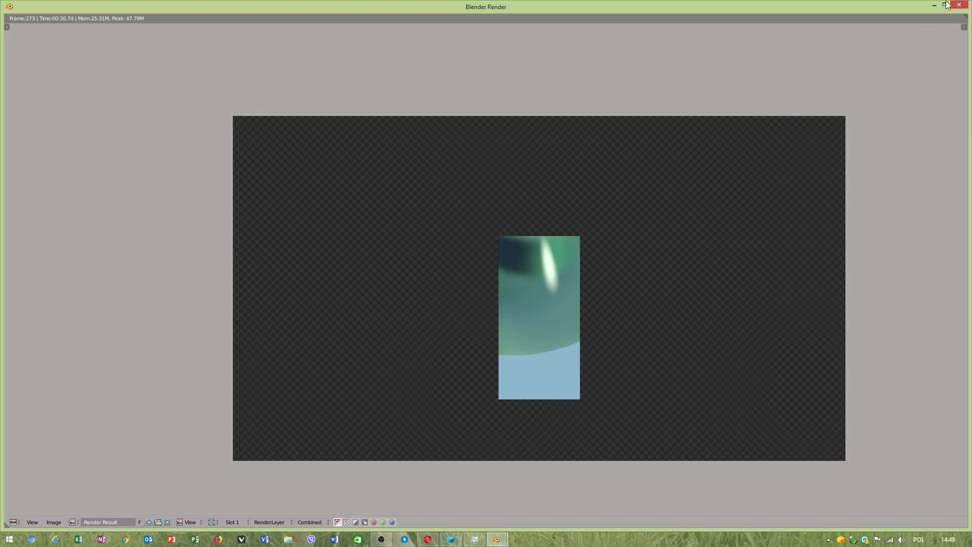
pyautogui.moveTo(497, 539)
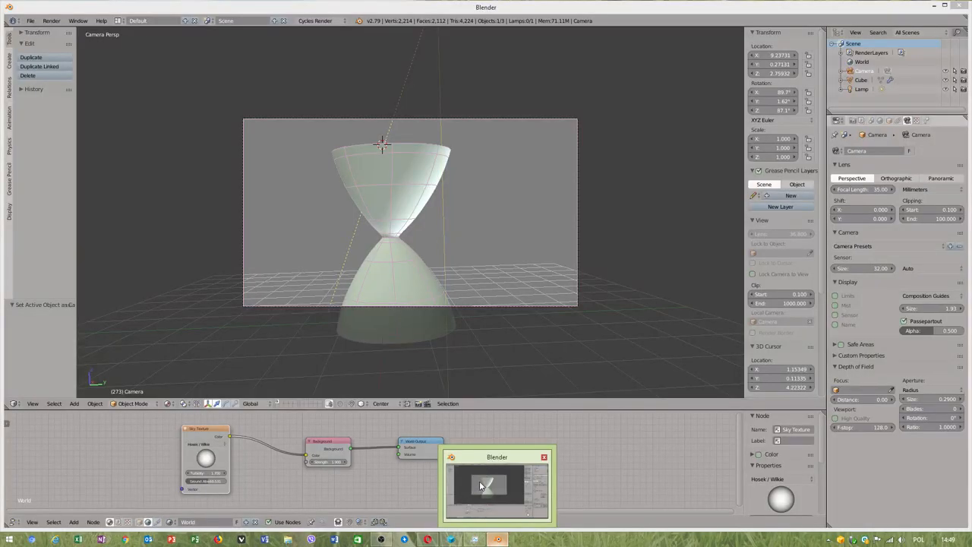
# Step: Dismiss the test render and return to the main scene window
pyautogui.click(544, 456)
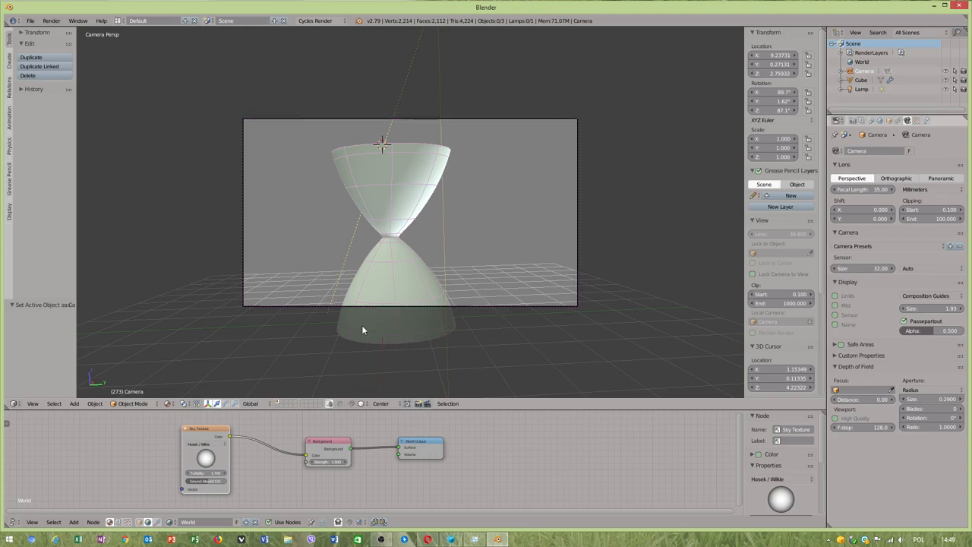
pyautogui.moveTo(299, 365)
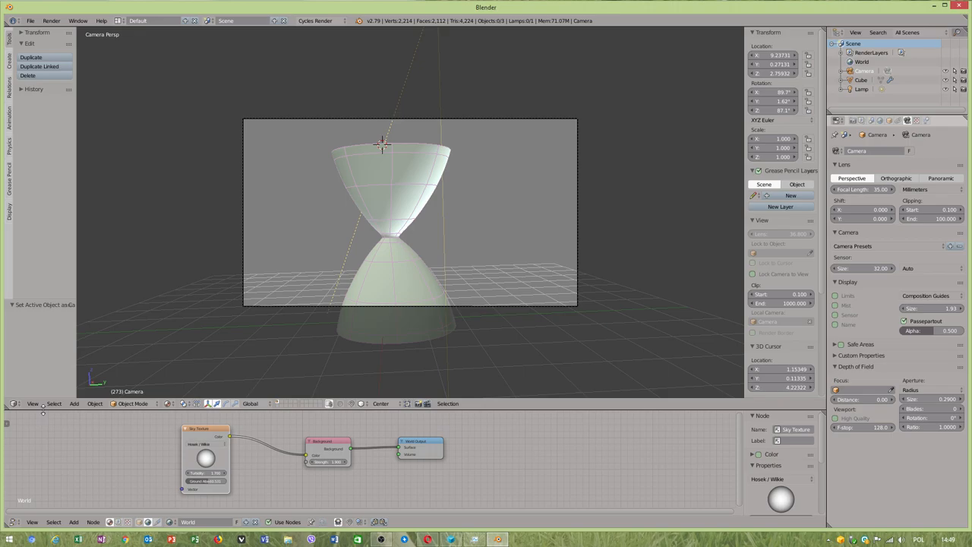
pyautogui.click(17, 522)
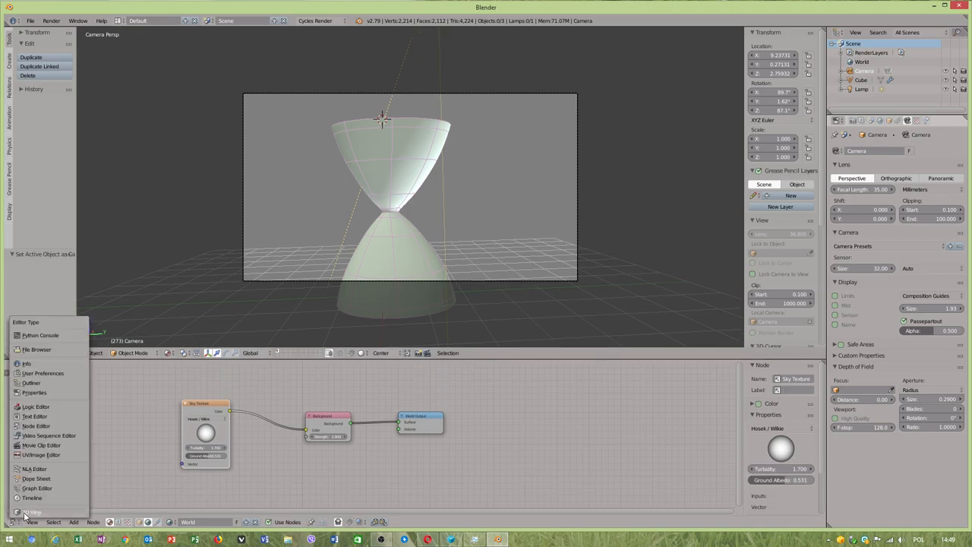
# Step: Turn the lower area into a 3D View and tilt the camera to frame the hourglass
pyautogui.click(32, 511)
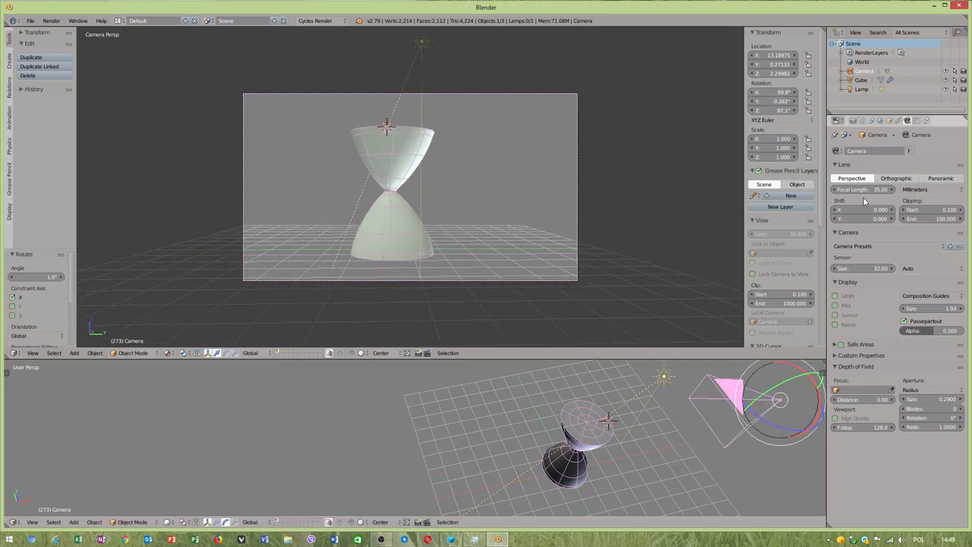
pyautogui.press('F12')
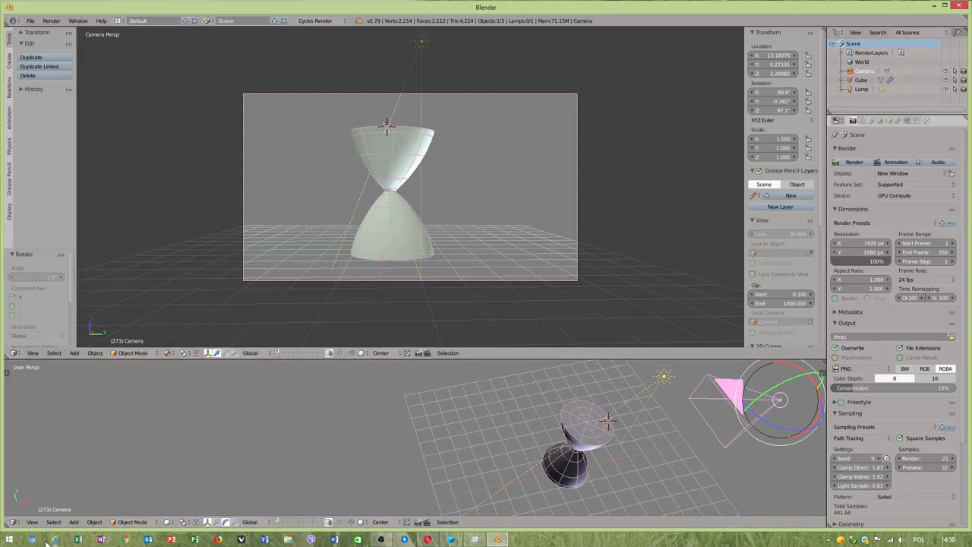
# Step: Look through the active camera in the lower 3D view
pyautogui.click(32, 522)
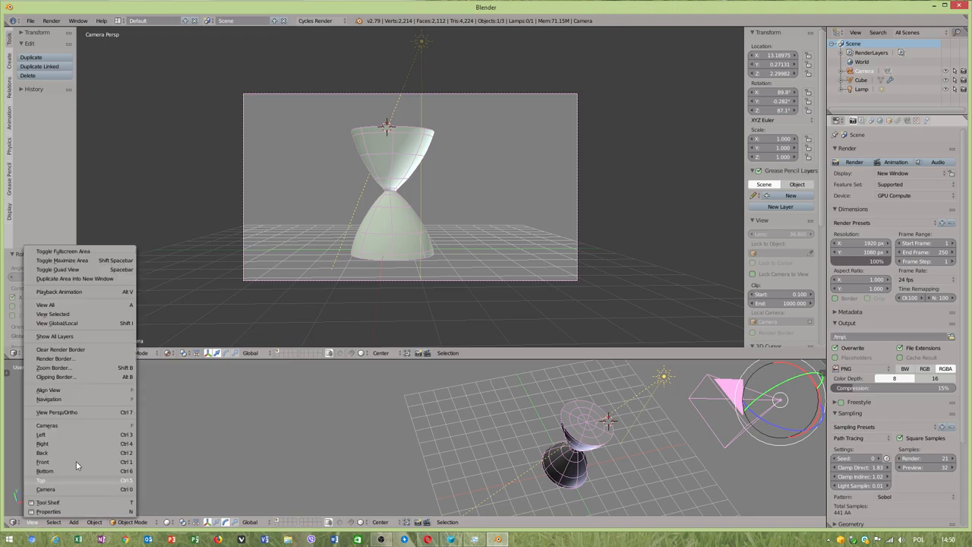
pyautogui.moveTo(47, 425)
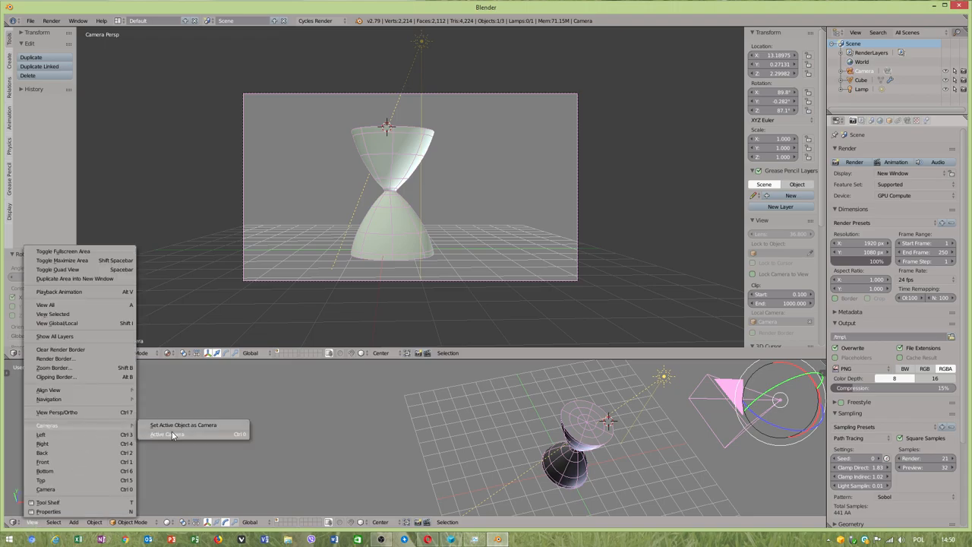
pyautogui.click(166, 433)
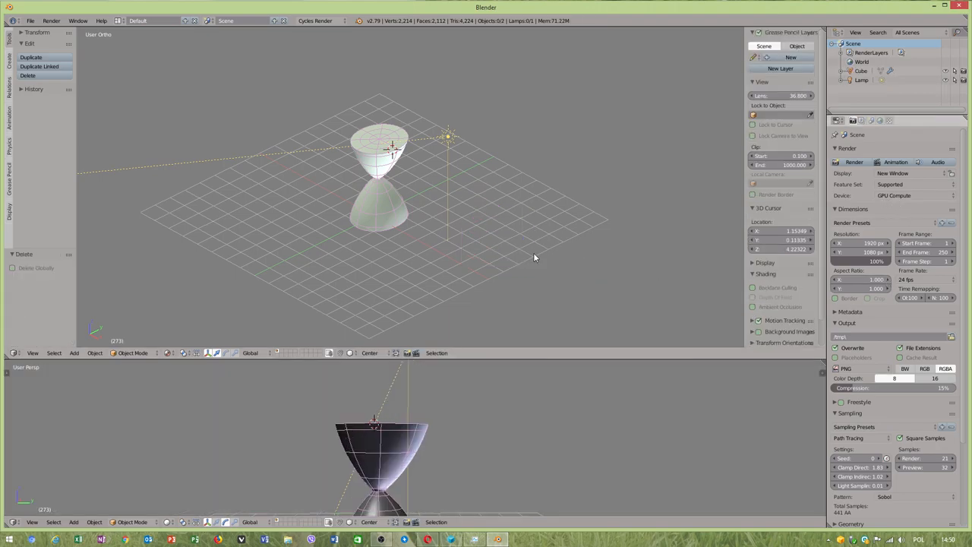
# Step: Add a new camera beside the hourglass and set it as the active scene camera
pyautogui.click(74, 352)
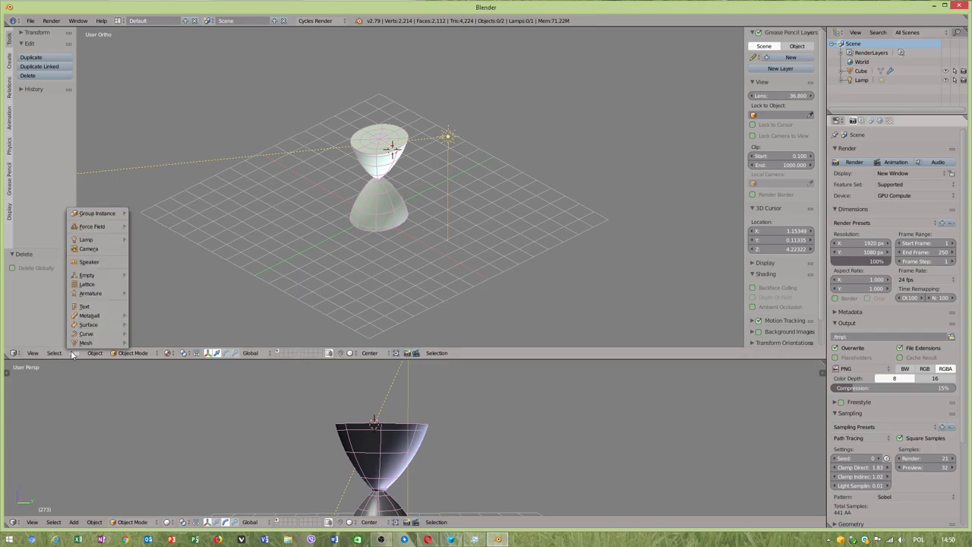
pyautogui.moveTo(89, 315)
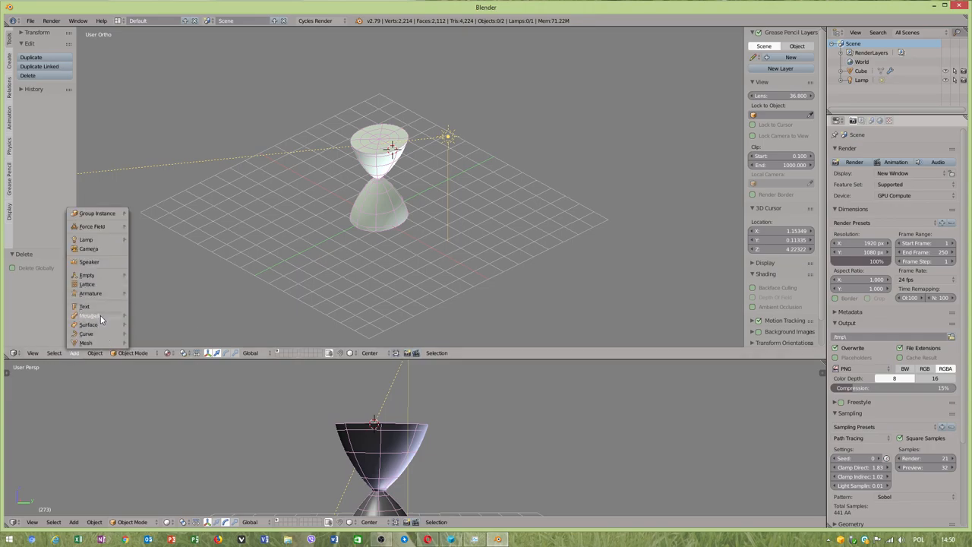
pyautogui.click(88, 248)
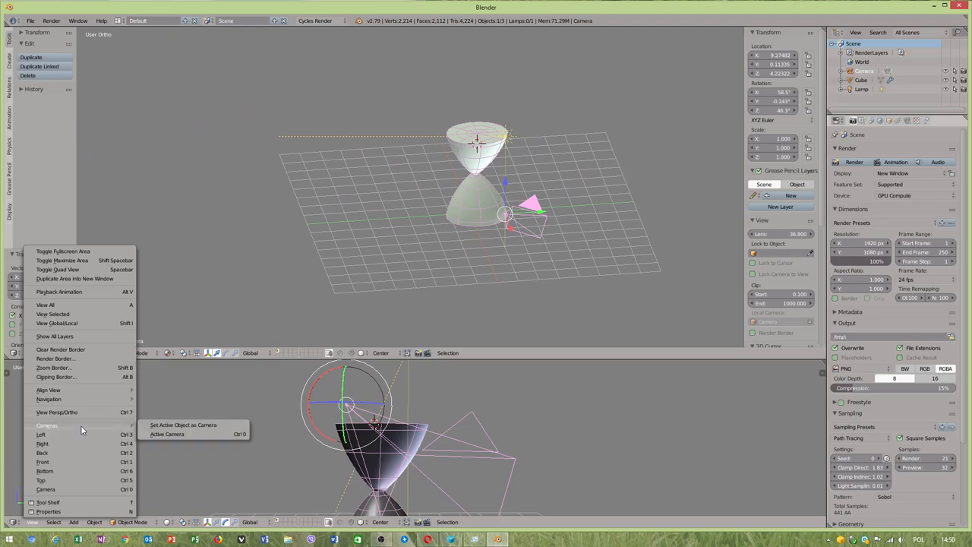
pyautogui.moveTo(183, 424)
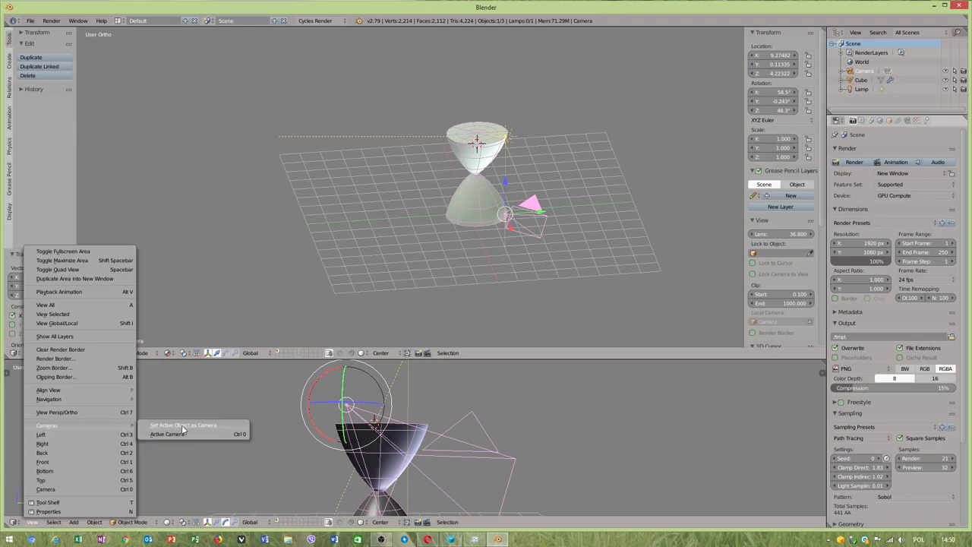
pyautogui.click(167, 434)
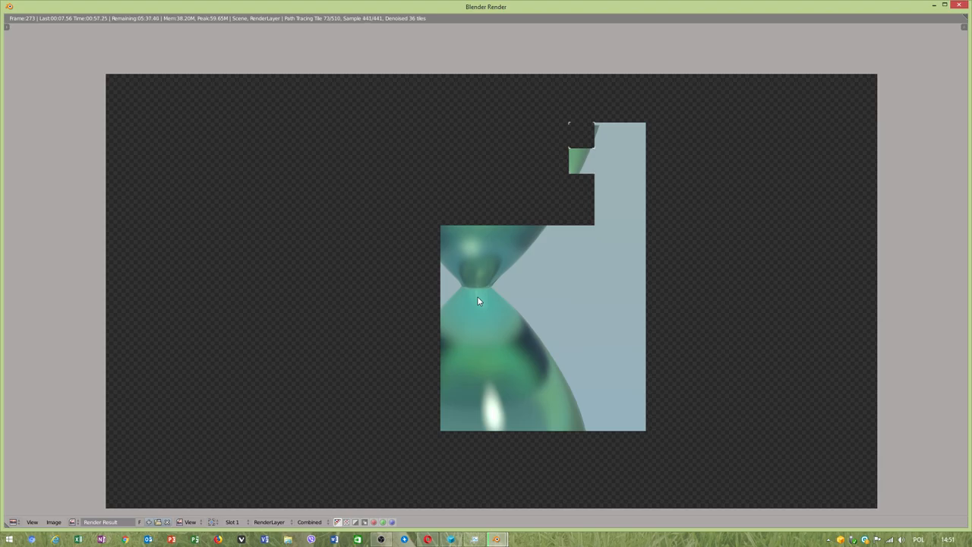
pyautogui.moveTo(629, 301)
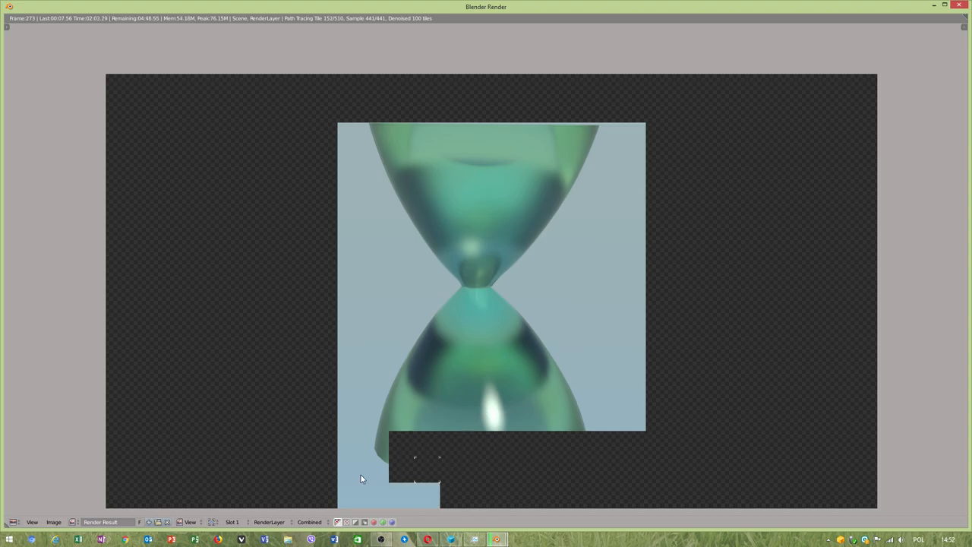
pyautogui.moveTo(550, 357)
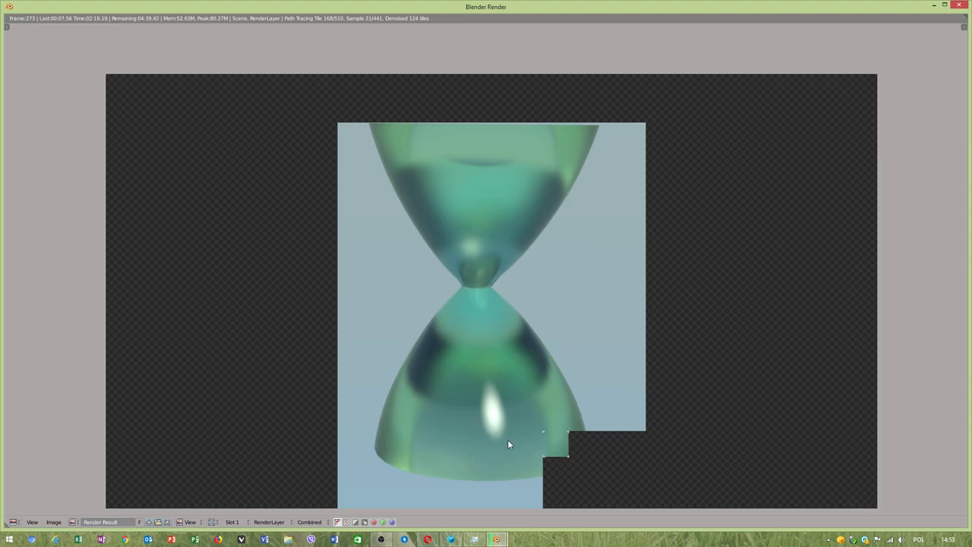
pyautogui.moveTo(535, 349)
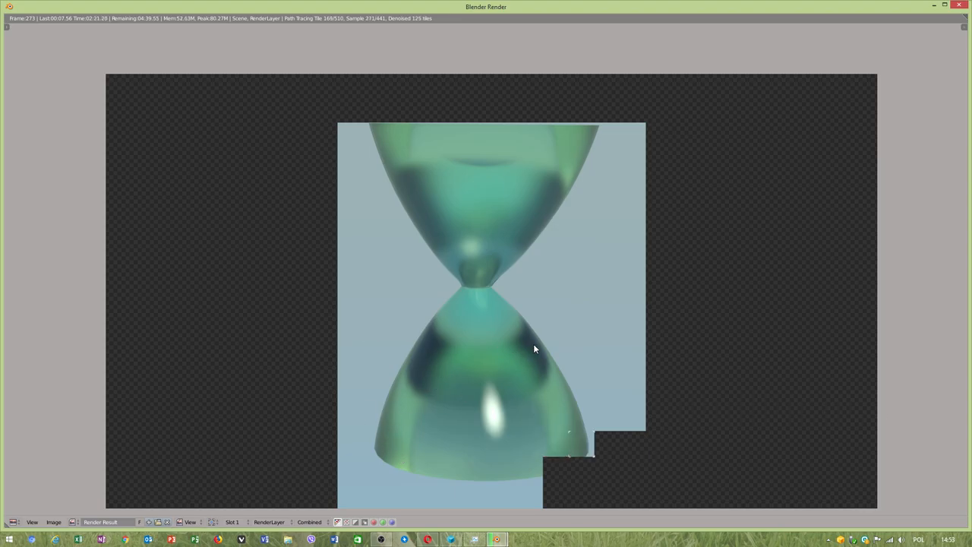
pyautogui.moveTo(256, 517)
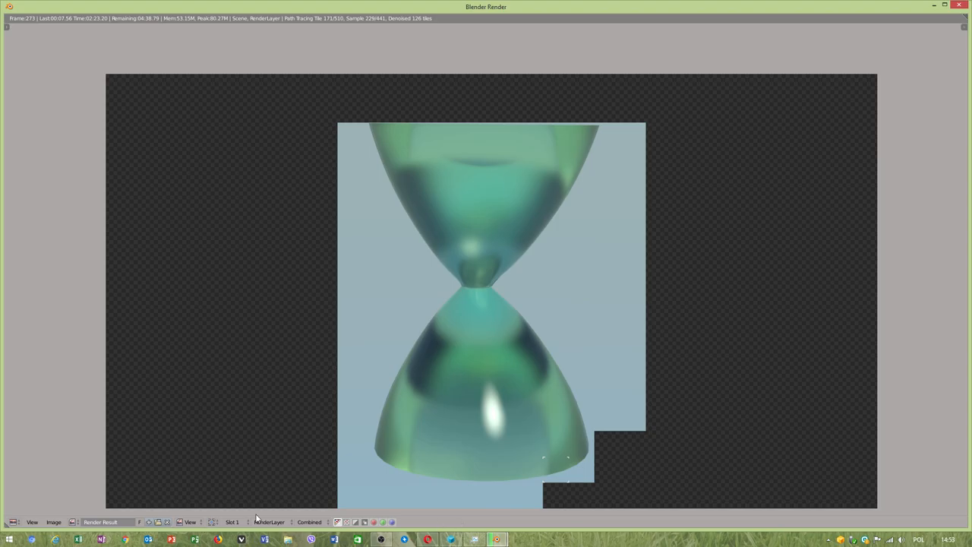